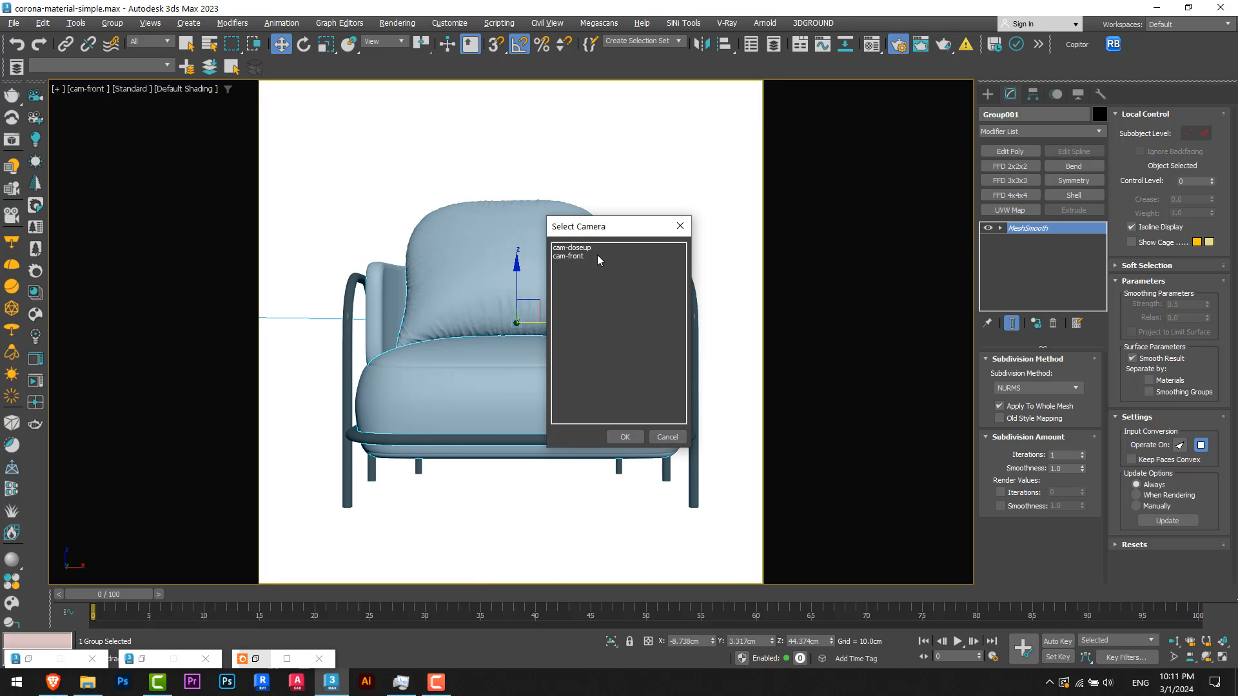
# Step: Preview the armchair through cam-closeup in Corona interactive render, then stop the render
pyautogui.click(625, 436)
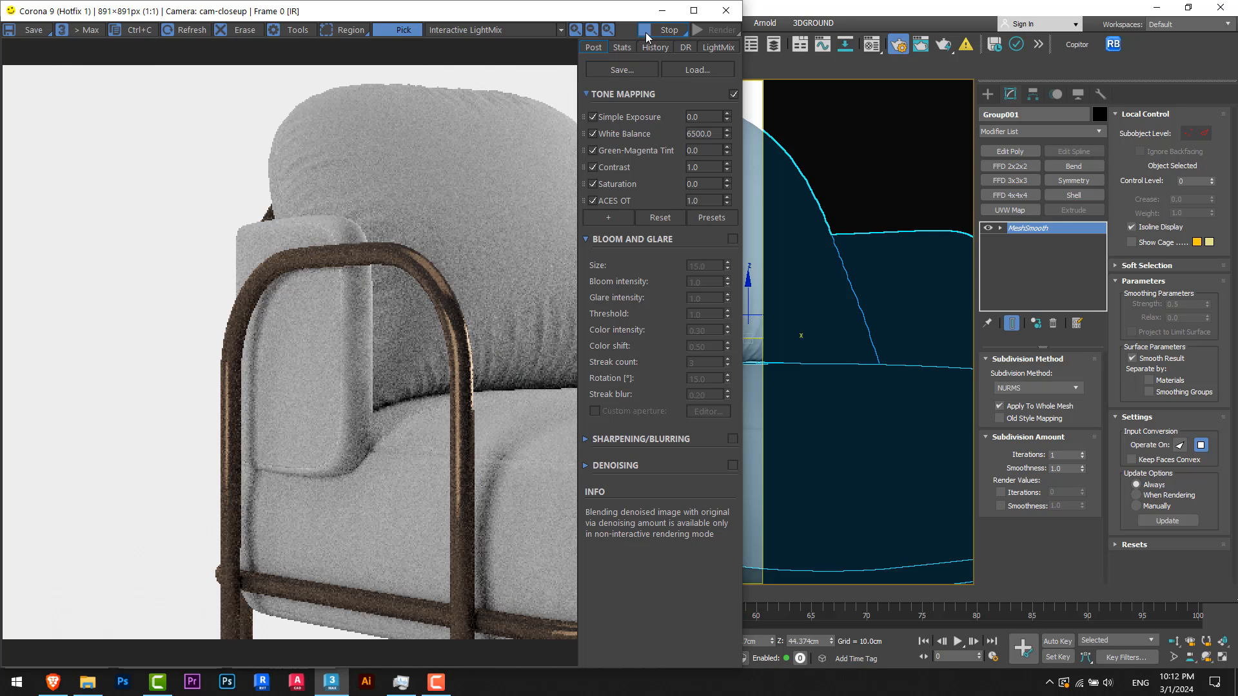
pyautogui.click(724, 11)
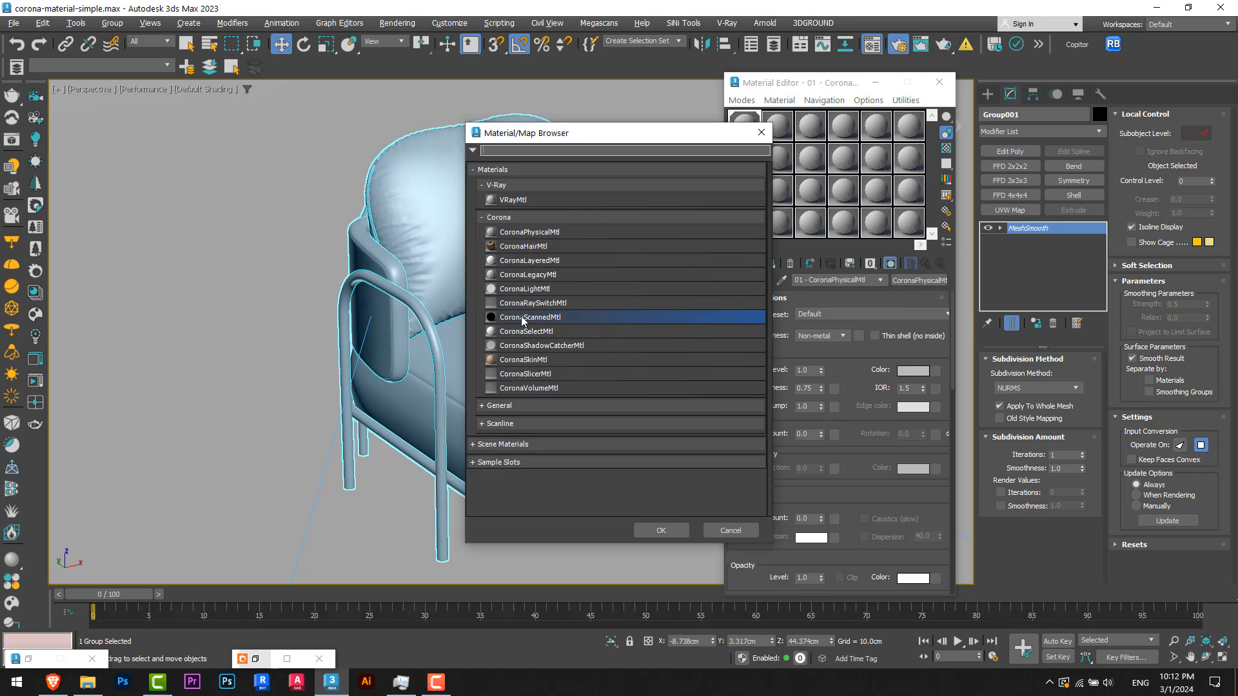
pyautogui.moveTo(547, 323)
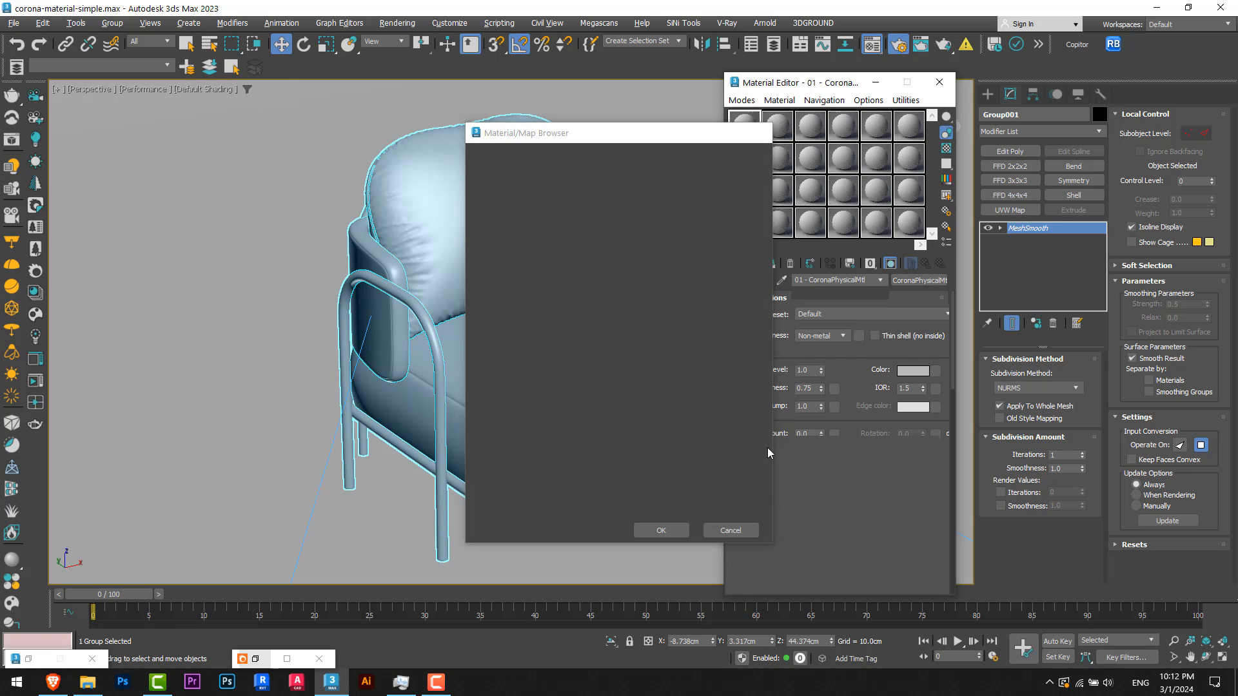
# Step: Apply CoronaScannedMtl to the first slot and open the Chaos Scans download page
pyautogui.click(661, 530)
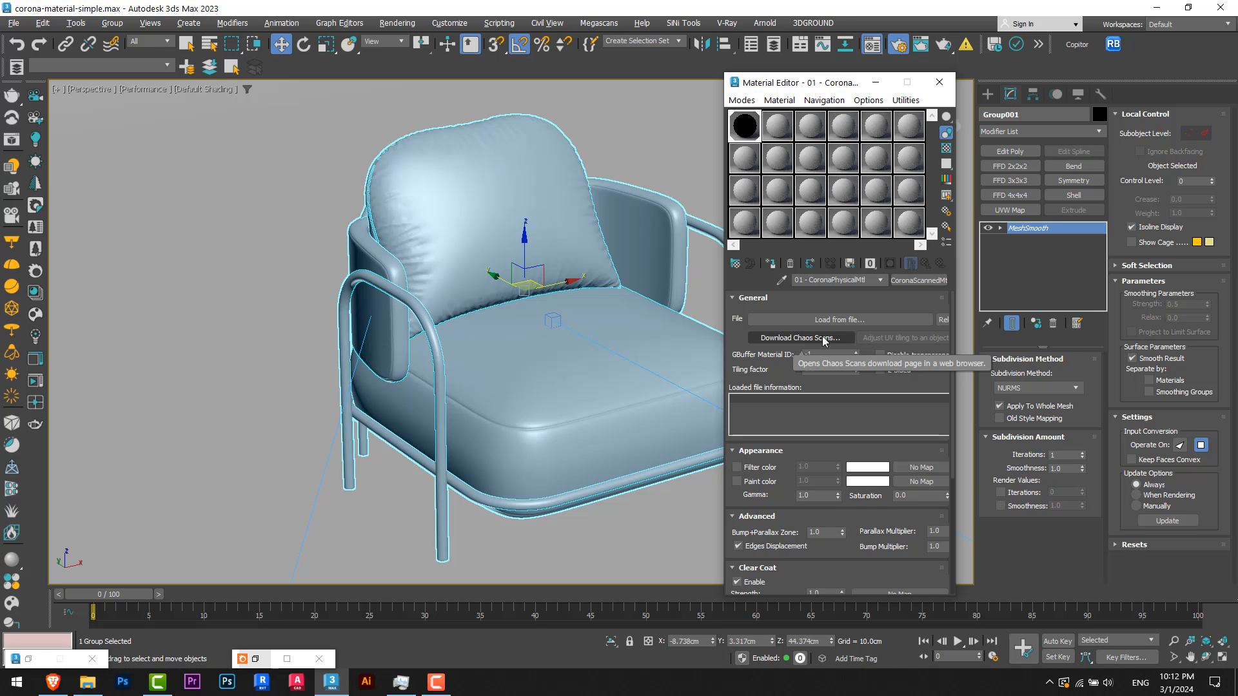
pyautogui.click(799, 338)
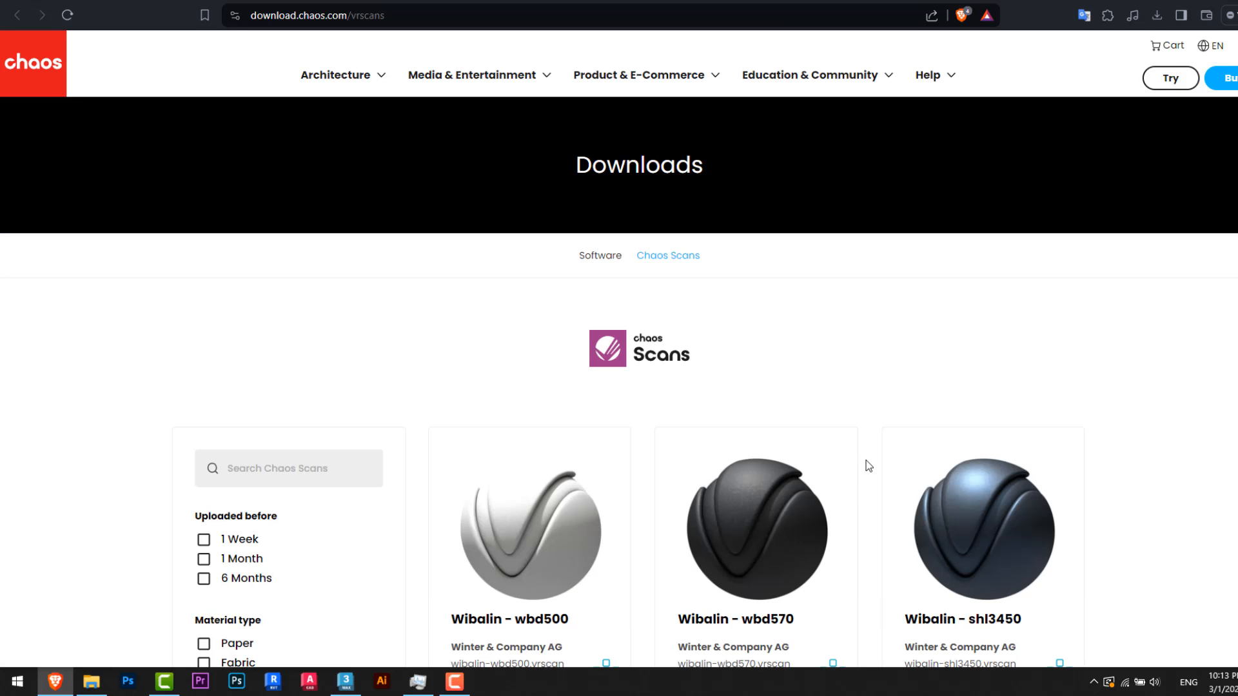
pyautogui.moveTo(882, 385)
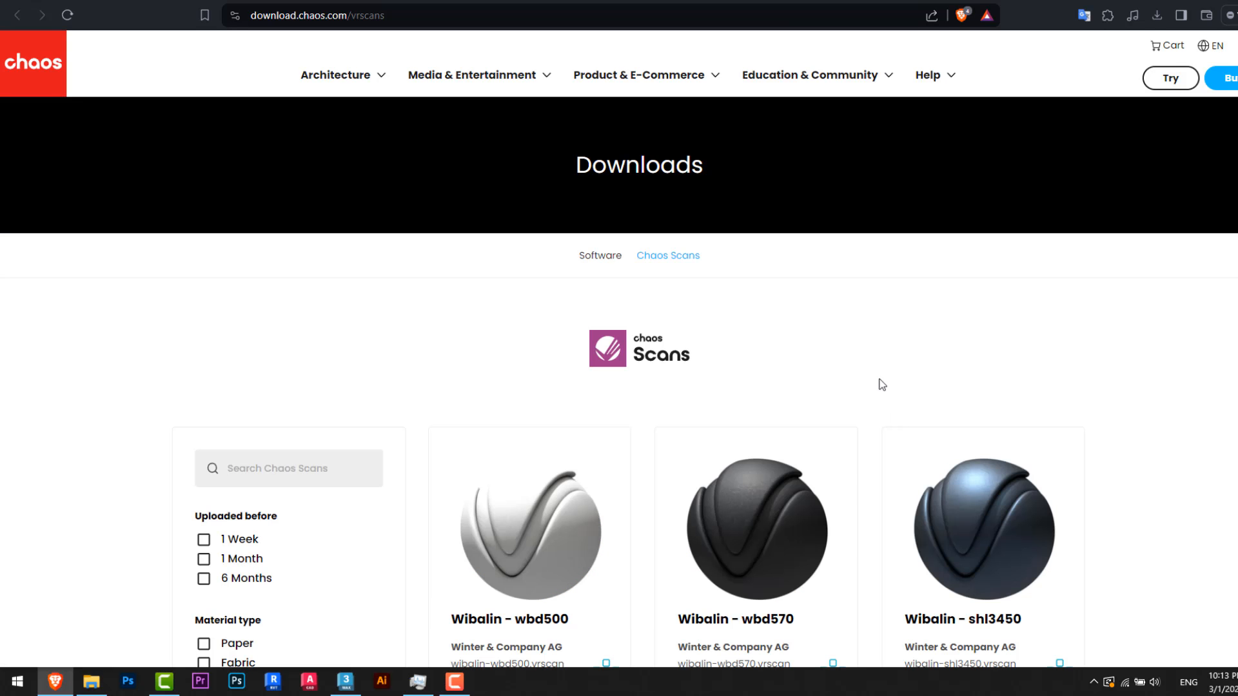
# Step: Browse the Chaos Scans downloads page and filter Material type to Wood
pyautogui.scroll(-3)
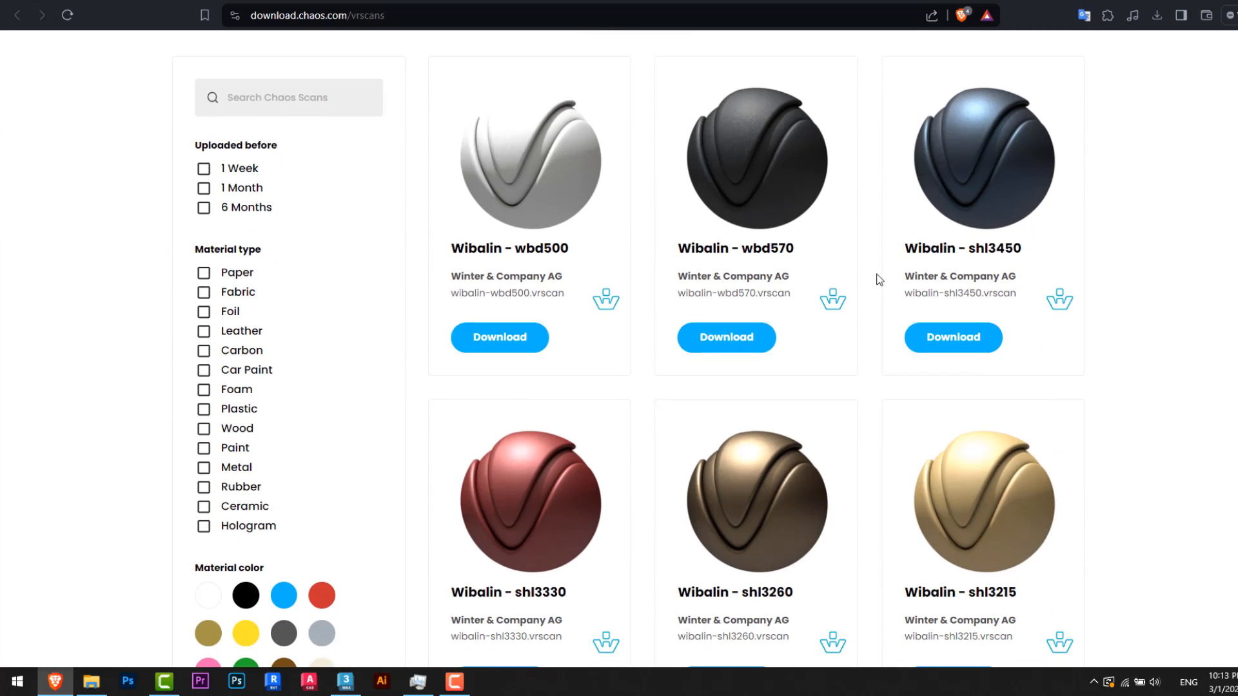
pyautogui.scroll(3)
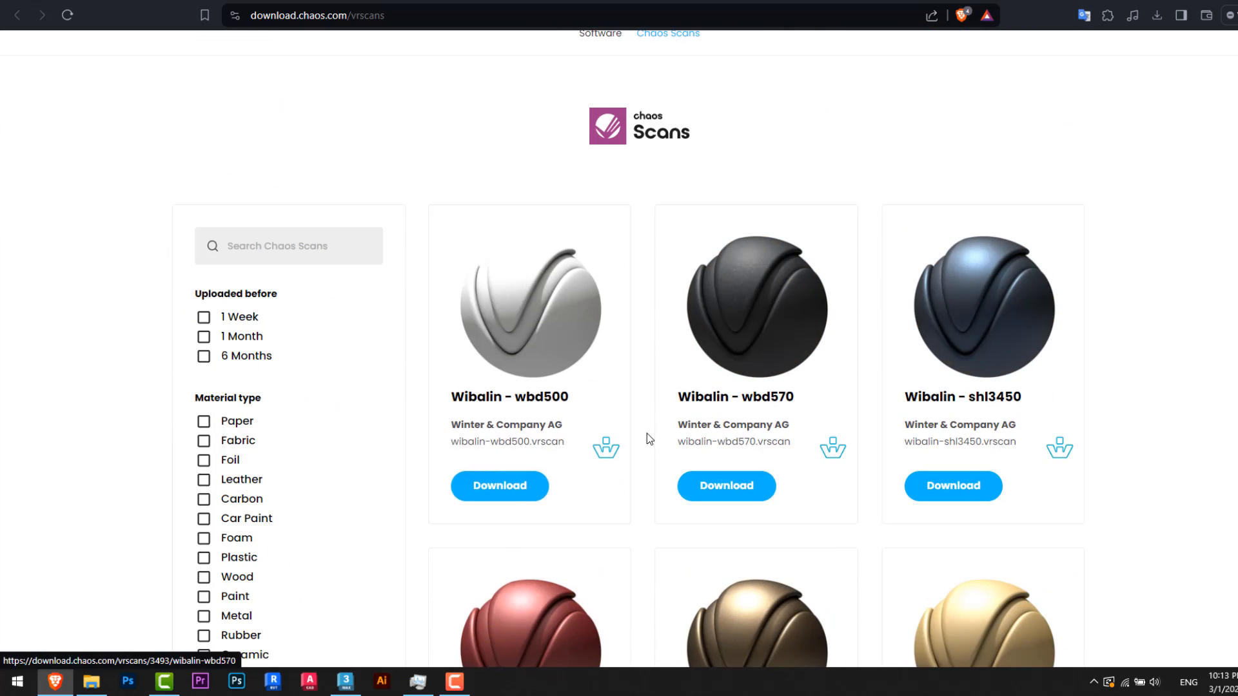
pyautogui.scroll(3)
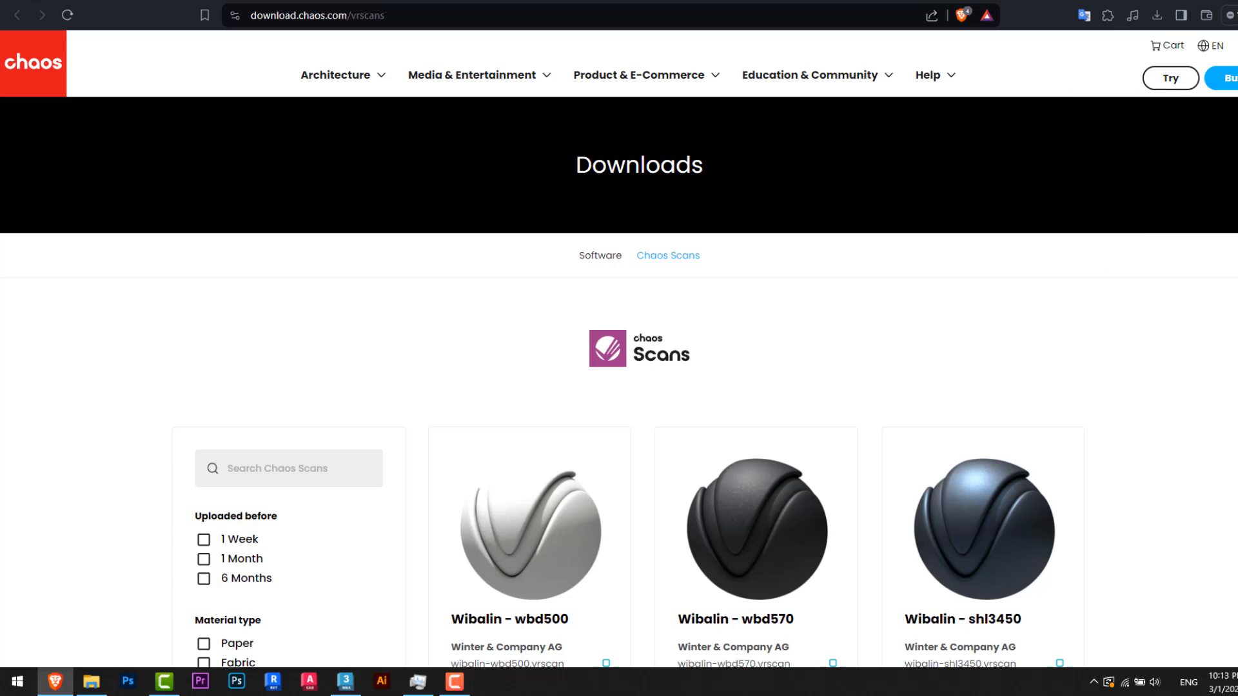
pyautogui.scroll(-3)
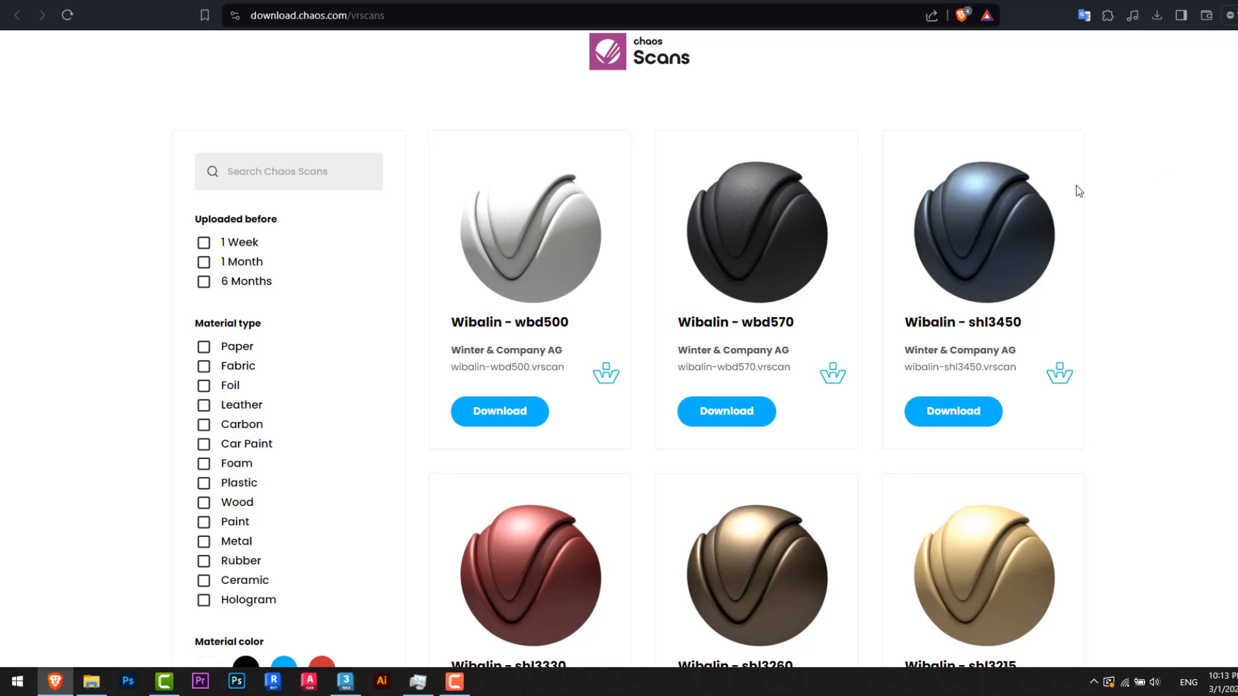
pyautogui.scroll(-3)
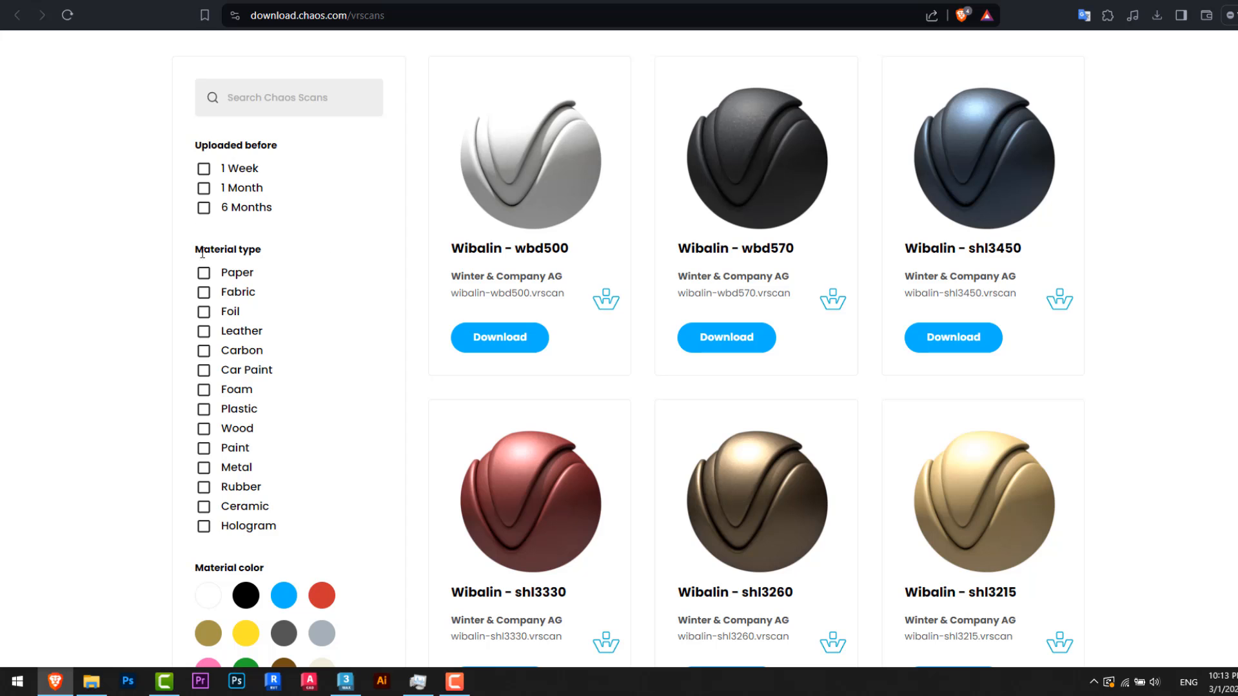
pyautogui.scroll(-3)
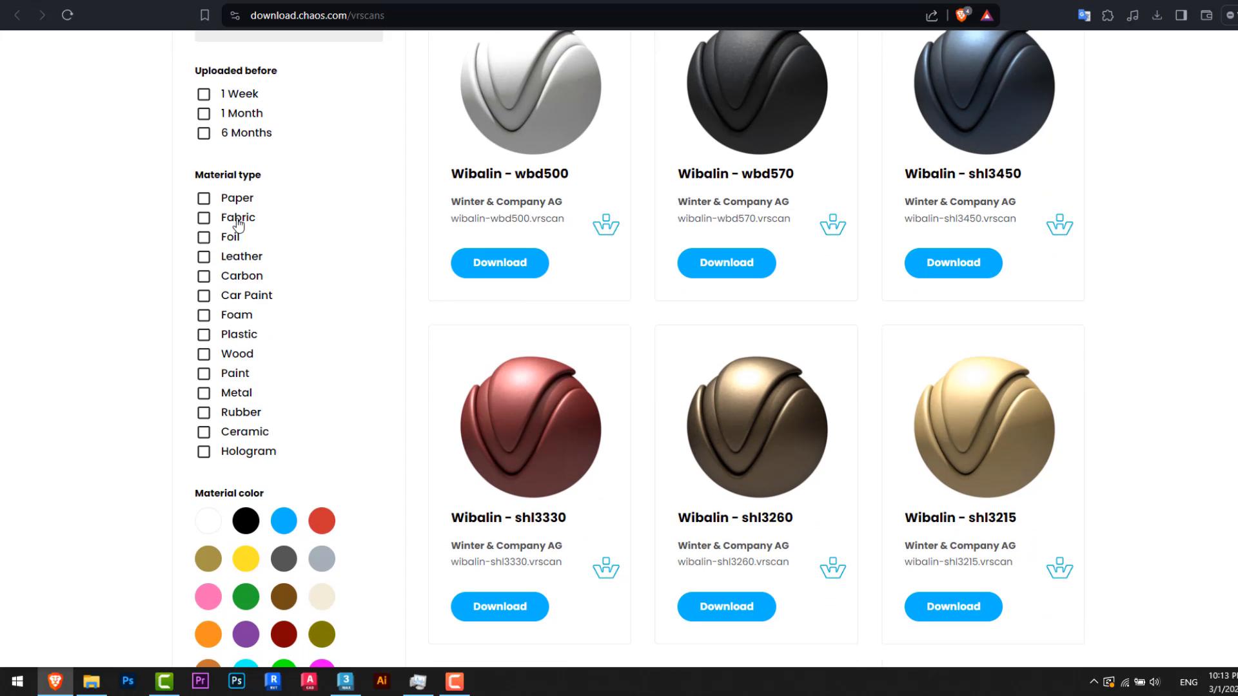
pyautogui.scroll(-3)
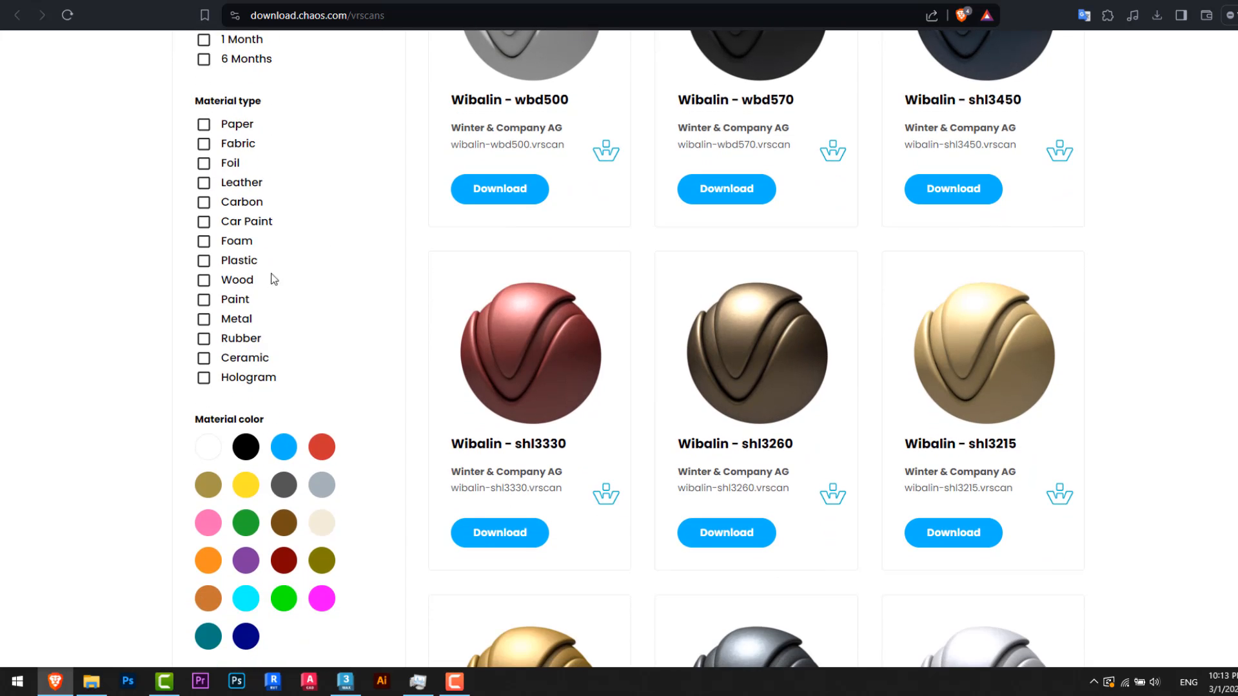
pyautogui.click(203, 124)
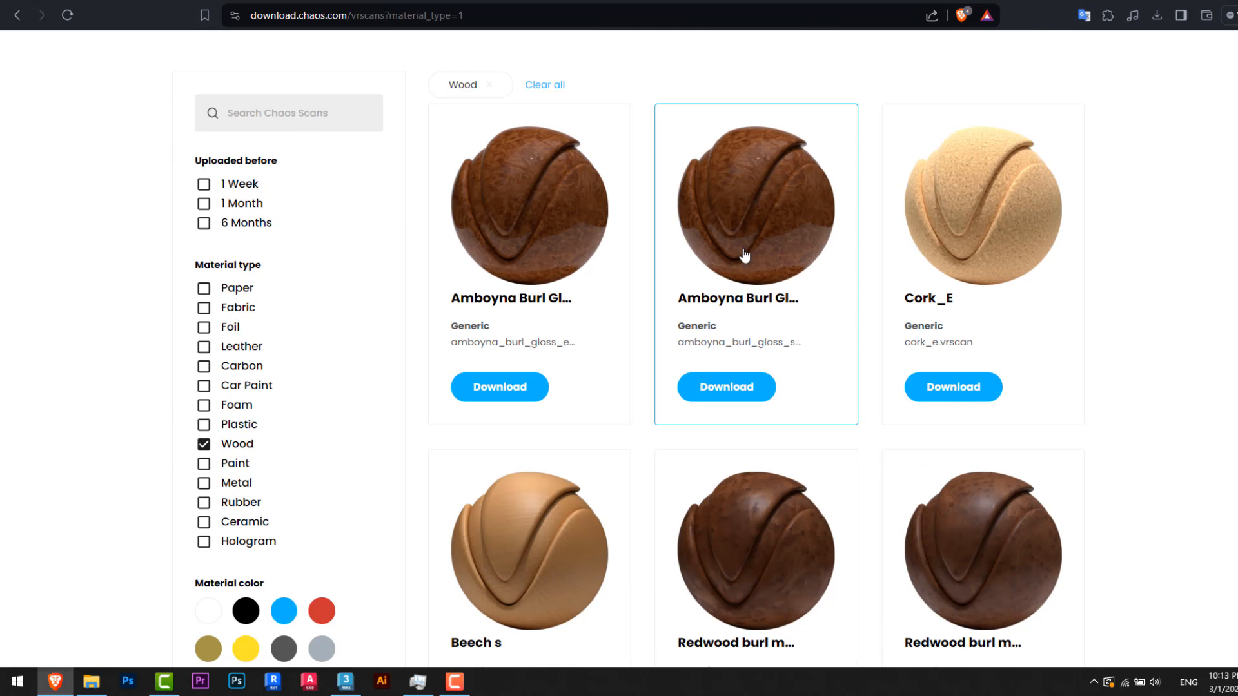
# Step: Switch the filter to Leather and view the Modulor_Lugano_LG10 scan's details
pyautogui.scroll(-3)
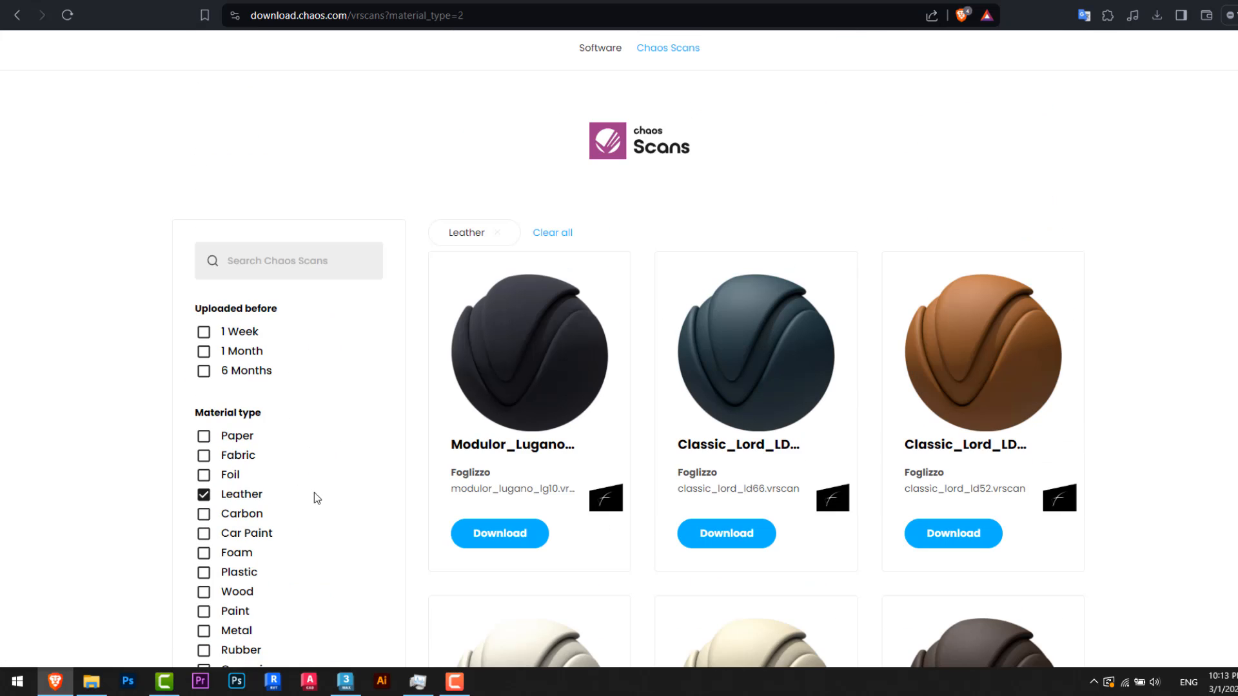
pyautogui.scroll(-3)
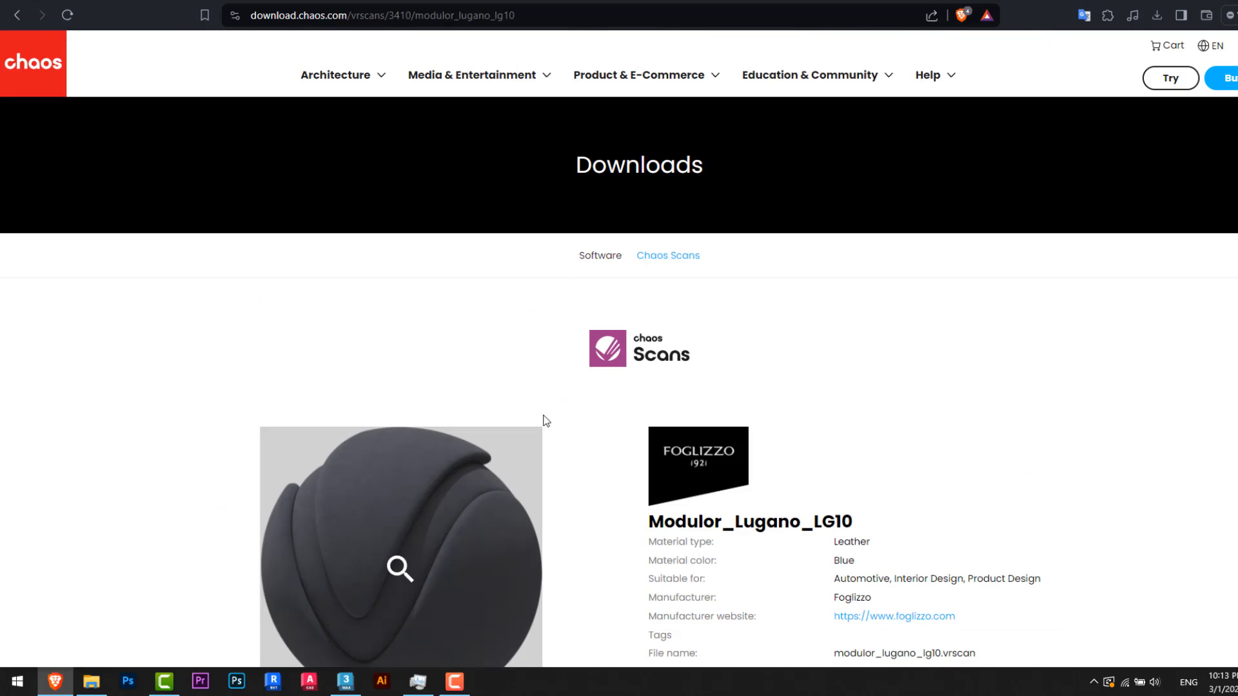
pyautogui.click(400, 570)
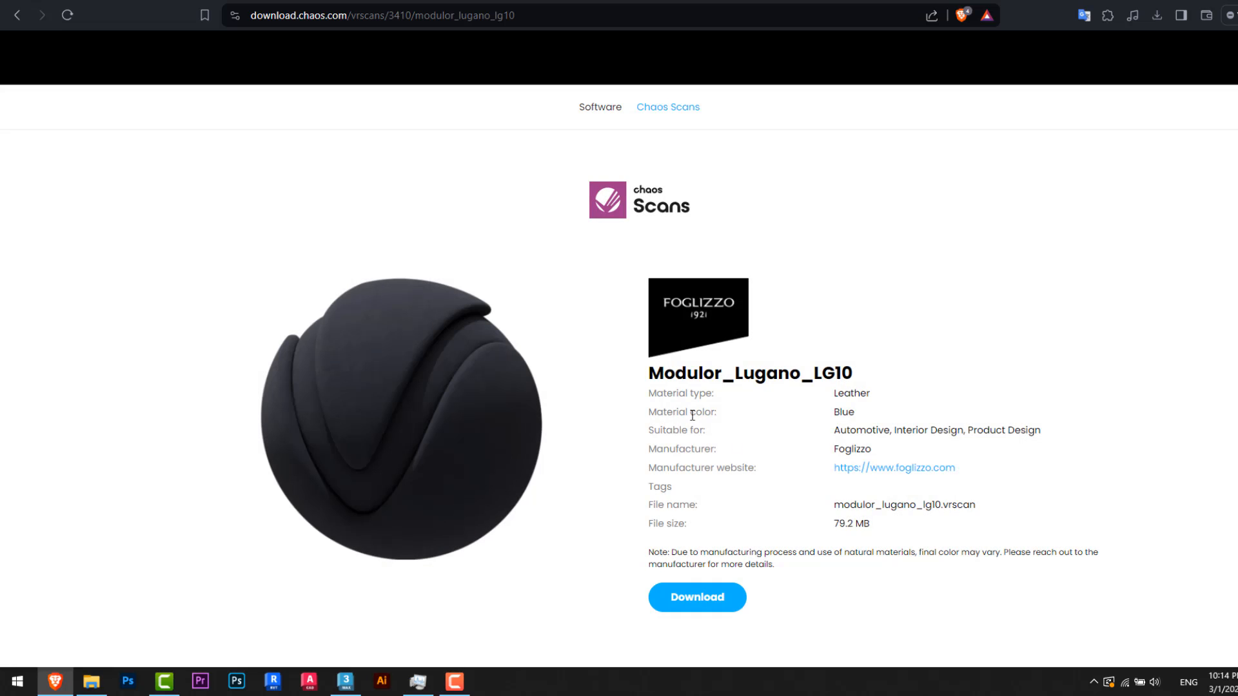
pyautogui.scroll(-3)
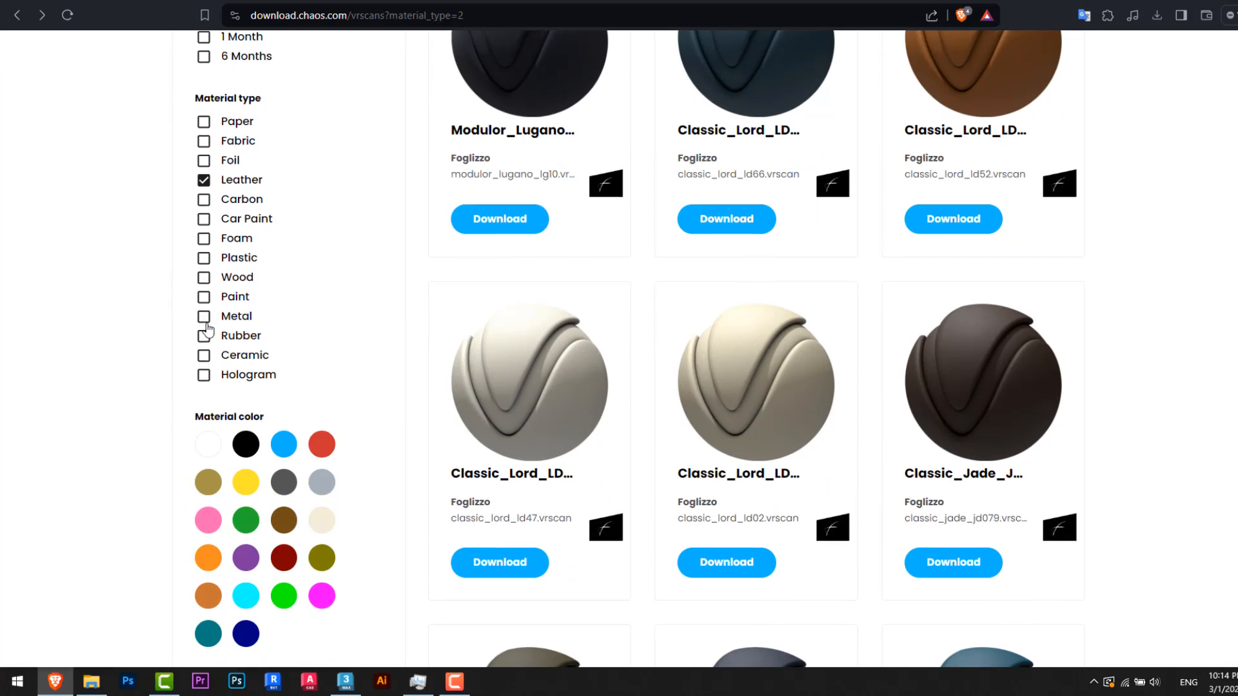
# Step: Scroll the leather results and open the brown Classic_Lord_LD52 scan's detail page
pyautogui.scroll(-3)
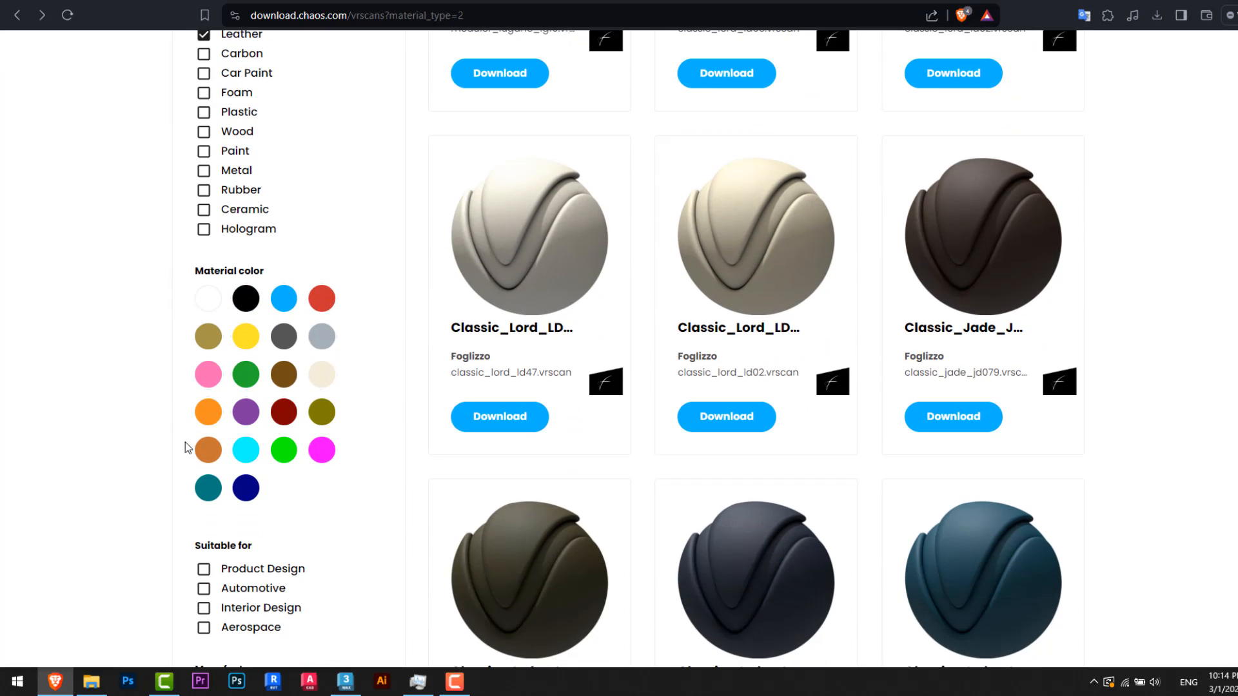
pyautogui.scroll(-3)
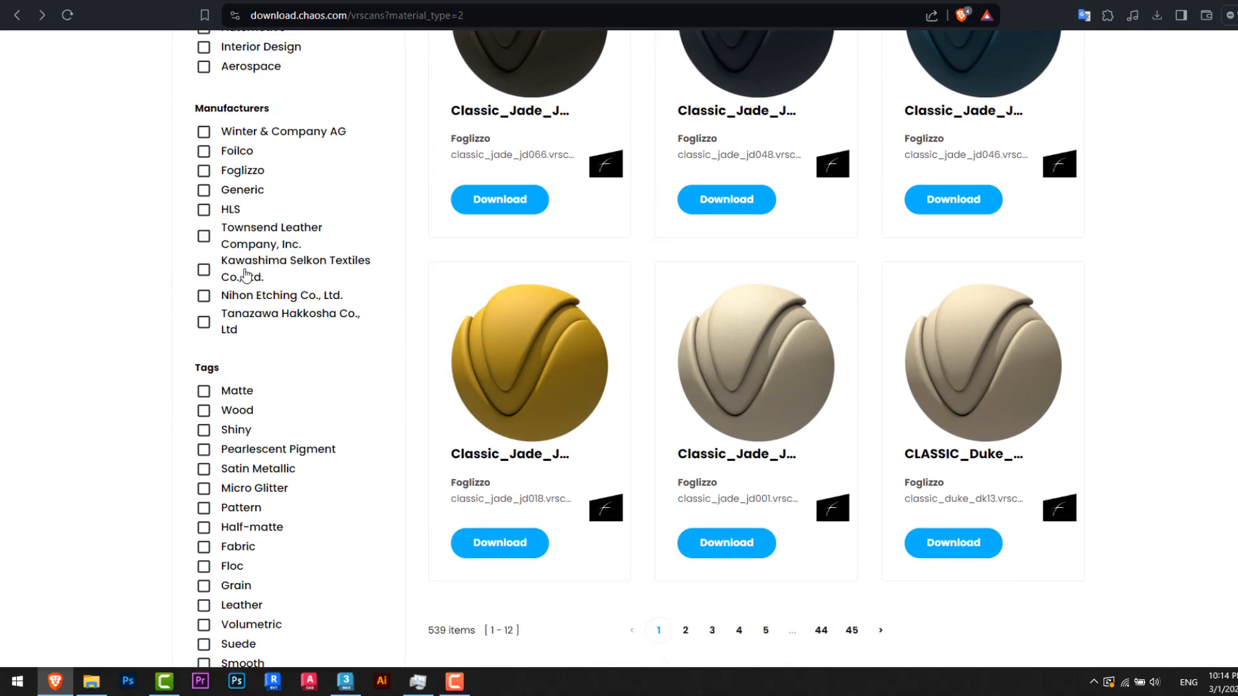
pyautogui.scroll(-3)
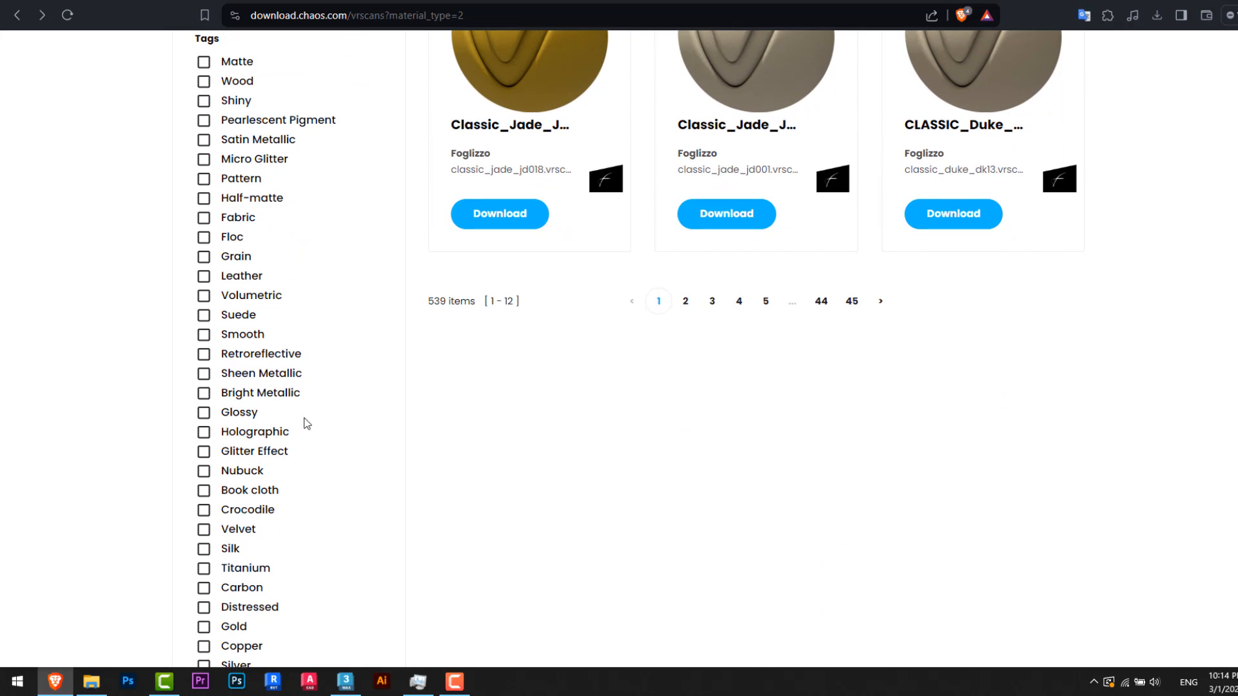
pyautogui.moveTo(264, 421)
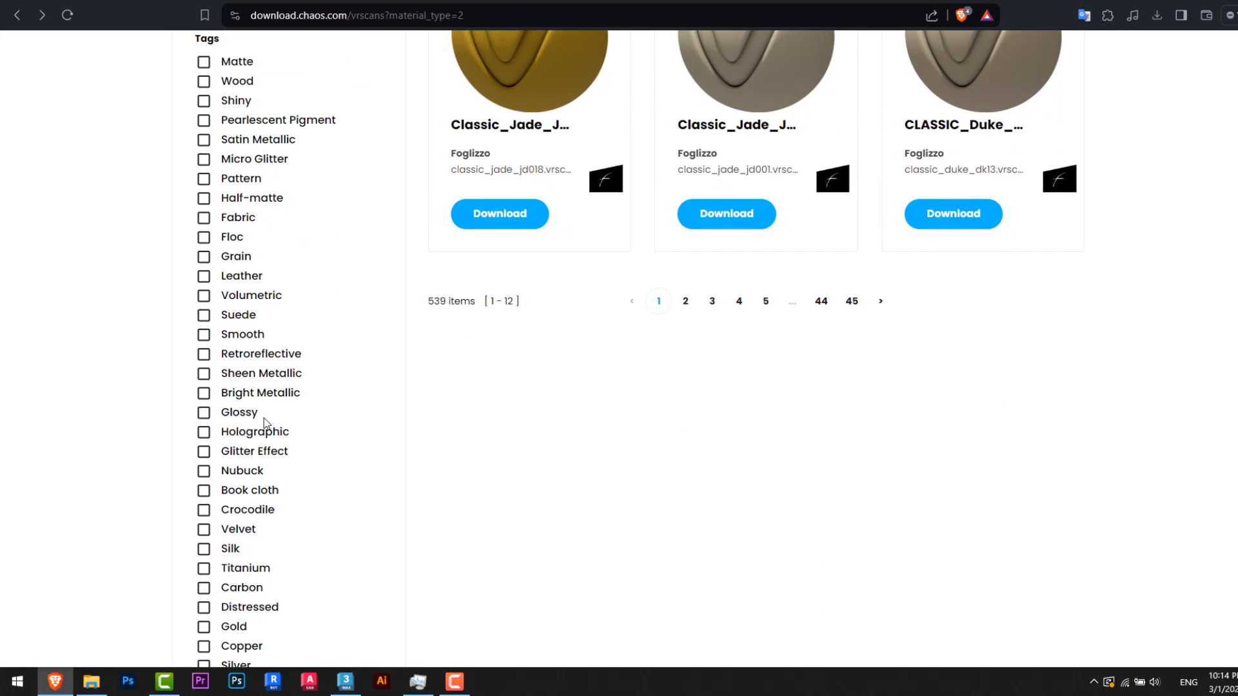
pyautogui.scroll(-3)
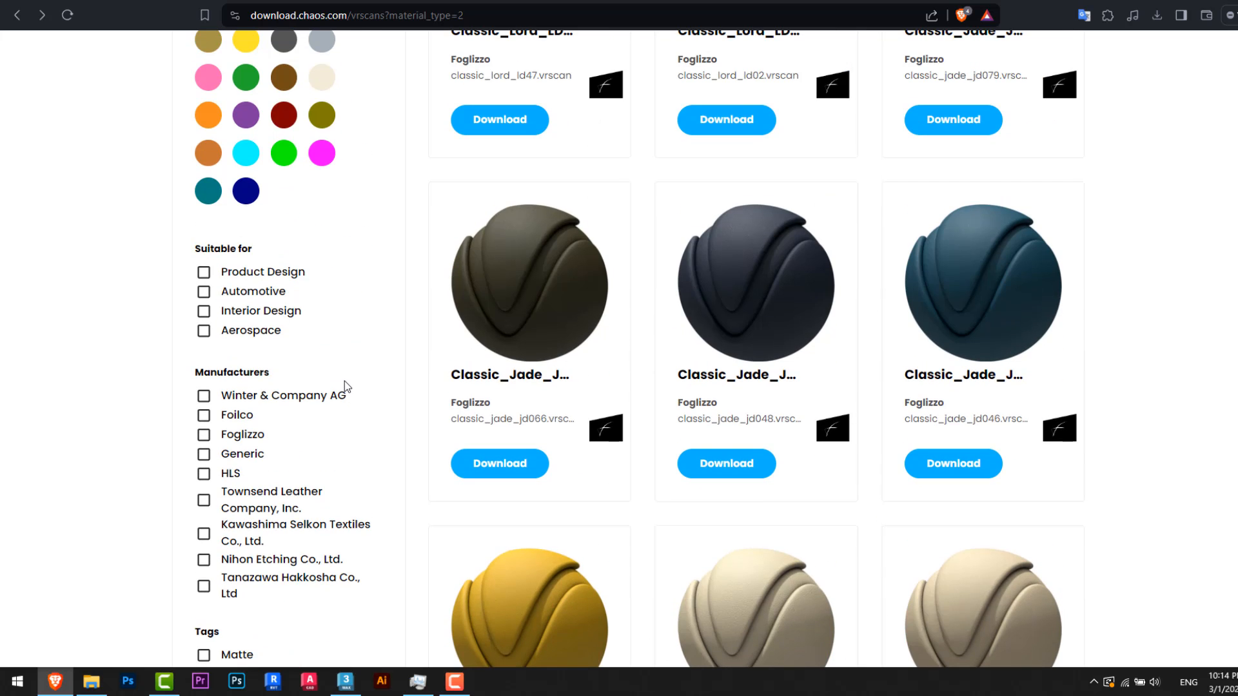
pyautogui.scroll(3)
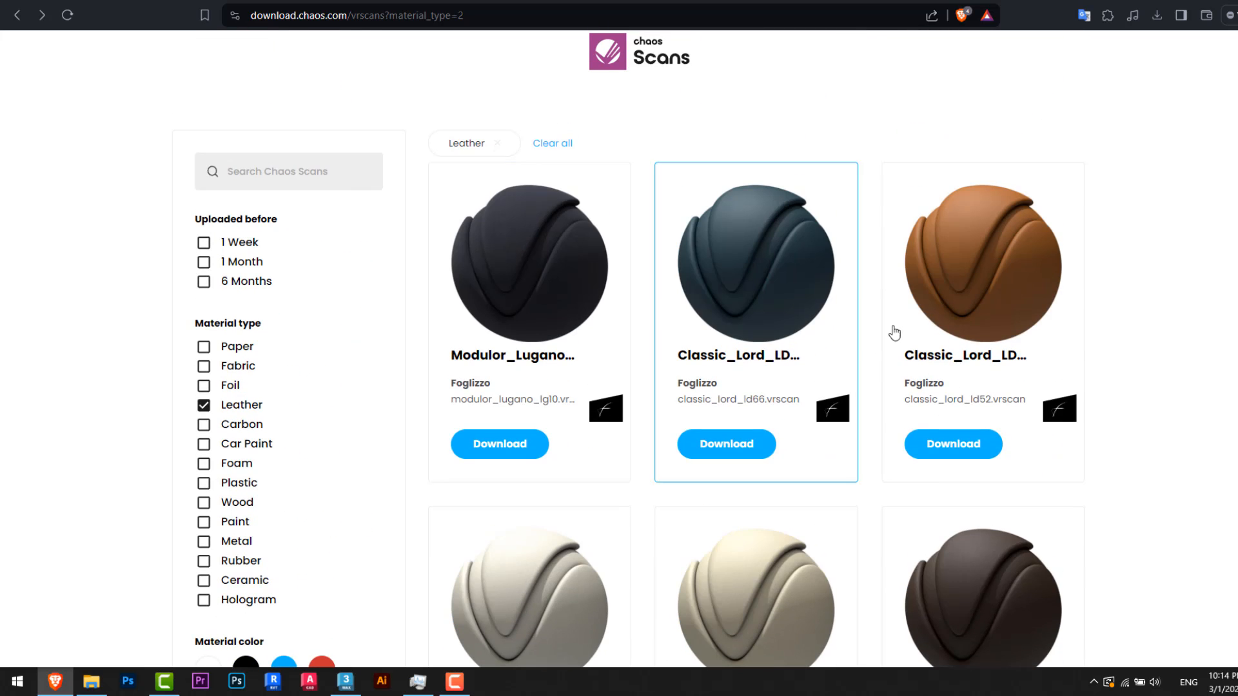
pyautogui.moveTo(116, 463)
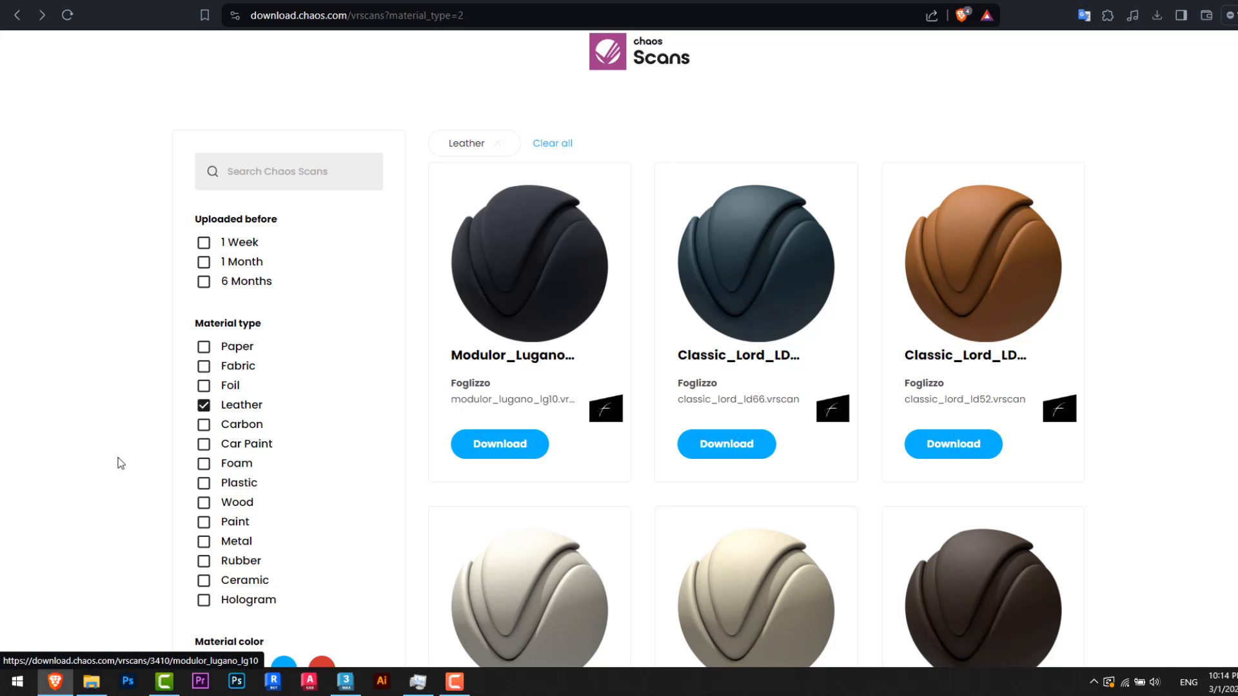
pyautogui.moveTo(1023, 288)
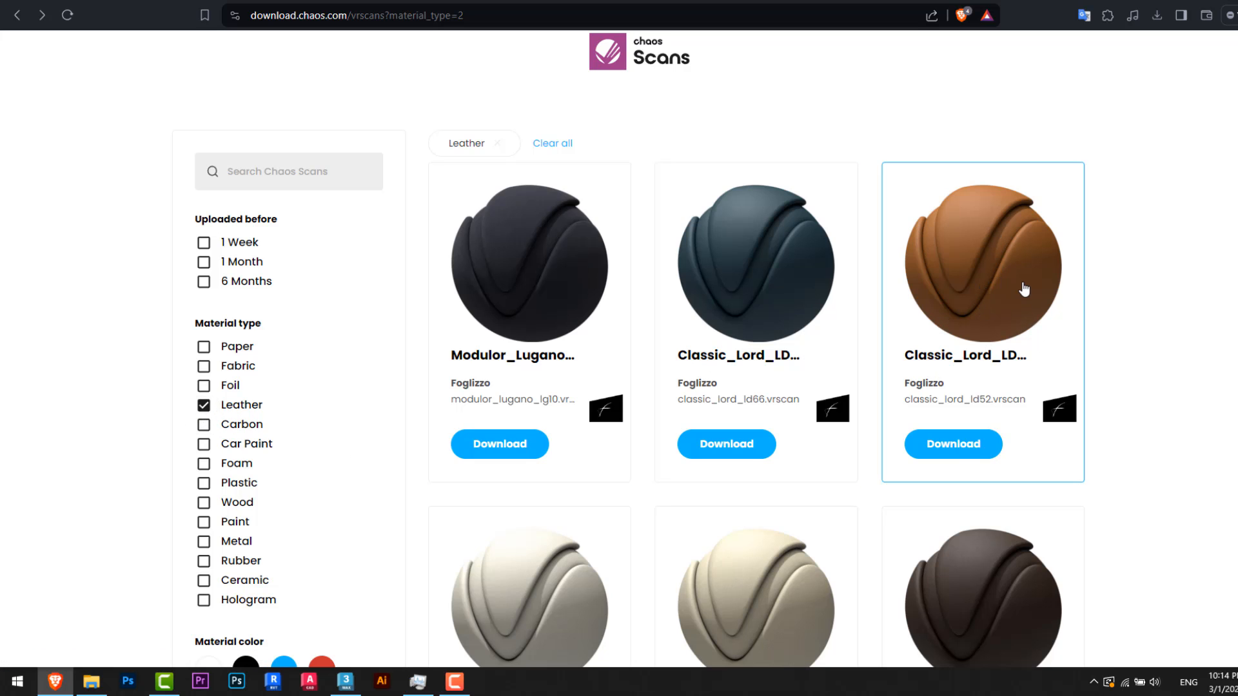
pyautogui.click(982, 263)
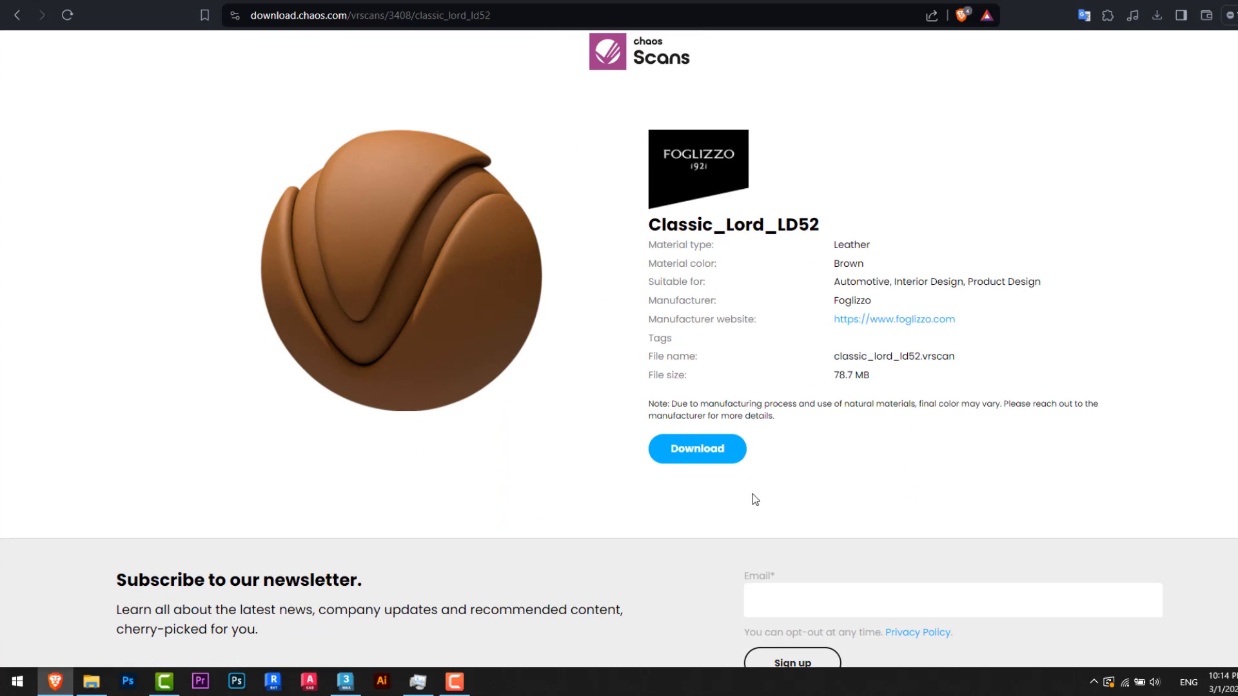
pyautogui.scroll(3)
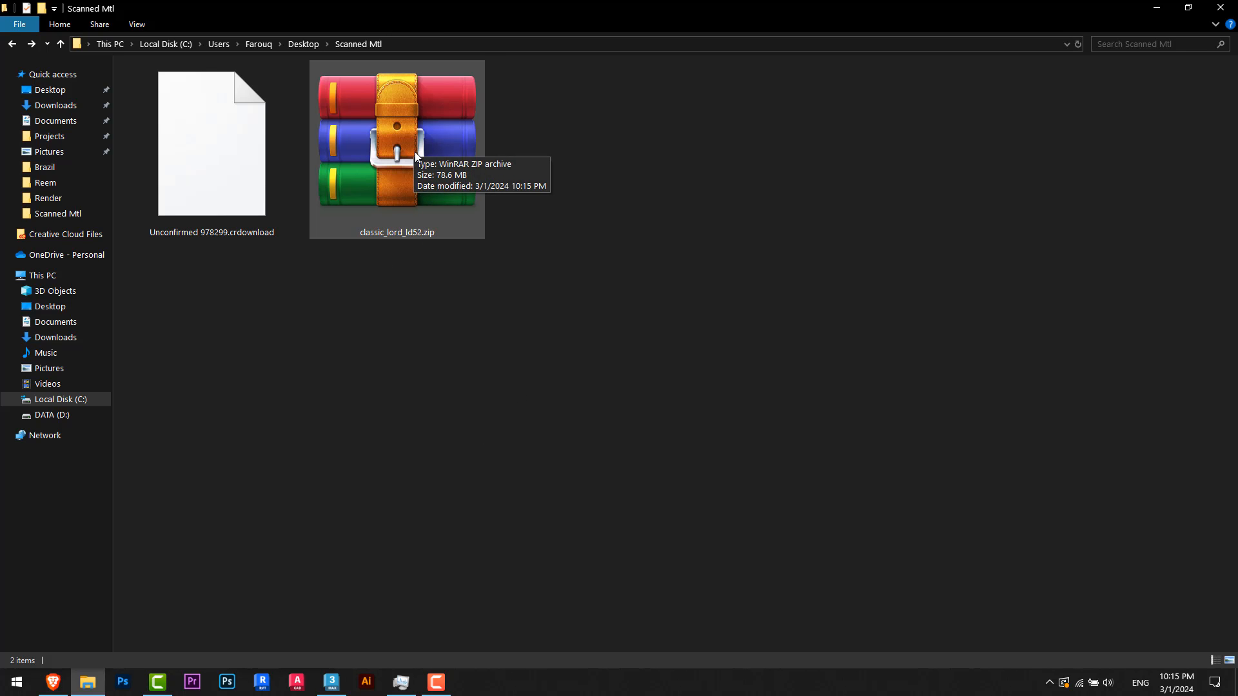
# Step: Extract classic_lord_ld52.zip here, yielding its .vrscan and .png files
pyautogui.rightClick(398, 142)
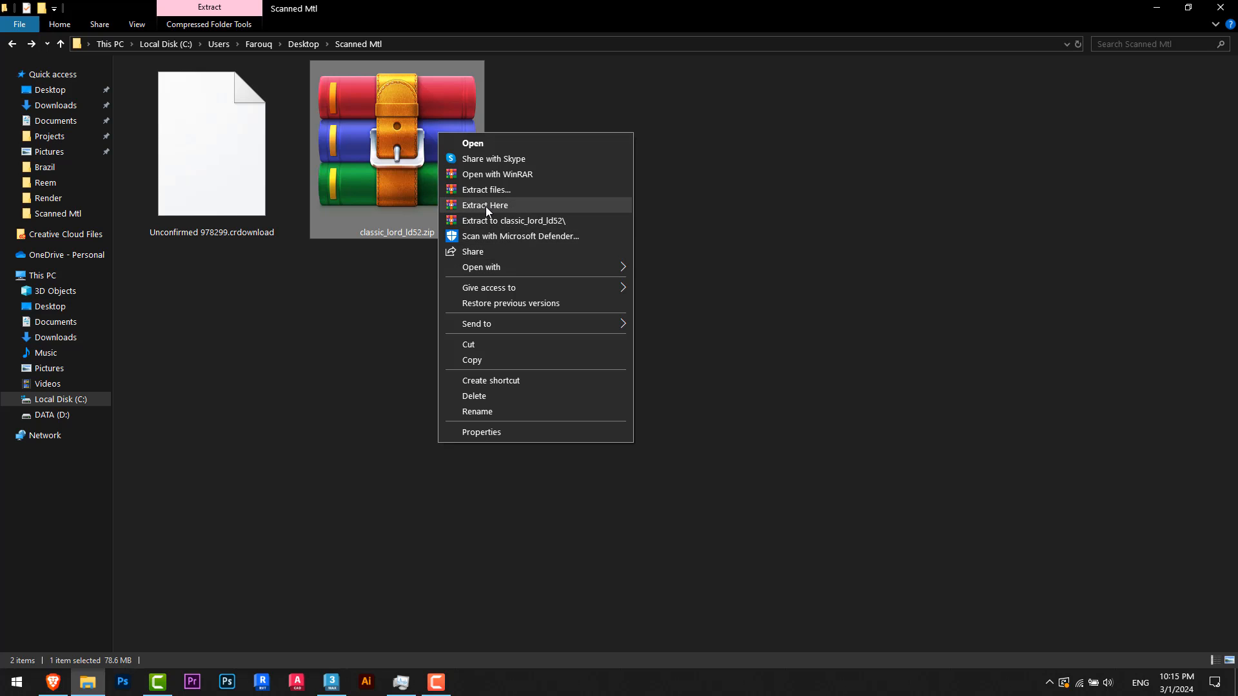
pyautogui.click(484, 205)
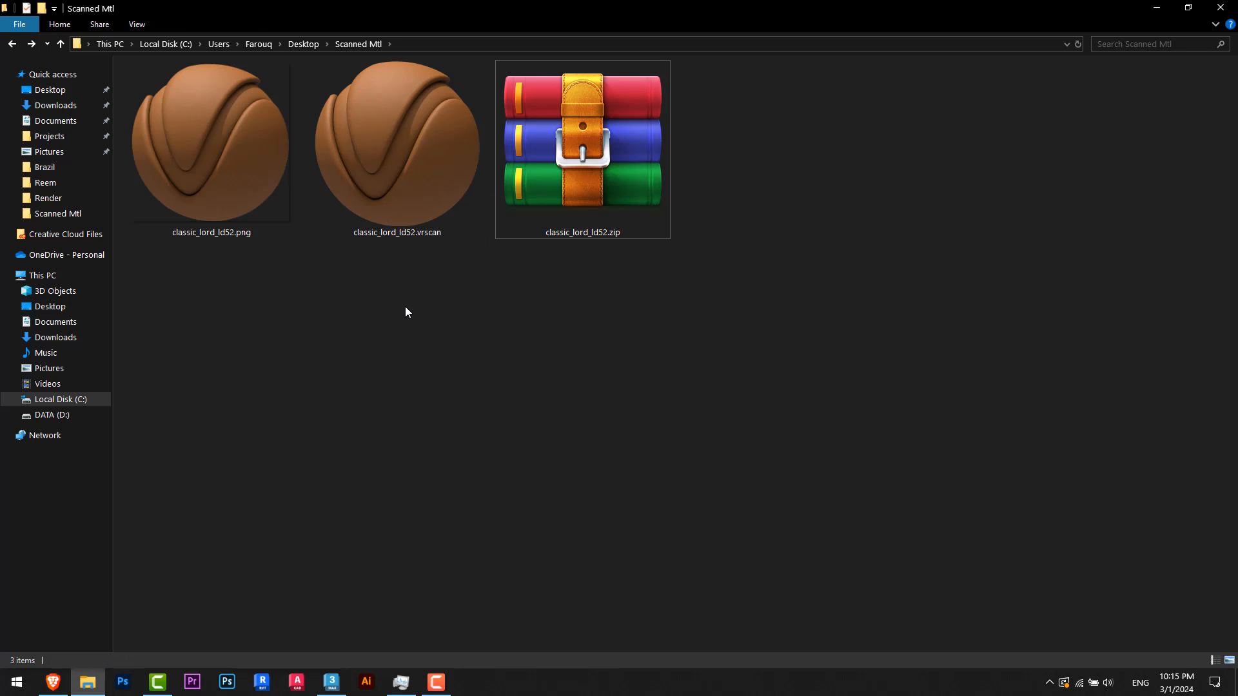
pyautogui.moveTo(421, 270)
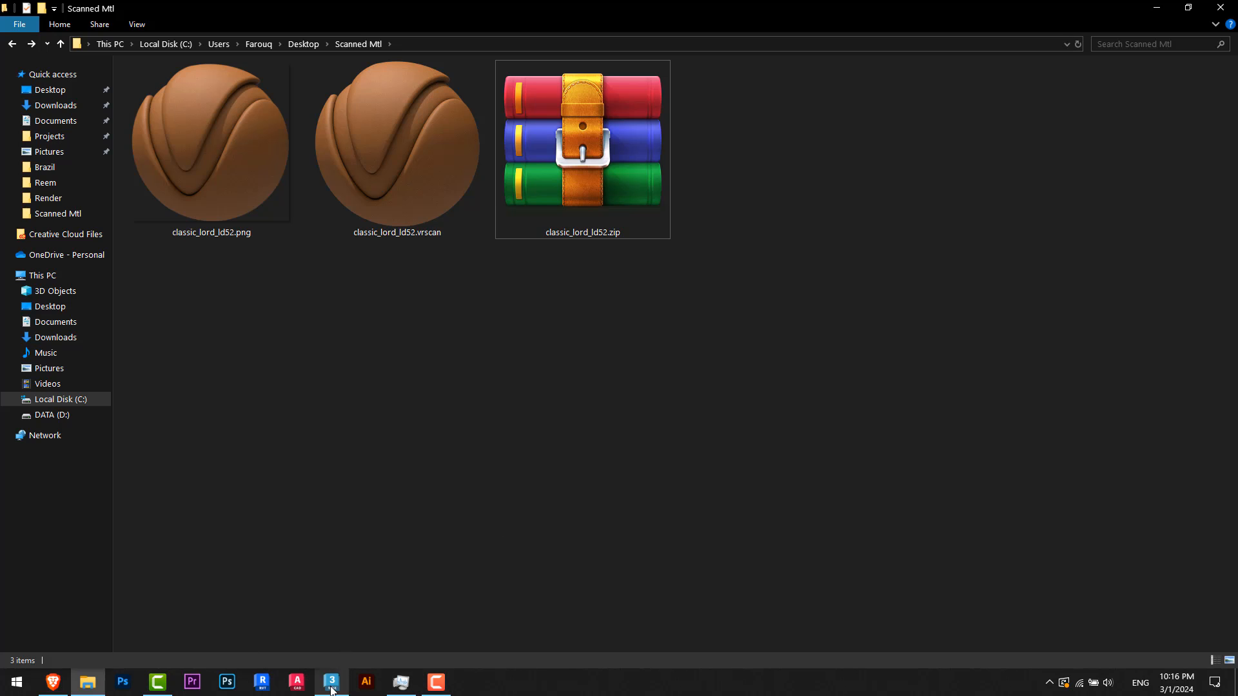
# Step: Back in 3ds Max, load classic_lord_ld52.vrscan into the CoronaScannedMtl
pyautogui.click(331, 682)
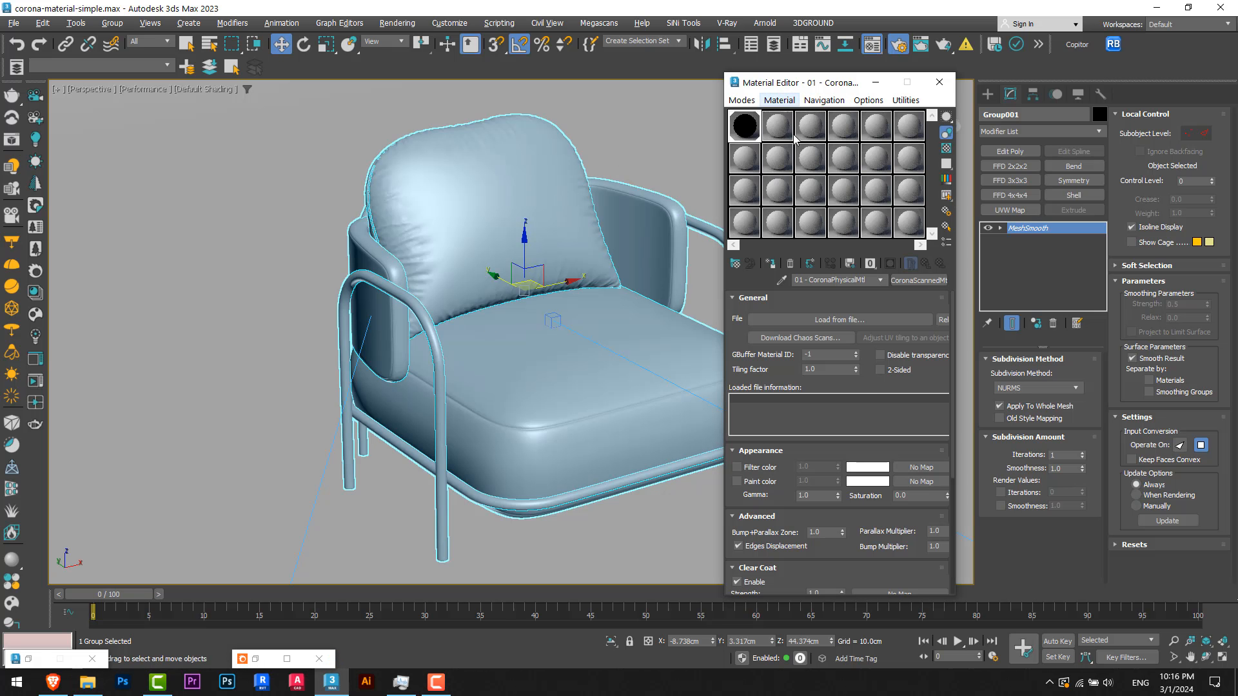
pyautogui.moveTo(840, 319)
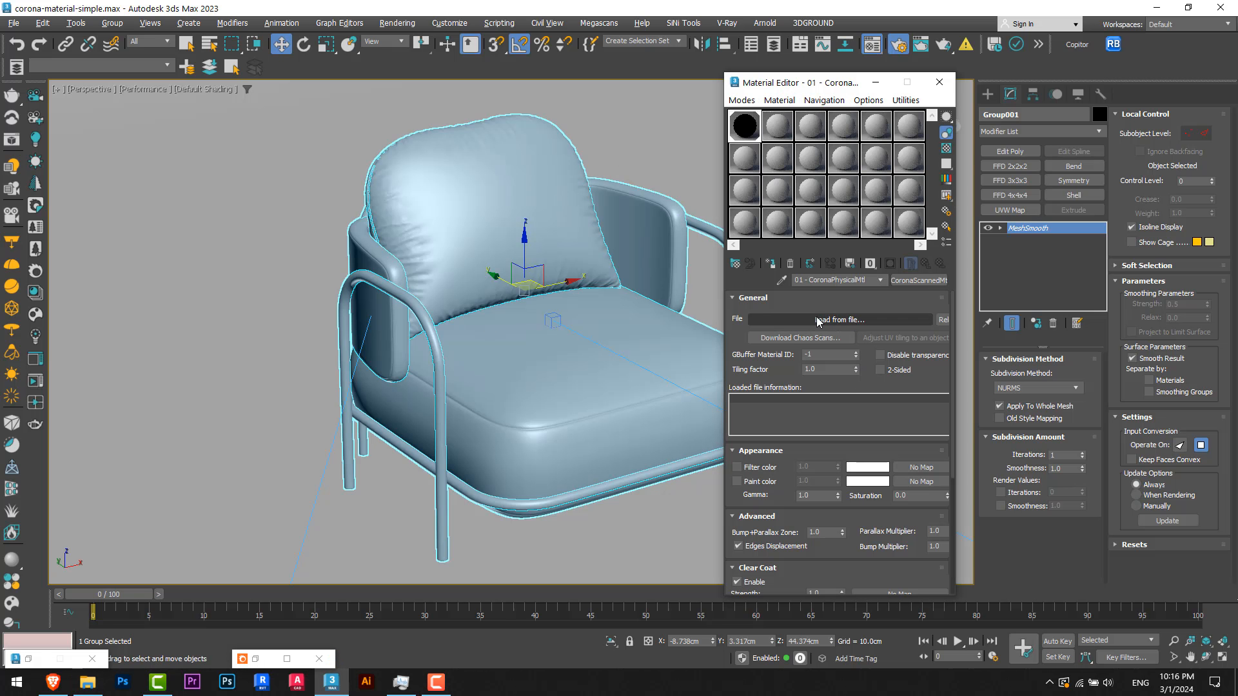
pyautogui.click(836, 320)
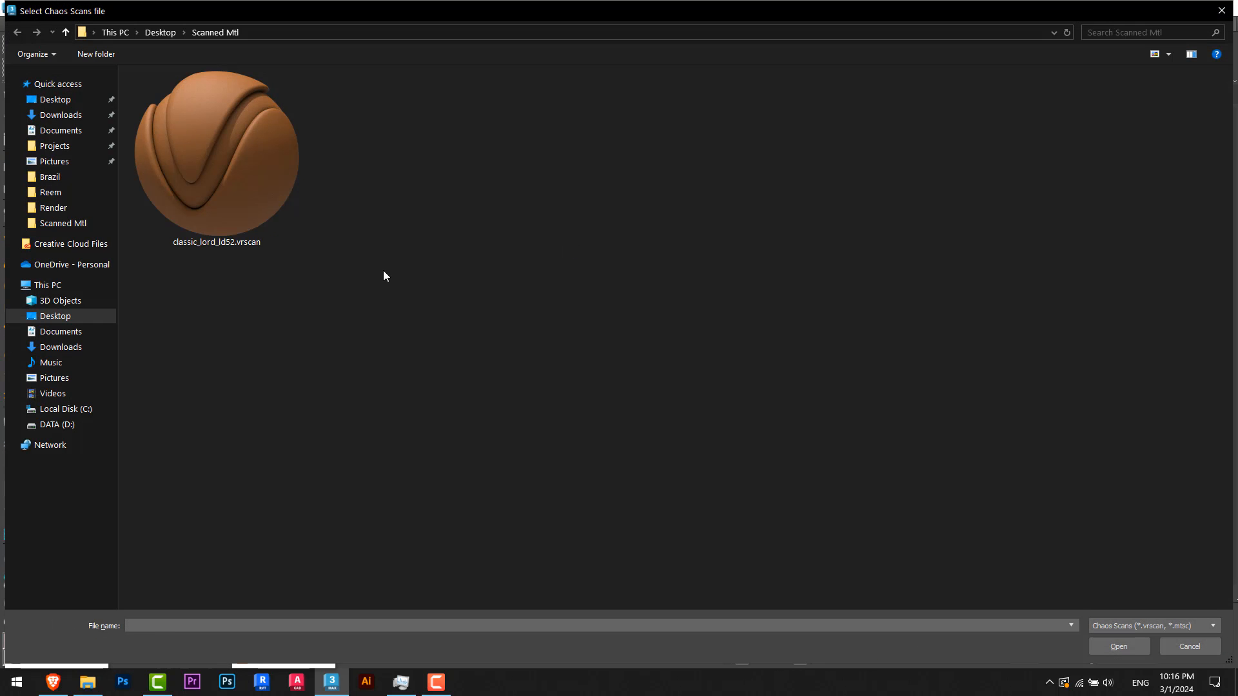
pyautogui.click(216, 154)
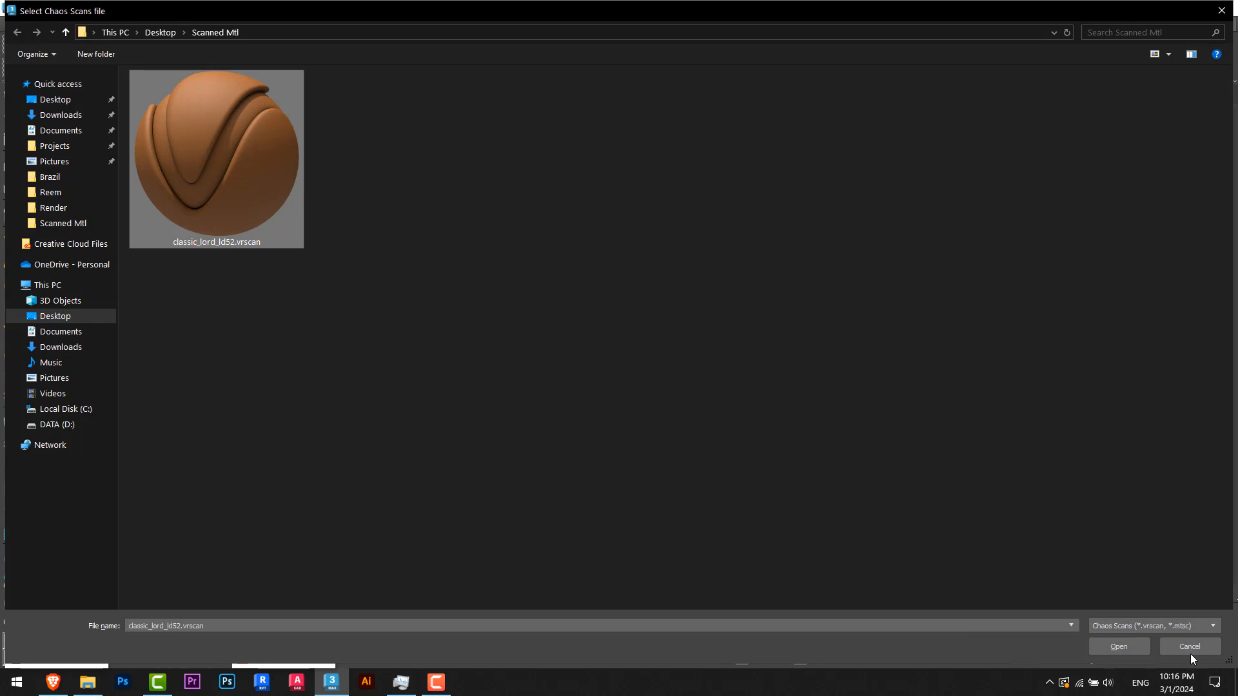
pyautogui.click(1118, 647)
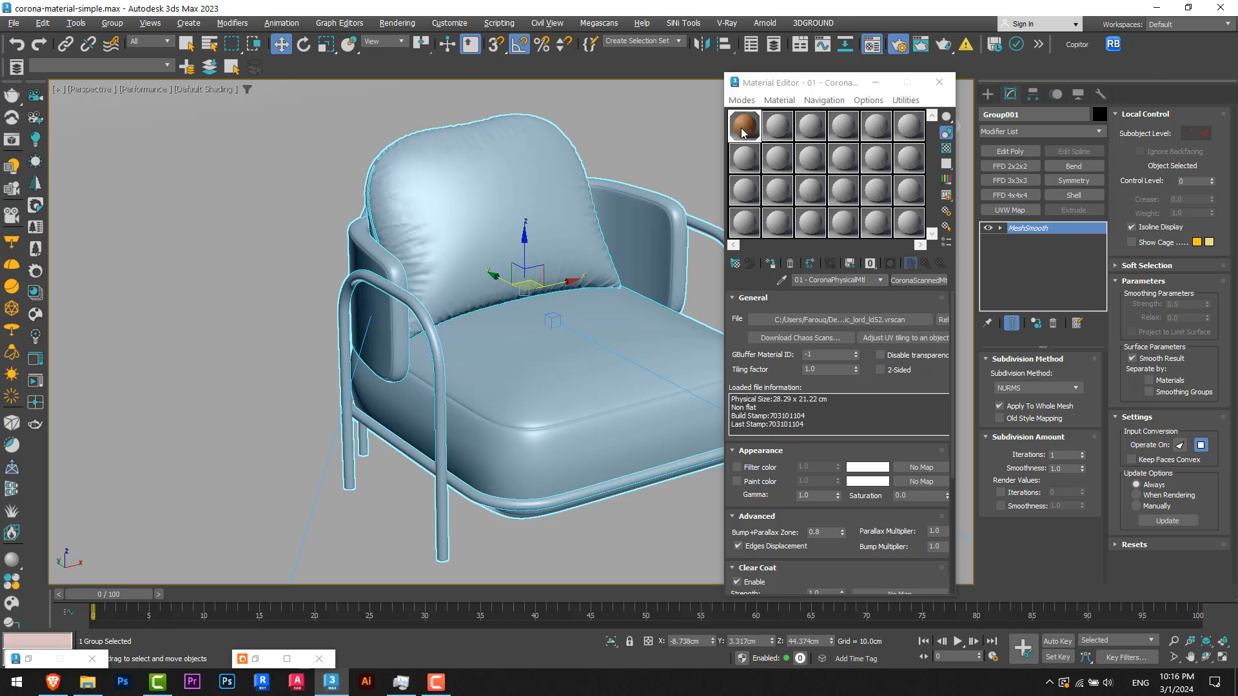
pyautogui.moveTo(746, 126)
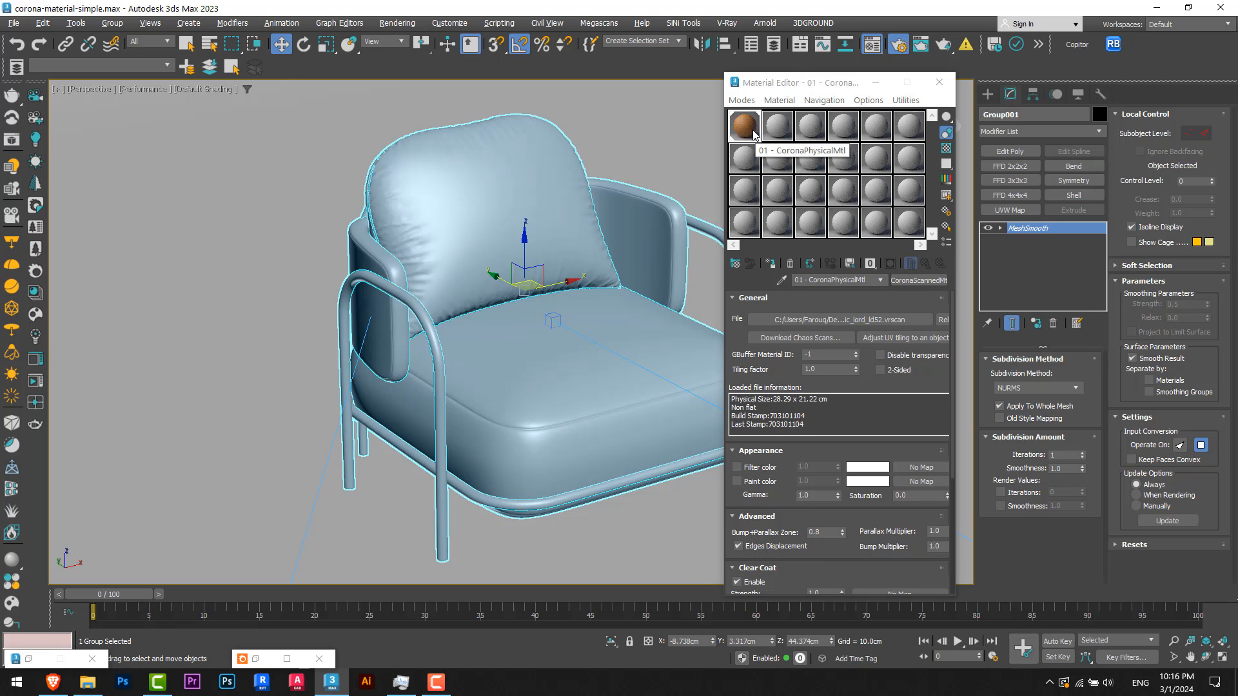
# Step: Enlarge the leather material's sample sphere and review its rollouts without changes
pyautogui.doubleClick(743, 125)
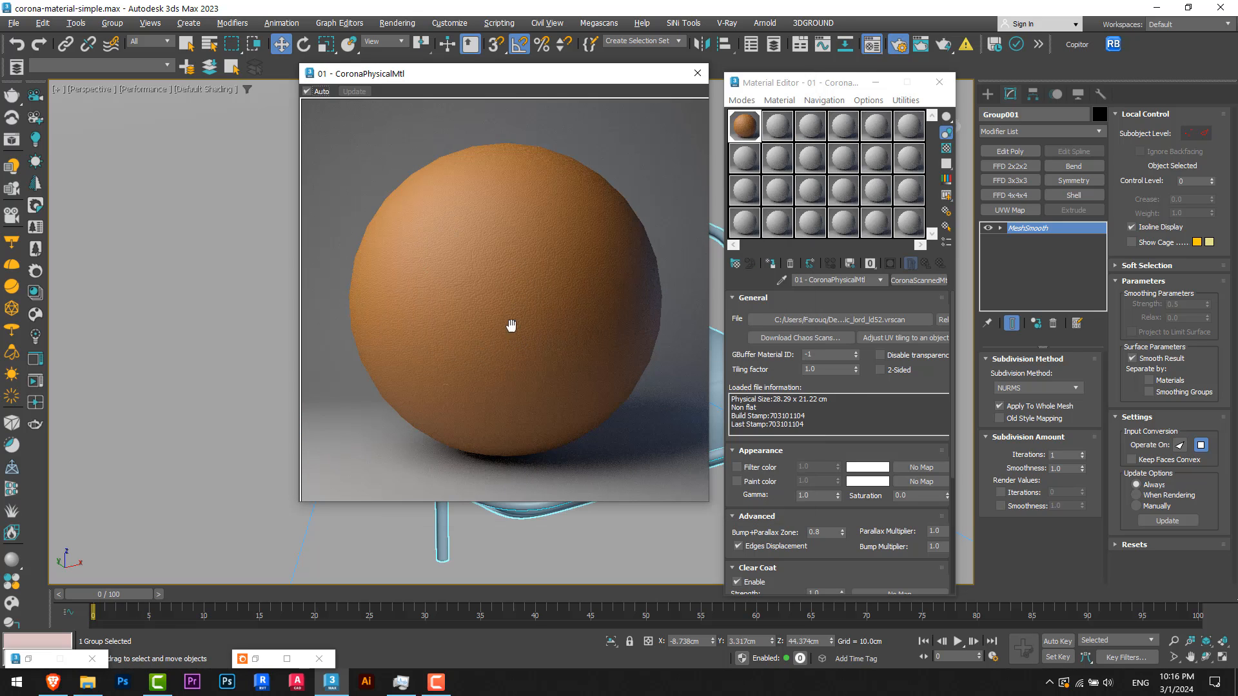
pyautogui.moveTo(931, 386)
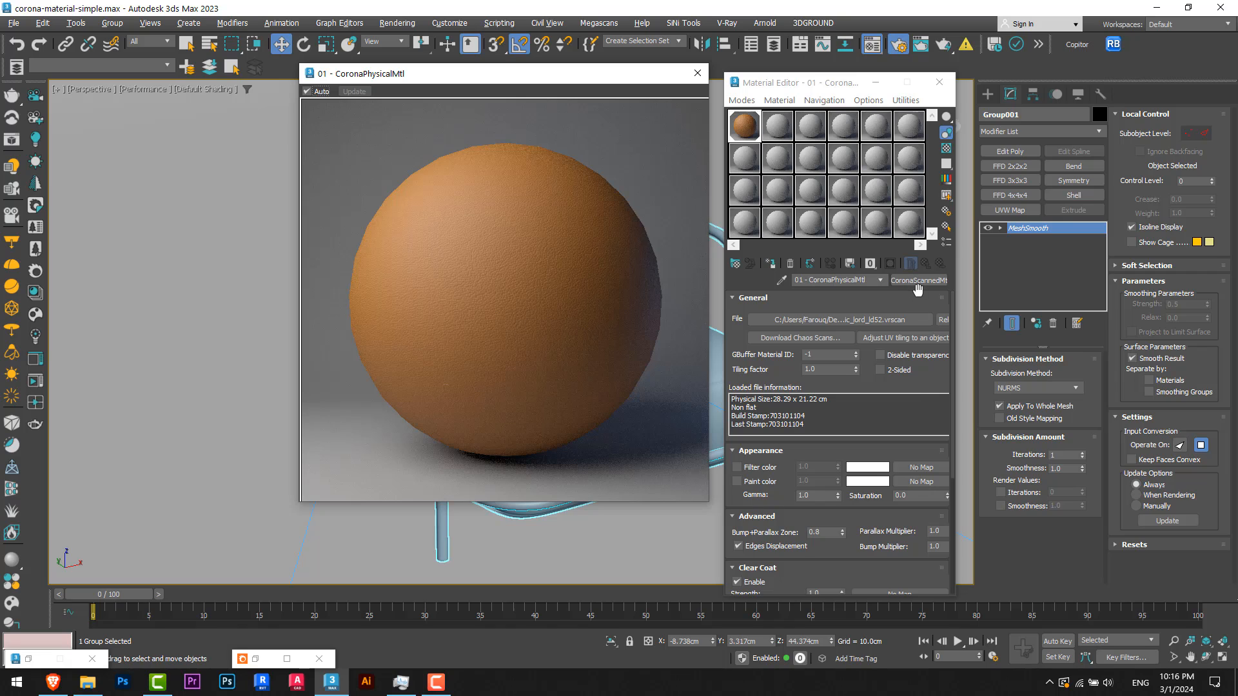
pyautogui.moveTo(921, 291)
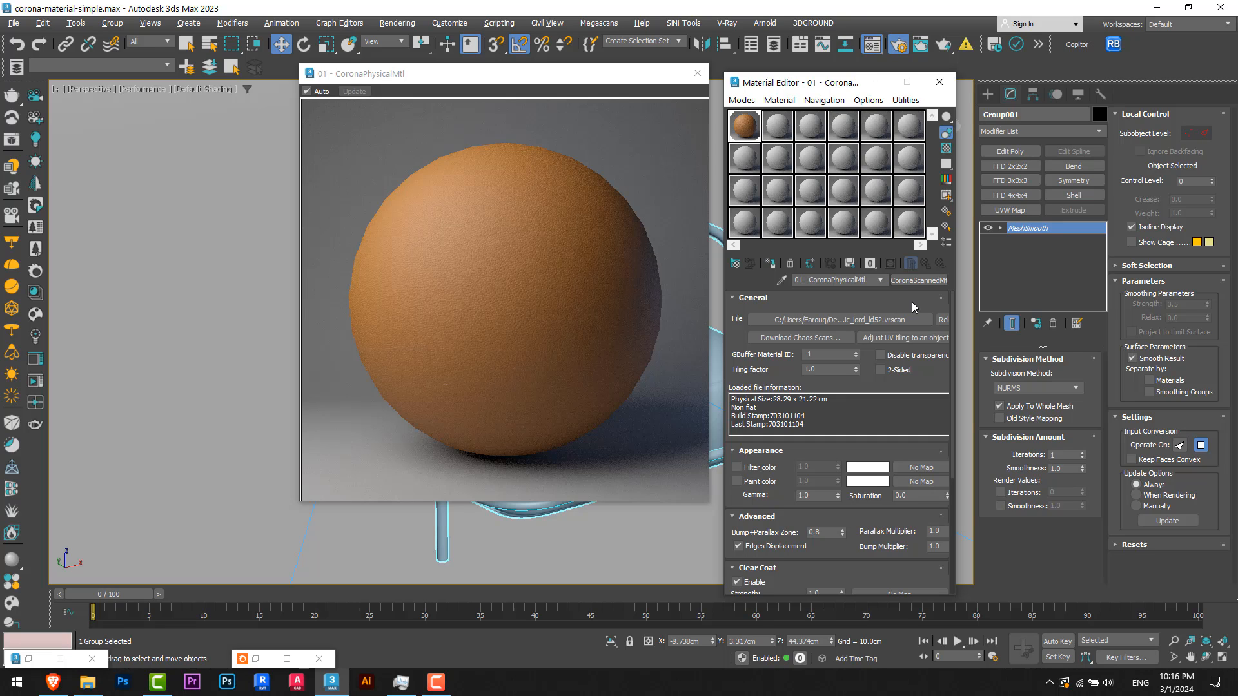
pyautogui.moveTo(914, 422)
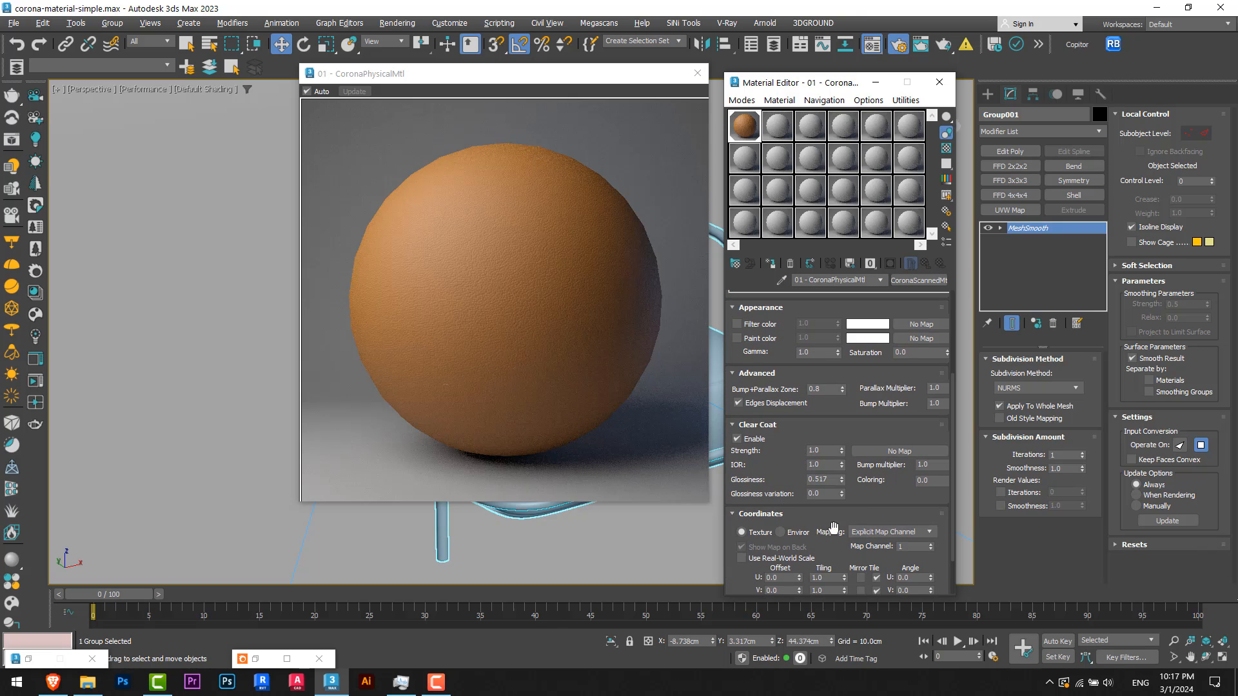
pyautogui.moveTo(773, 461)
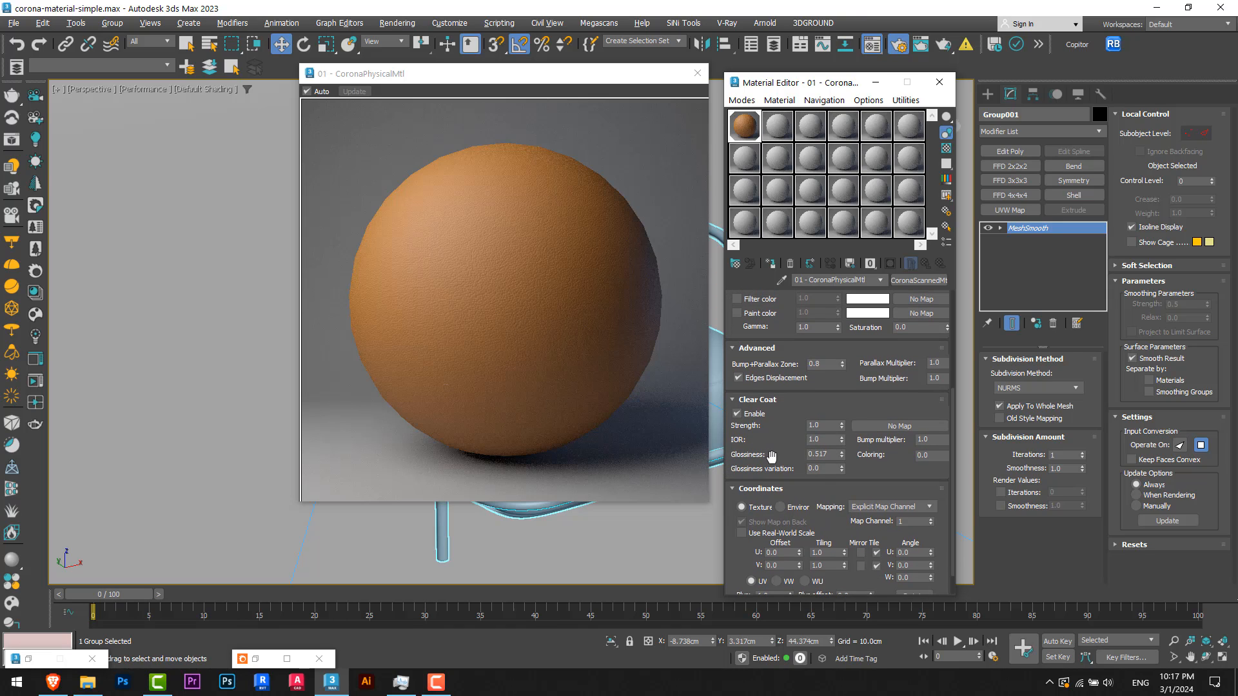
pyautogui.scroll(-3)
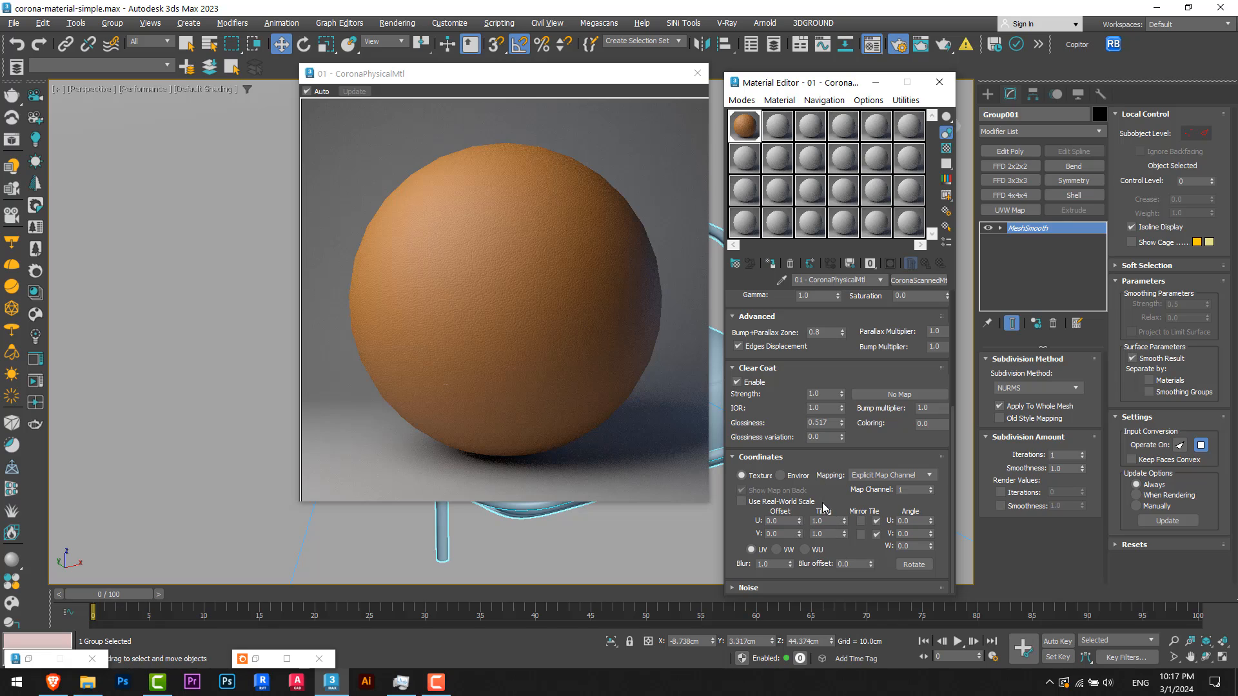
pyautogui.moveTo(824, 528)
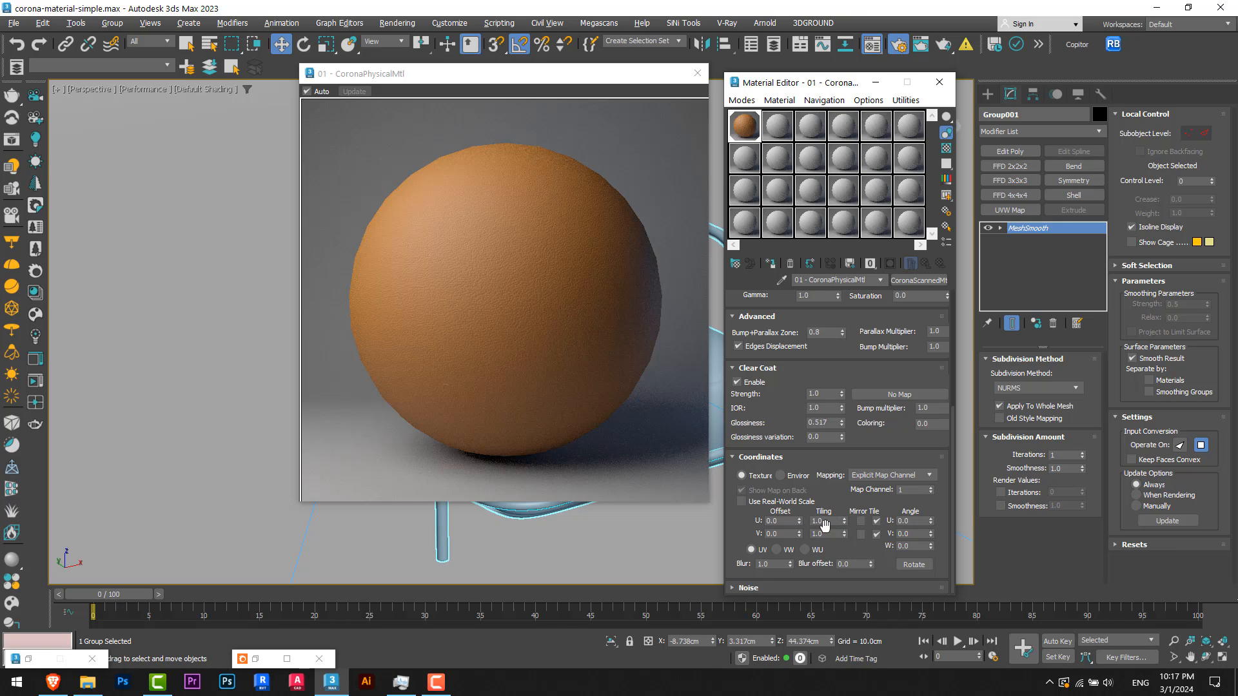
pyautogui.scroll(3)
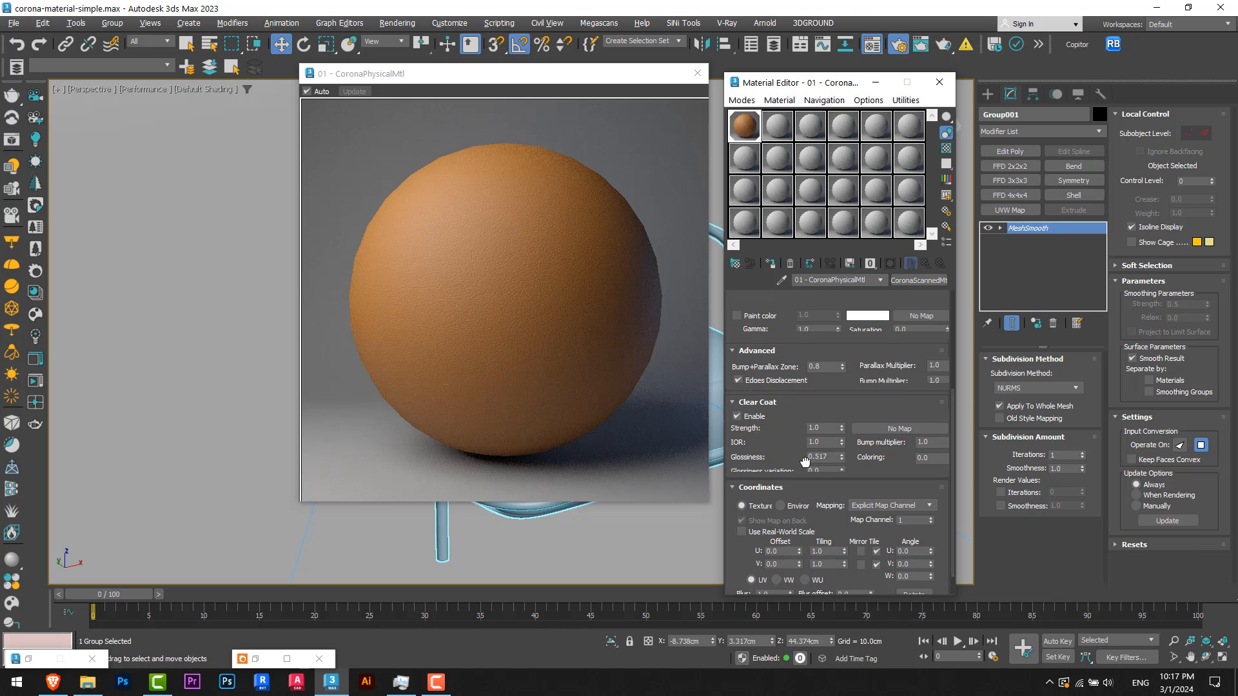
pyautogui.scroll(3)
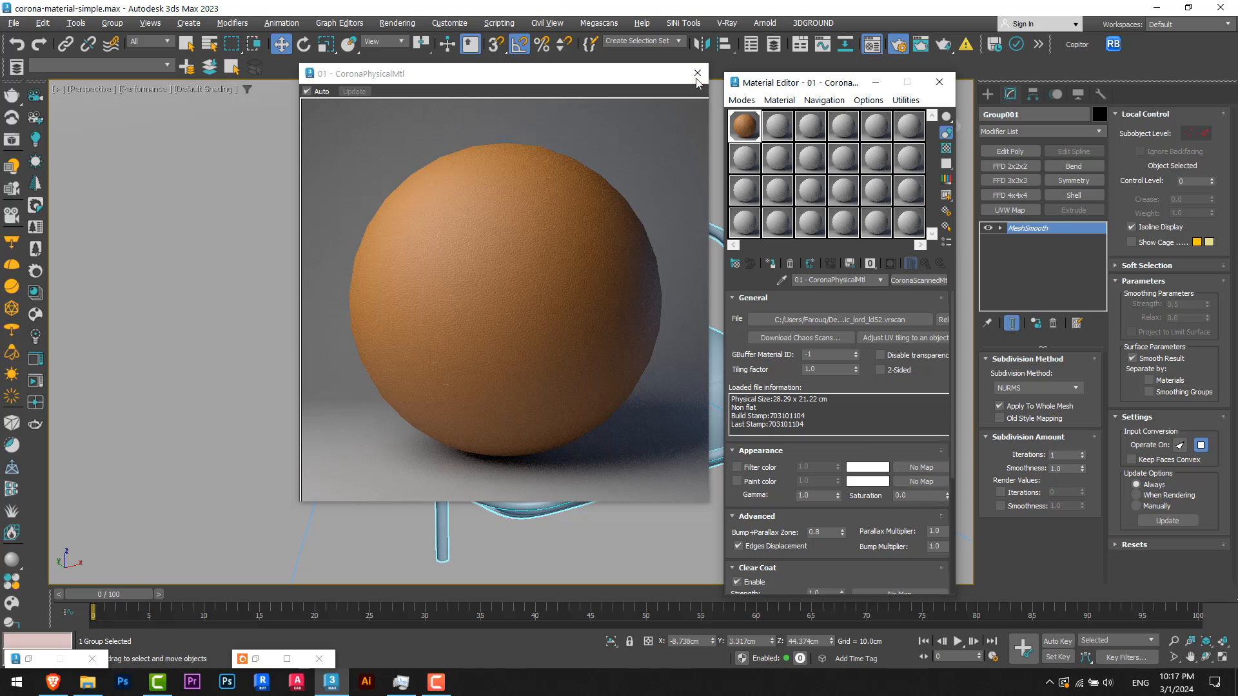
# Step: Close the large preview, open the chair group, and move the Material Editor aside
pyautogui.click(112, 22)
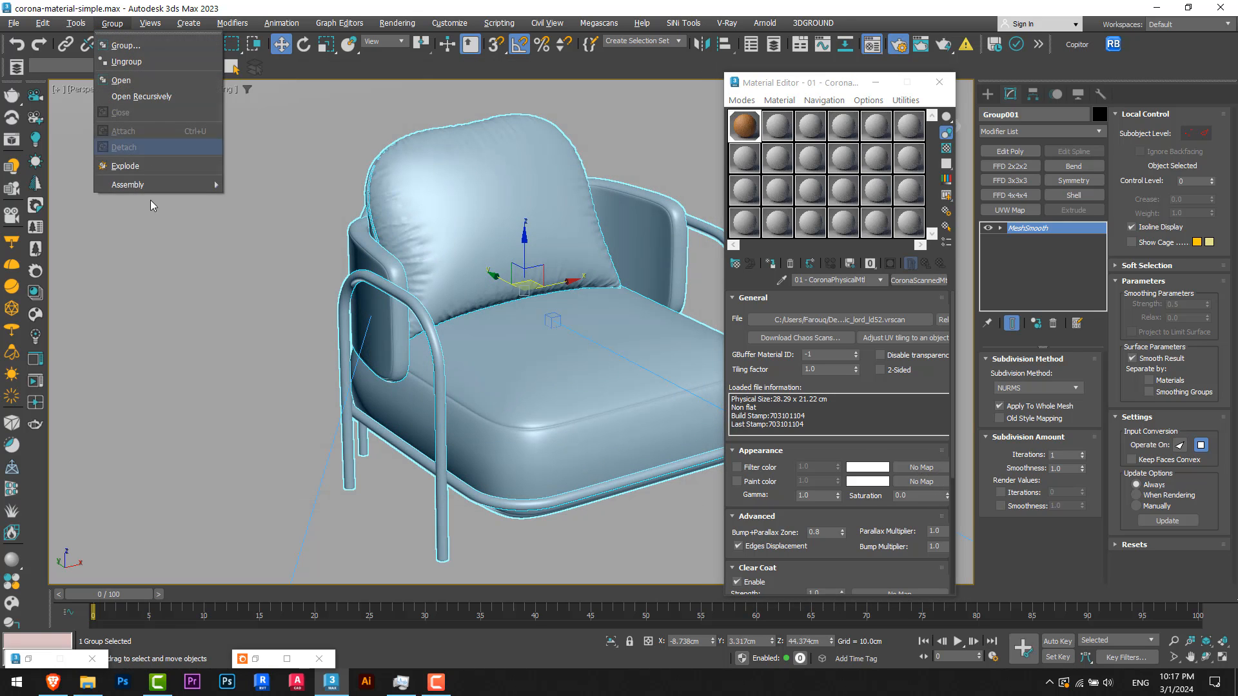
pyautogui.click(124, 147)
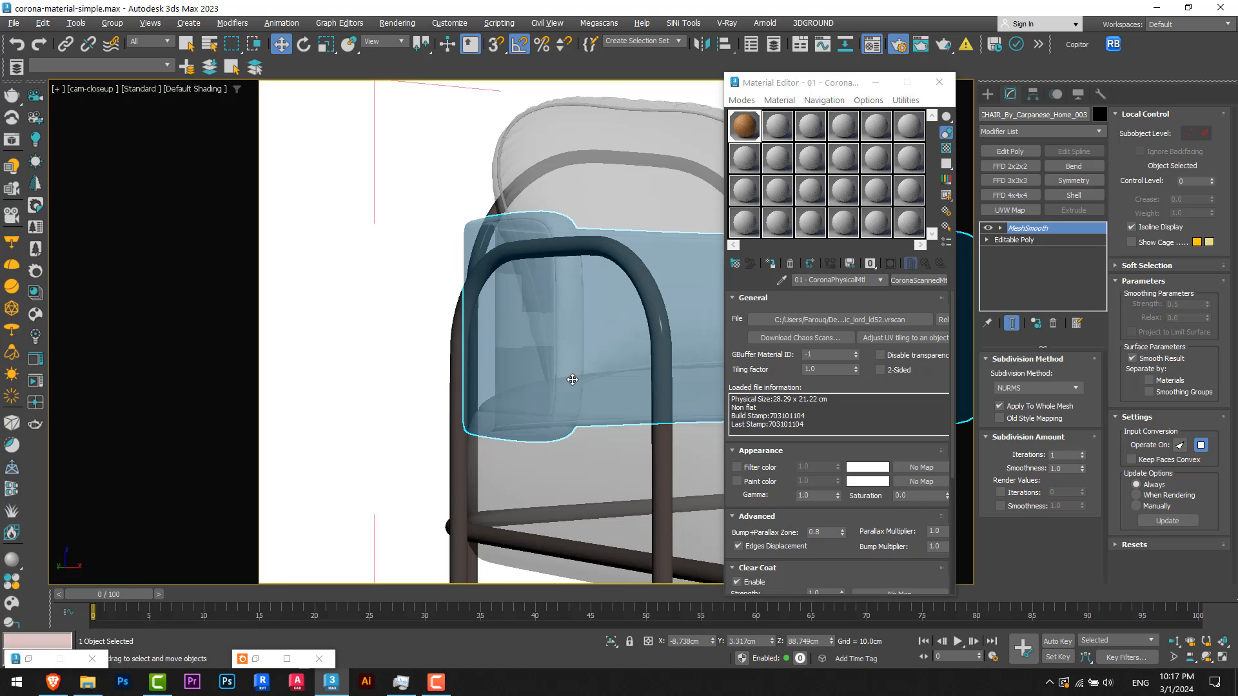
pyautogui.moveTo(119, 518)
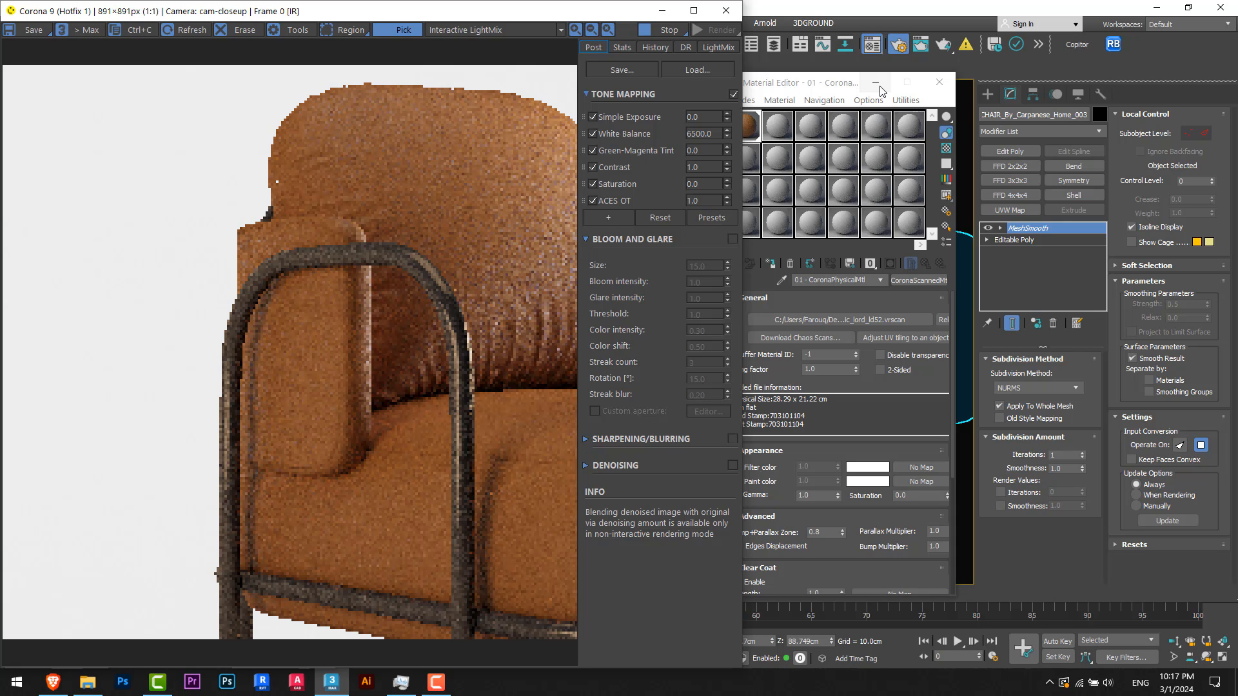
pyautogui.click(938, 82)
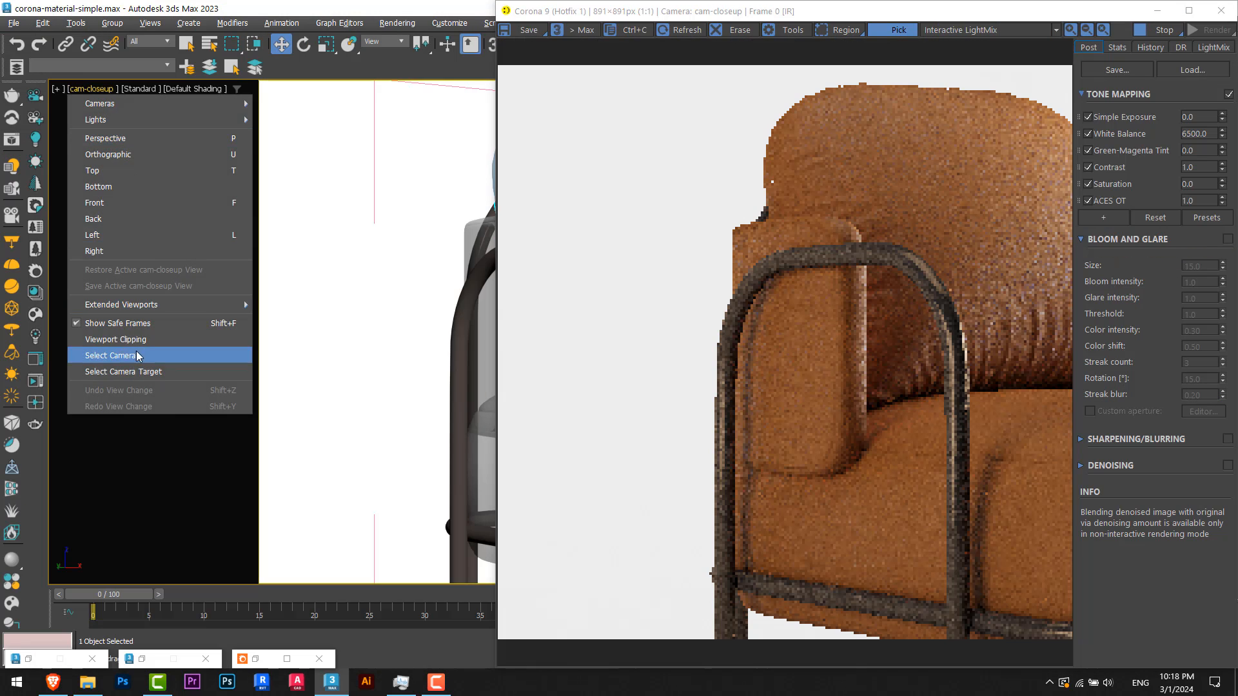
# Step: Select the close-up camera and replace its Physical Camera zoom value with 3.0
pyautogui.click(108, 355)
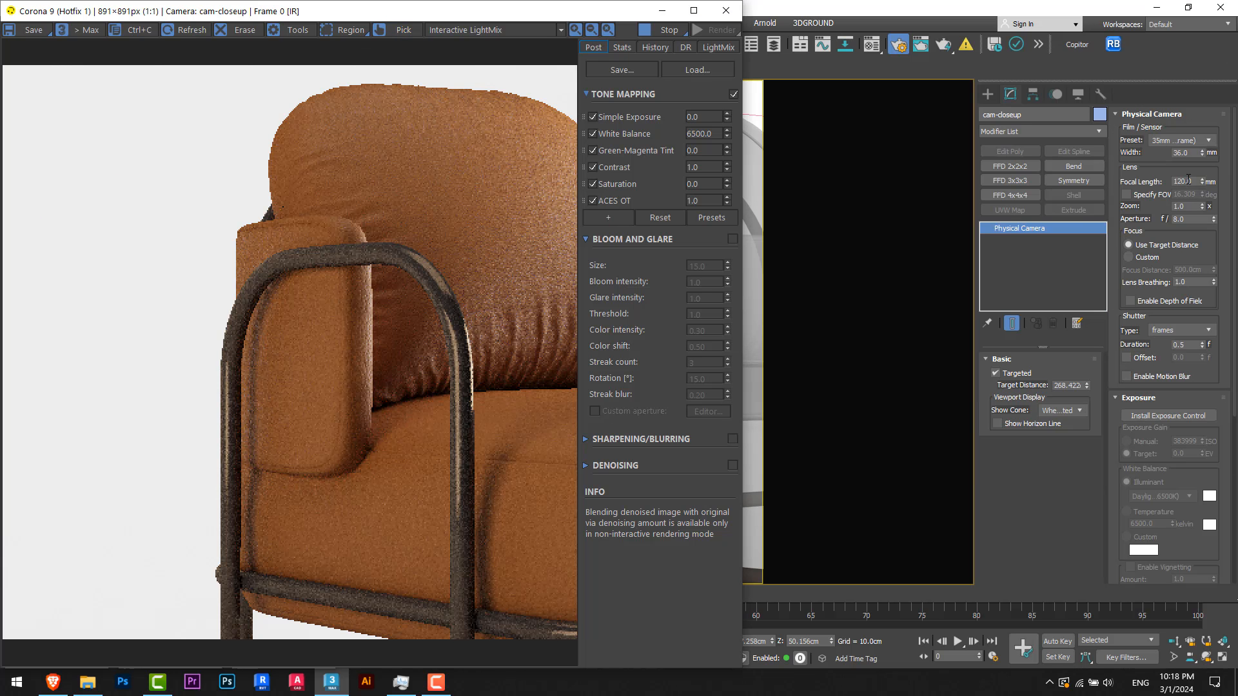
pyautogui.tripleClick(1185, 206)
pyautogui.write('3')
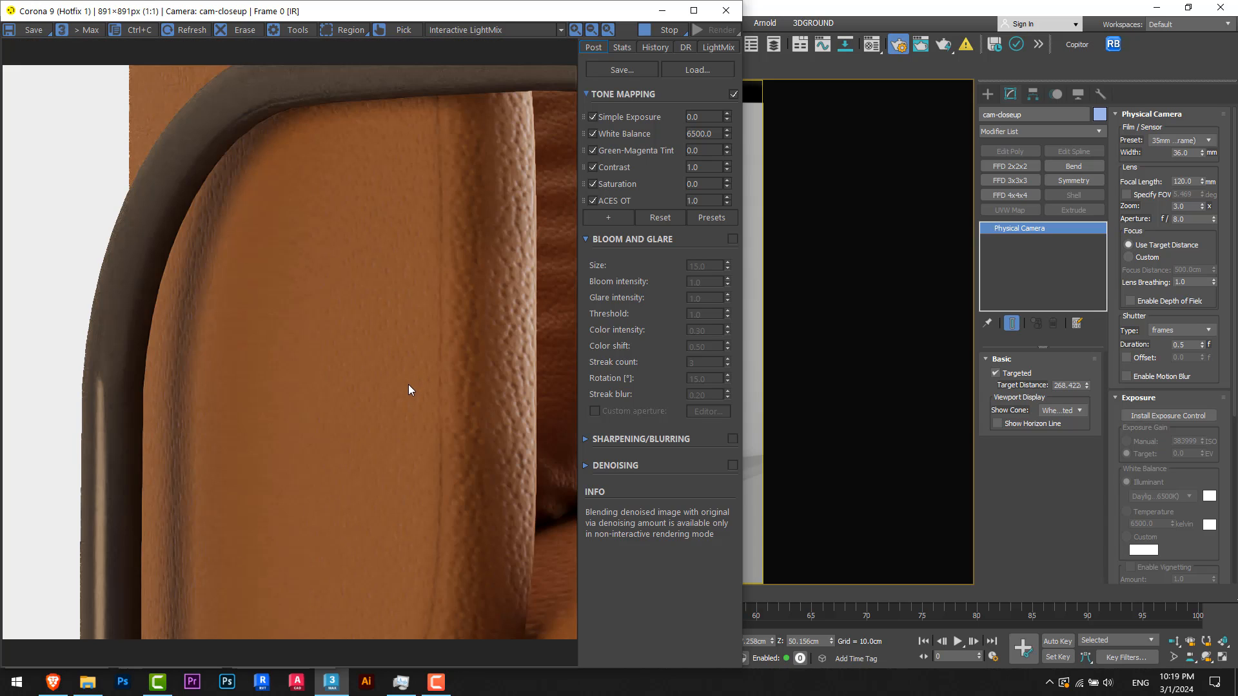
pyautogui.moveTo(372, 360)
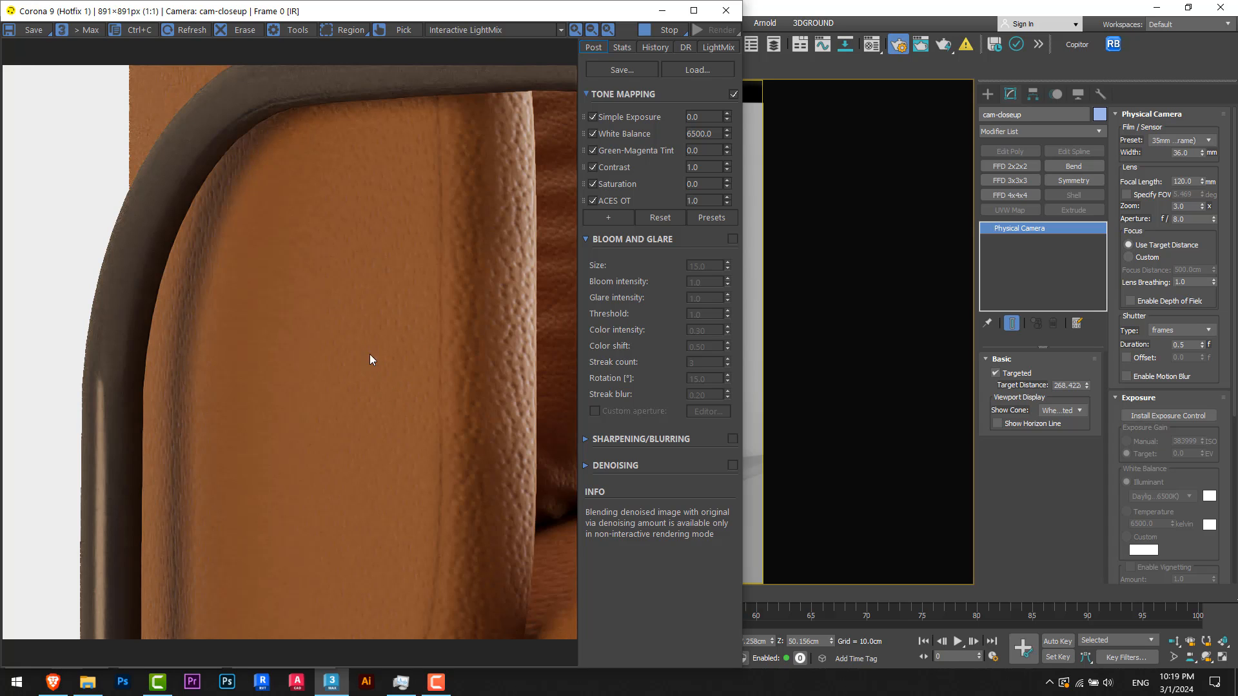
pyautogui.moveTo(432, 382)
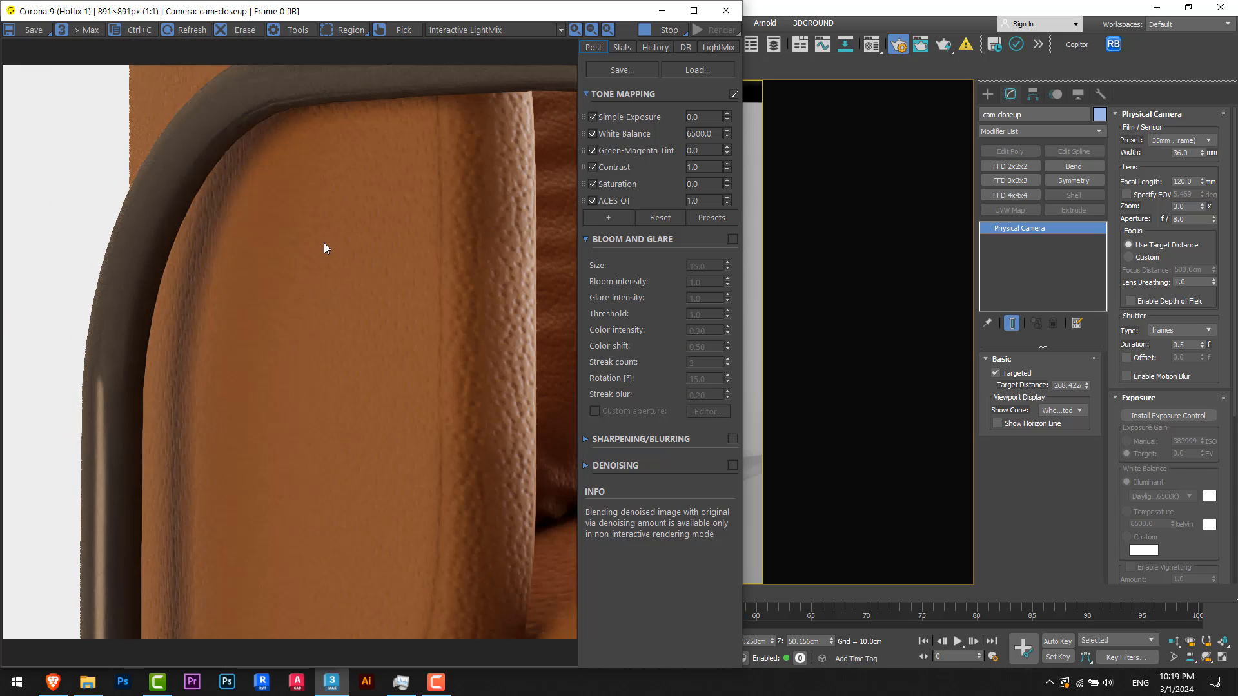
pyautogui.moveTo(460, 332)
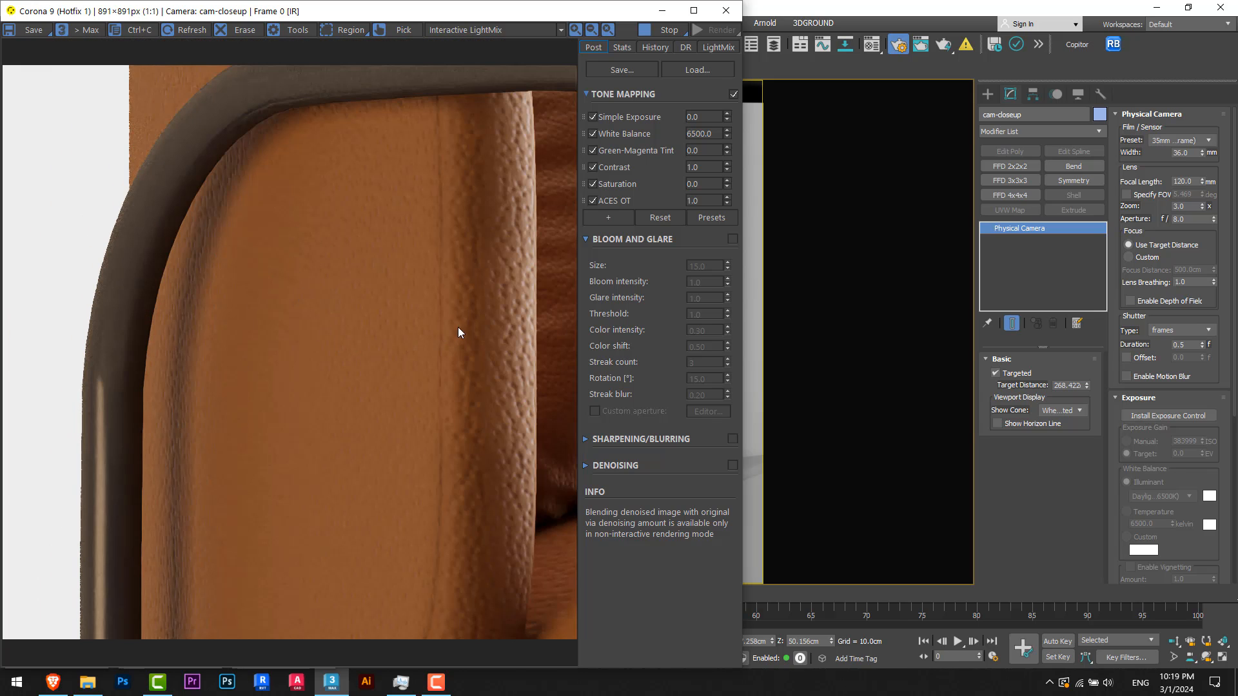
pyautogui.moveTo(464, 349)
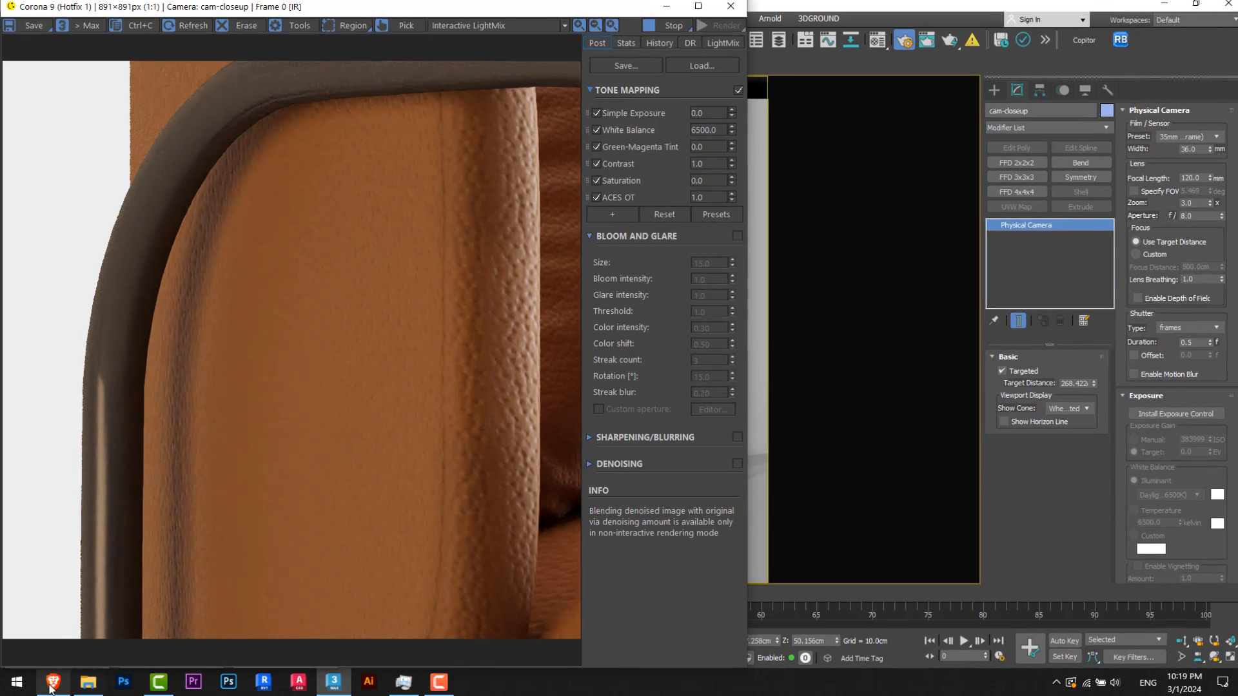
# Step: View the Classic_Lord_LD52 brown leather scan page in the browser, then return to 3ds Max
pyautogui.click(53, 682)
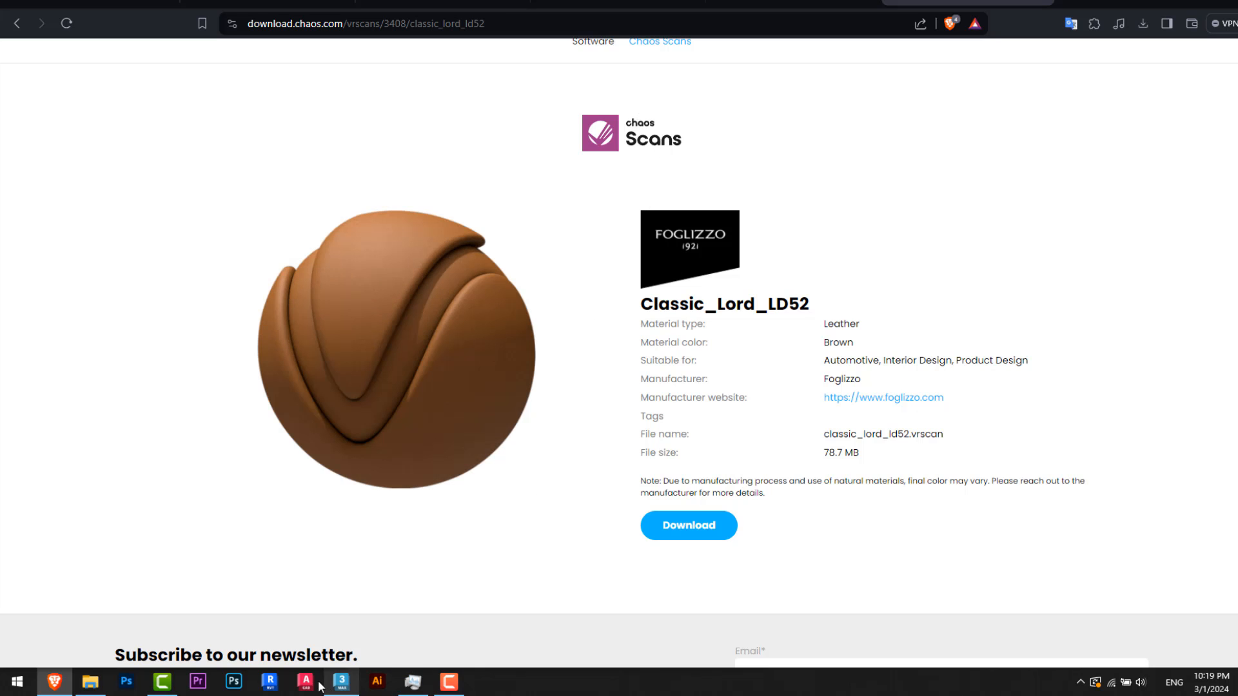
pyautogui.click(330, 683)
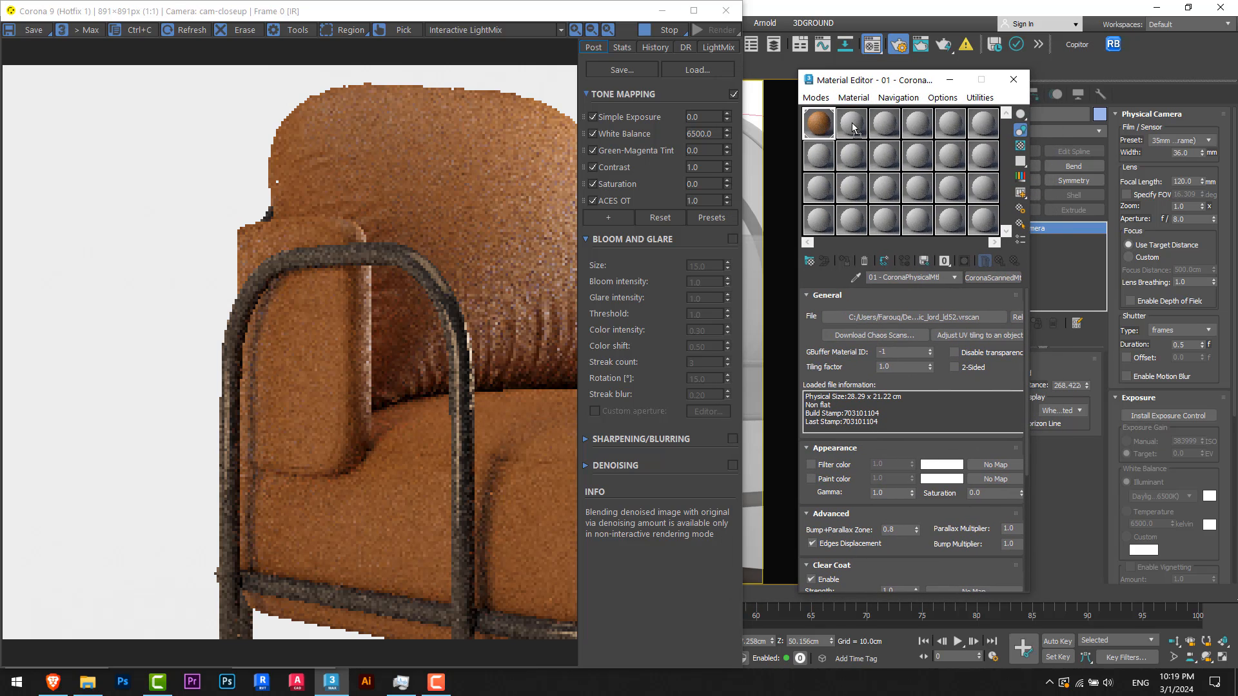
# Step: Make slot 2 a leather CoronaScannedMtl named '02- Grey' with Paint color enabled
pyautogui.click(851, 122)
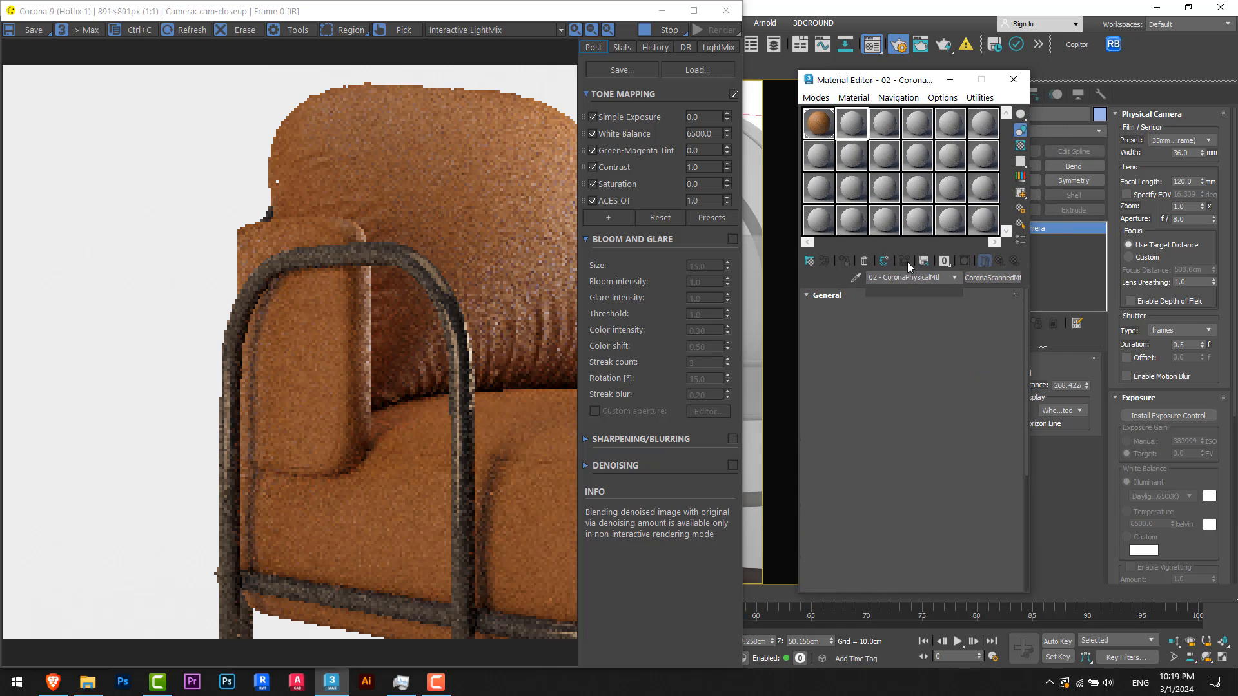
pyautogui.click(818, 122)
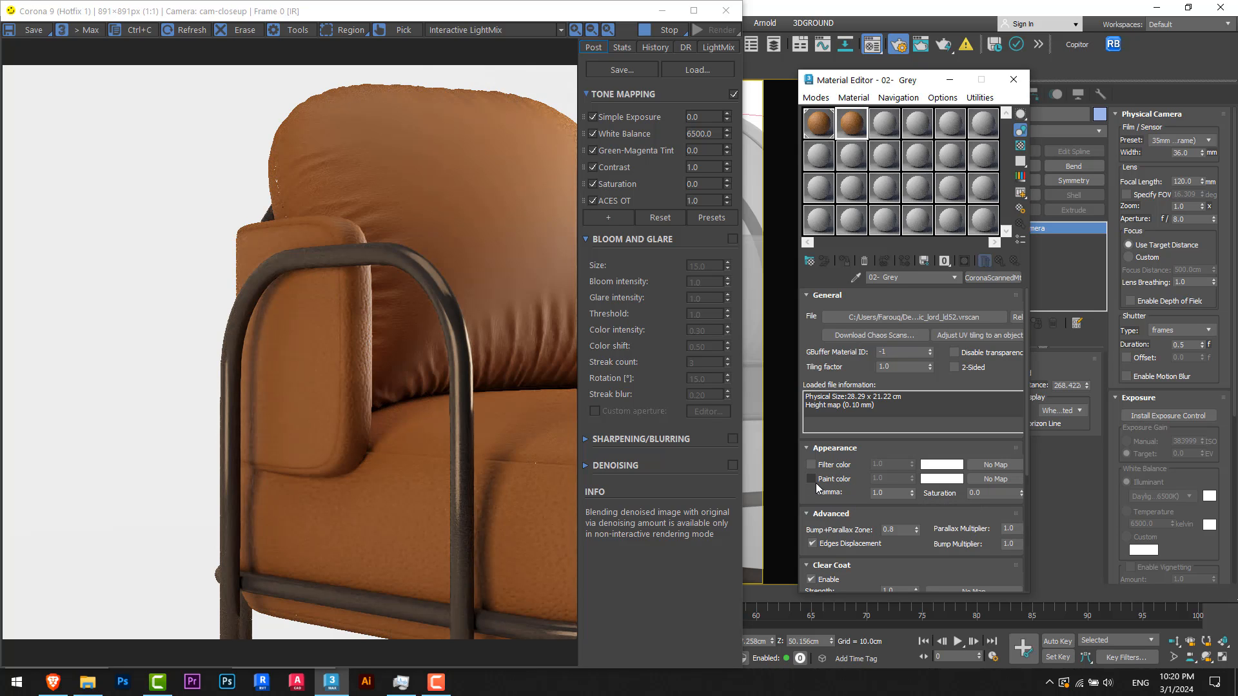
pyautogui.click(811, 479)
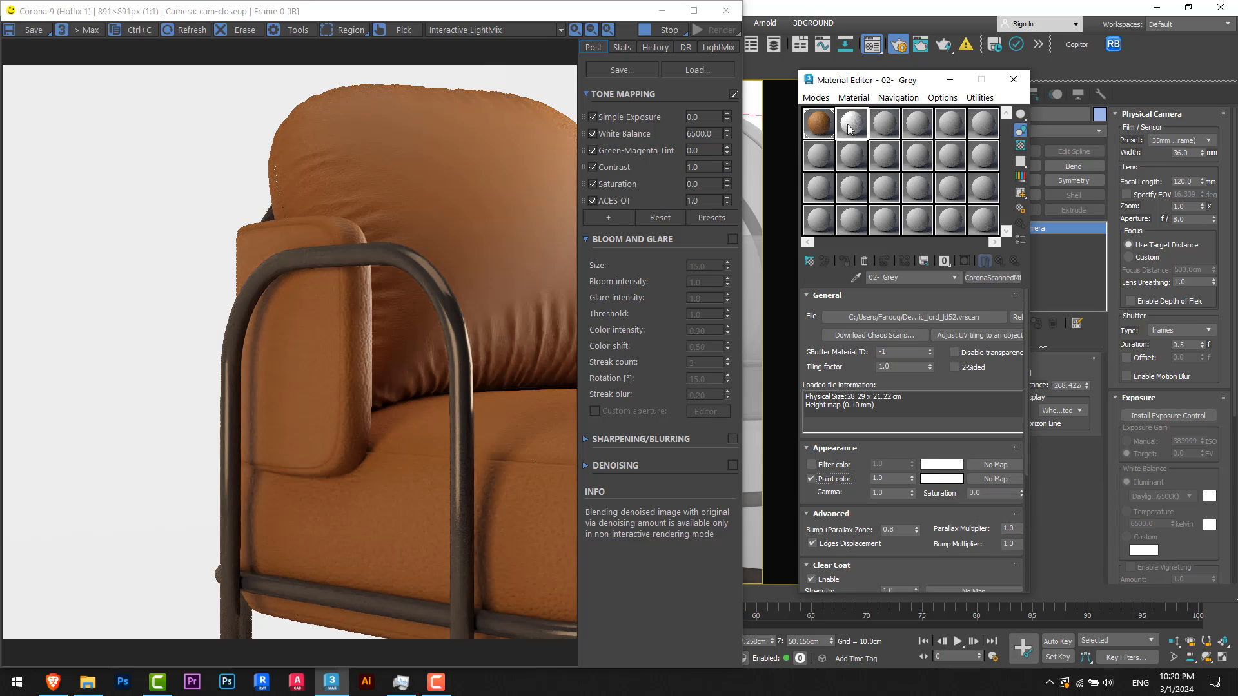
pyautogui.moveTo(869, 78); pyautogui.dragTo(960, 92)
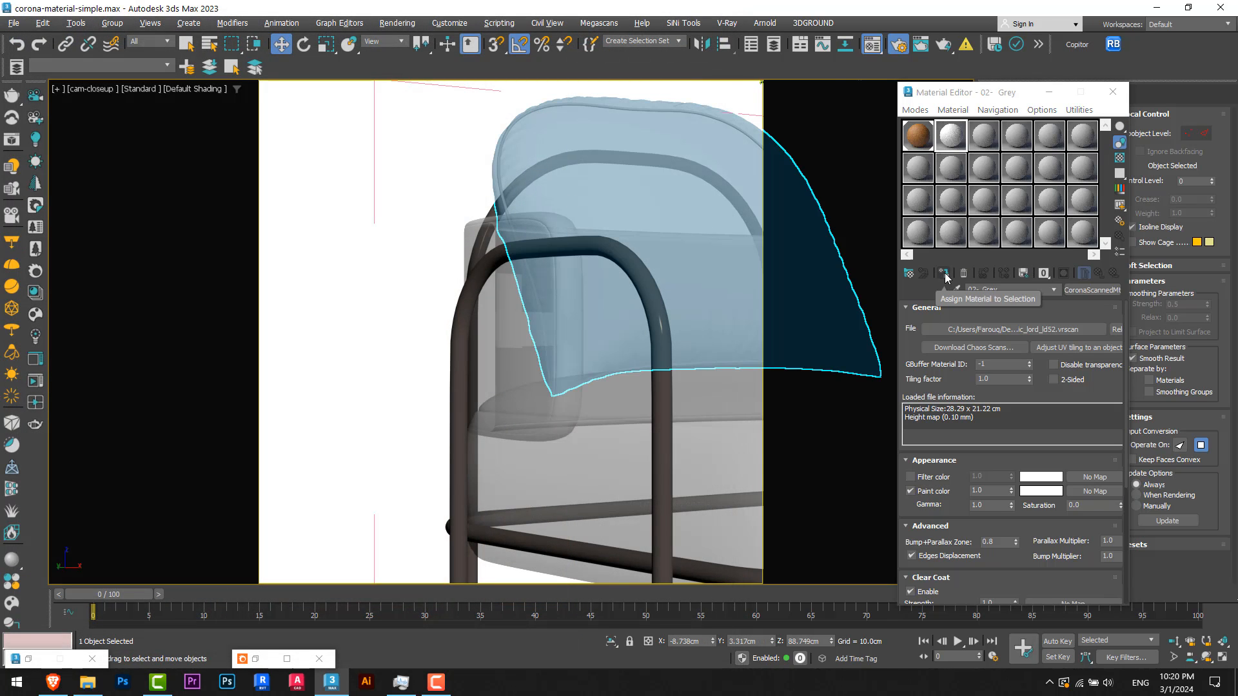
pyautogui.moveTo(93, 386)
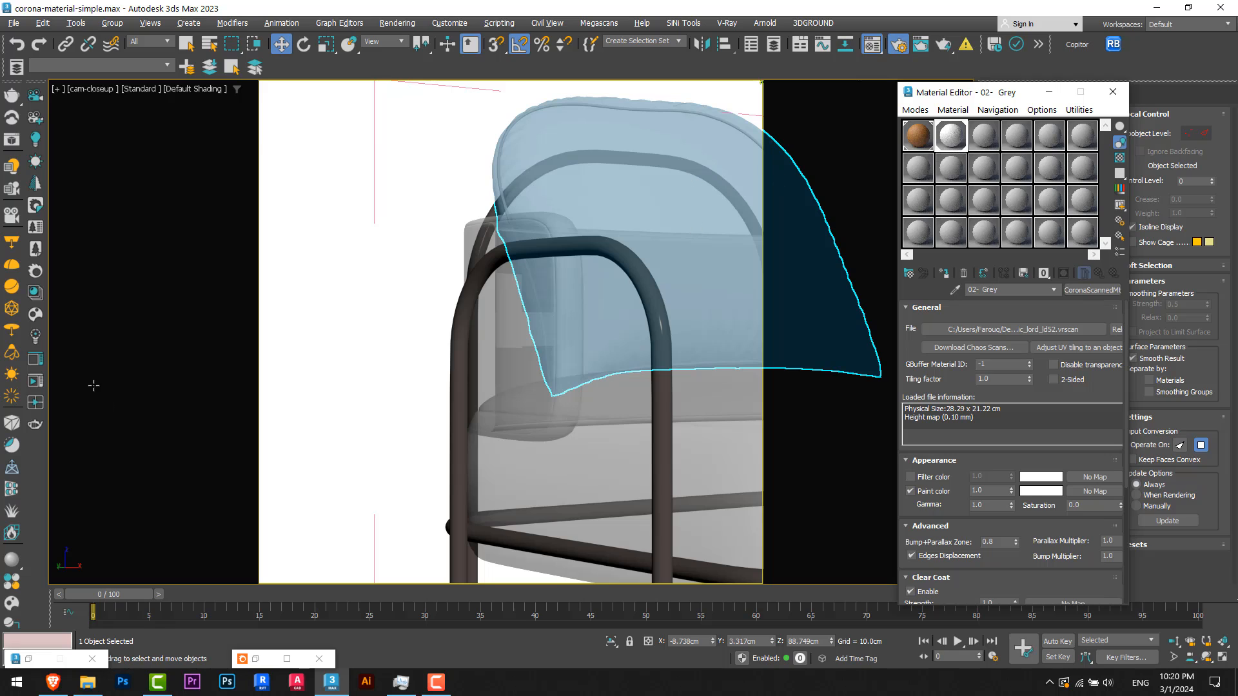
# Step: Assign '02- Grey' to the back cushion, restart IR, and set a light grey paint colour
pyautogui.click(719, 29)
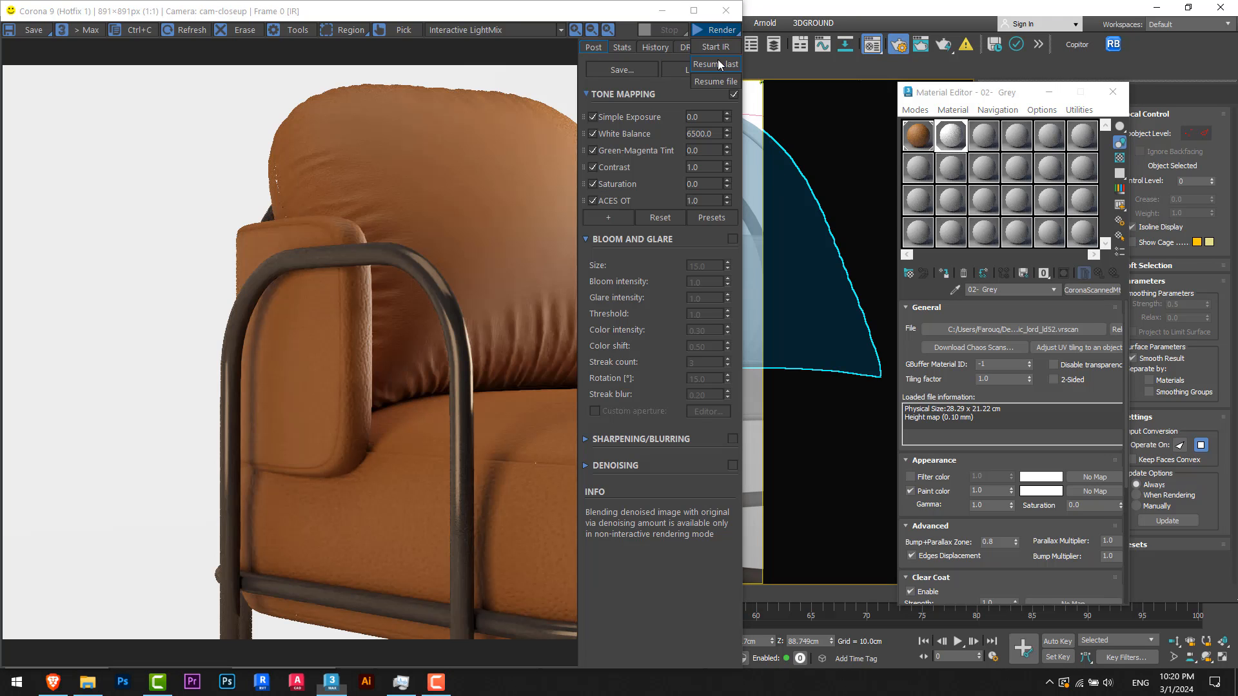
pyautogui.click(714, 46)
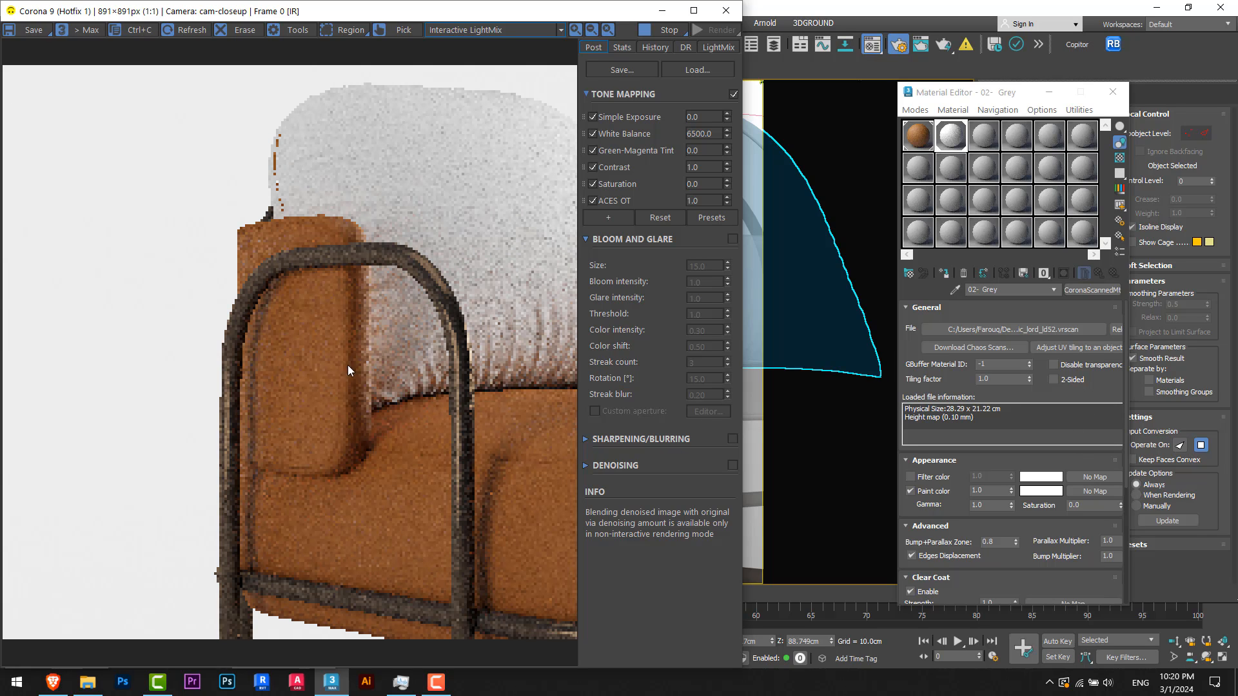
pyautogui.moveTo(310, 358)
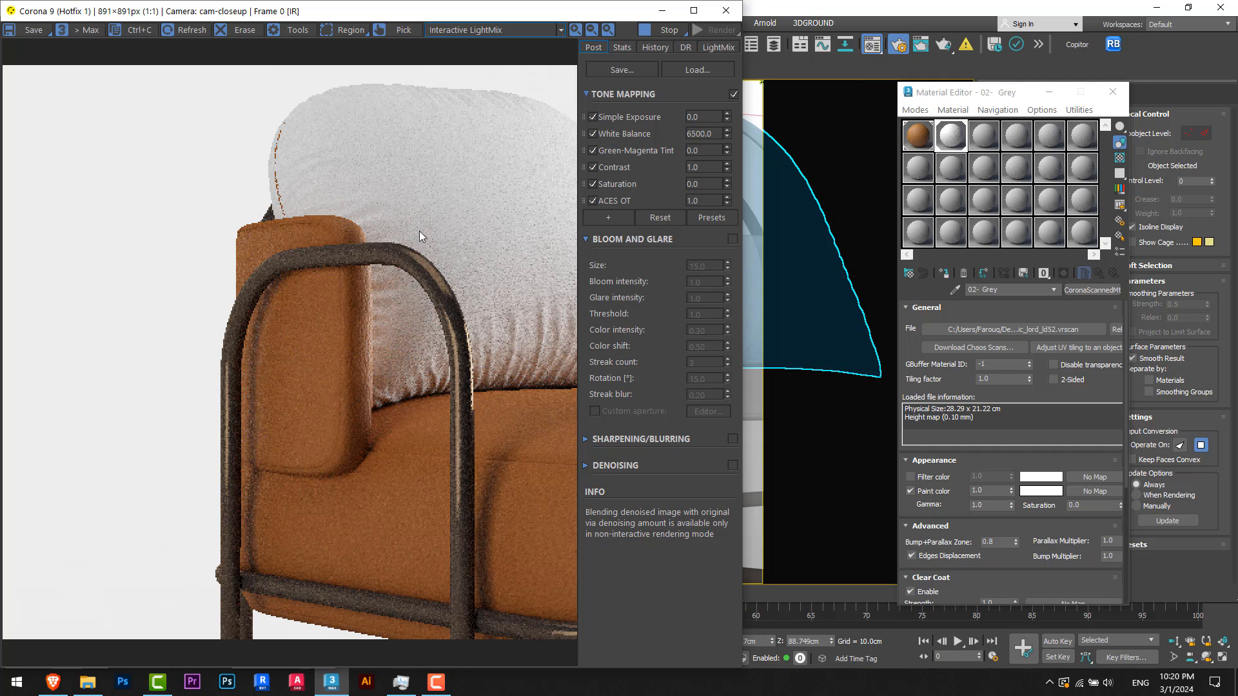
pyautogui.click(1041, 491)
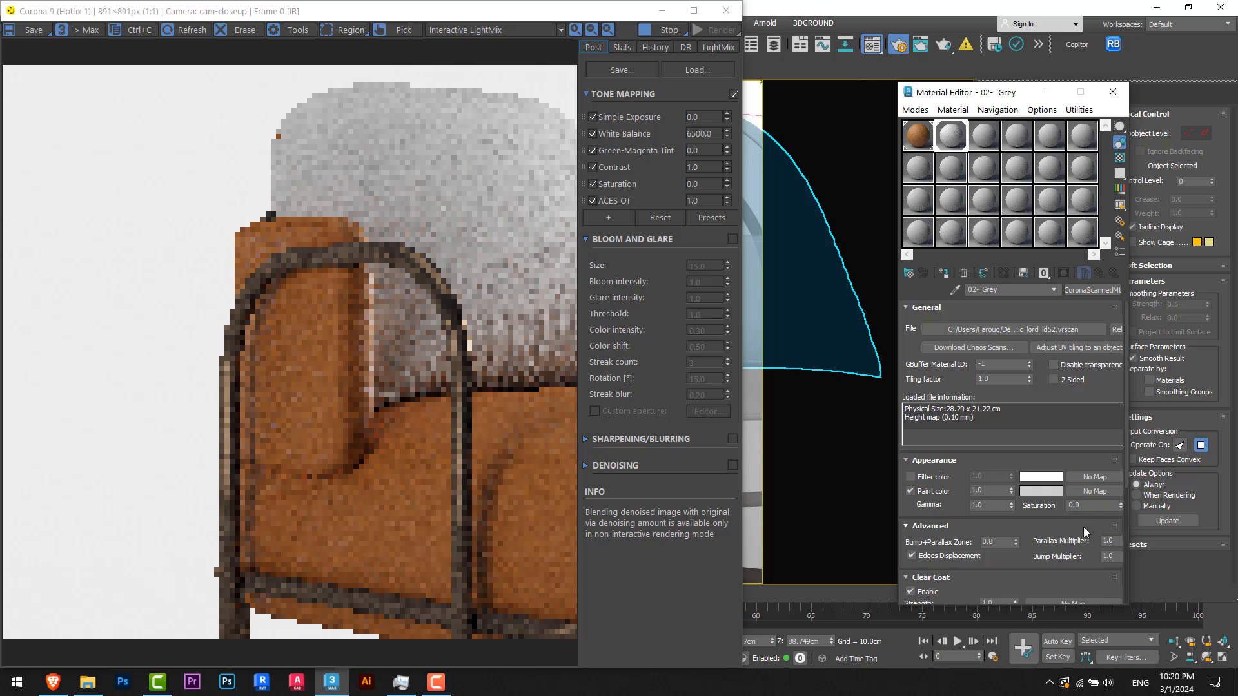
pyautogui.tripleClick(1092, 505)
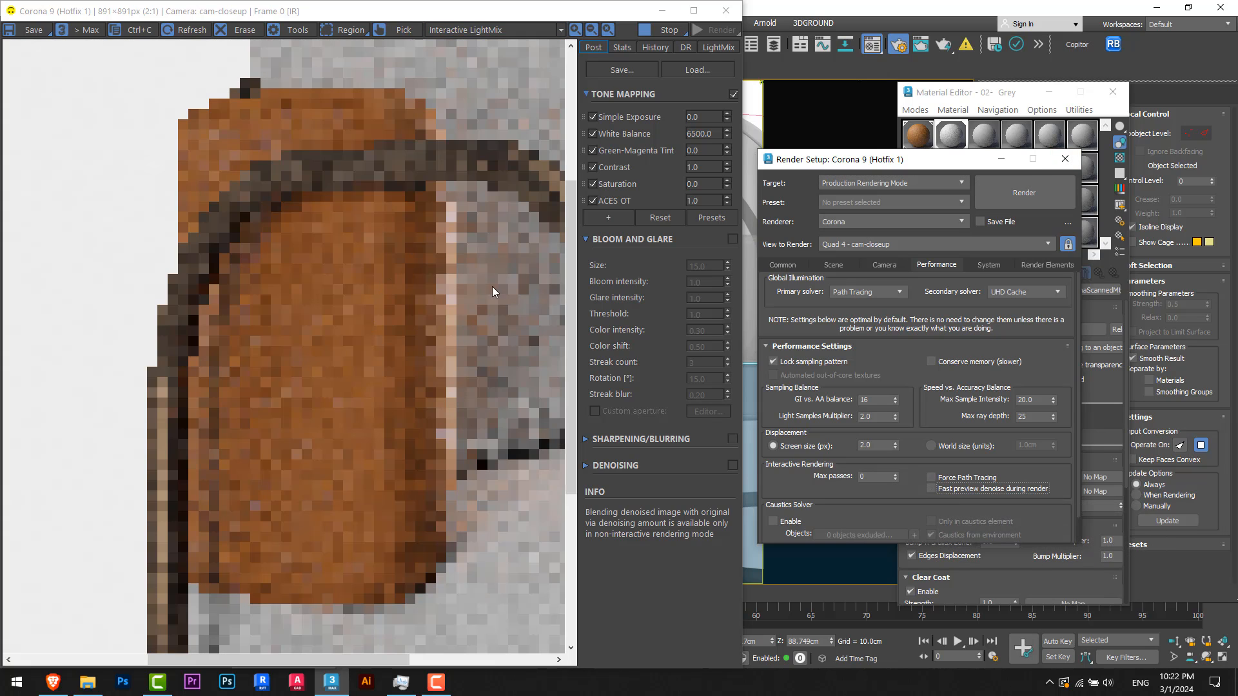
# Step: Bring the Corona render in front of Render Setup to inspect the armrest leather grain
pyautogui.click(1065, 159)
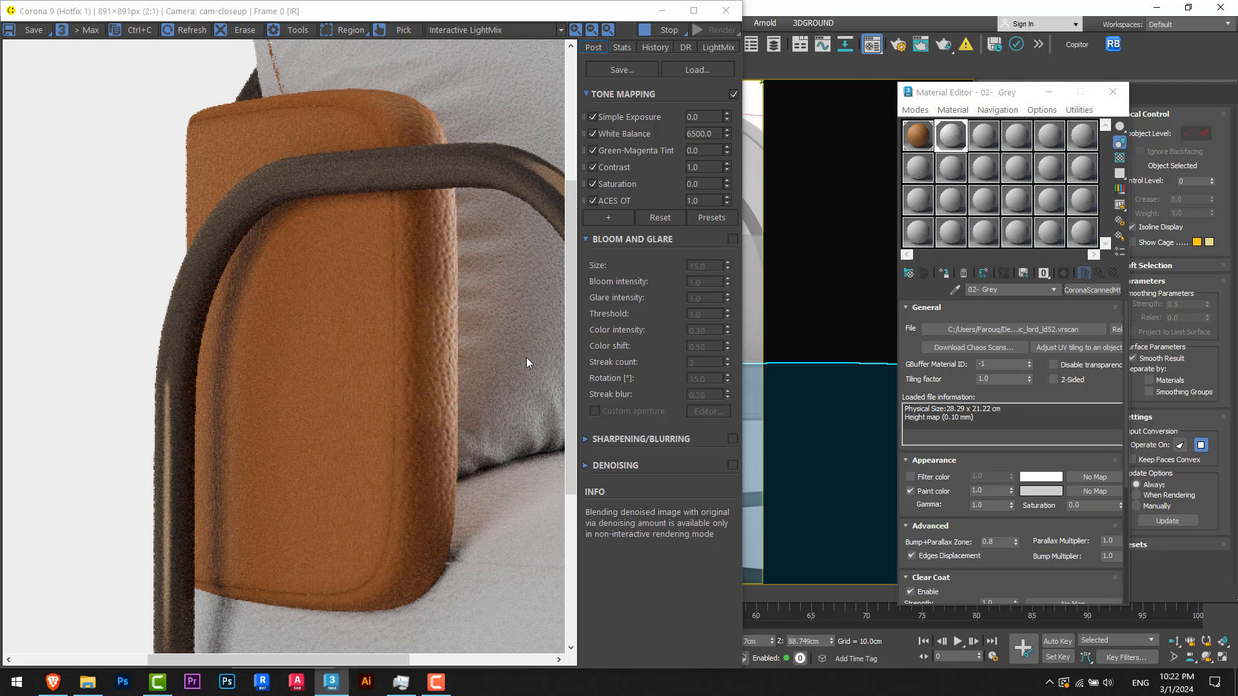
pyautogui.moveTo(470, 350)
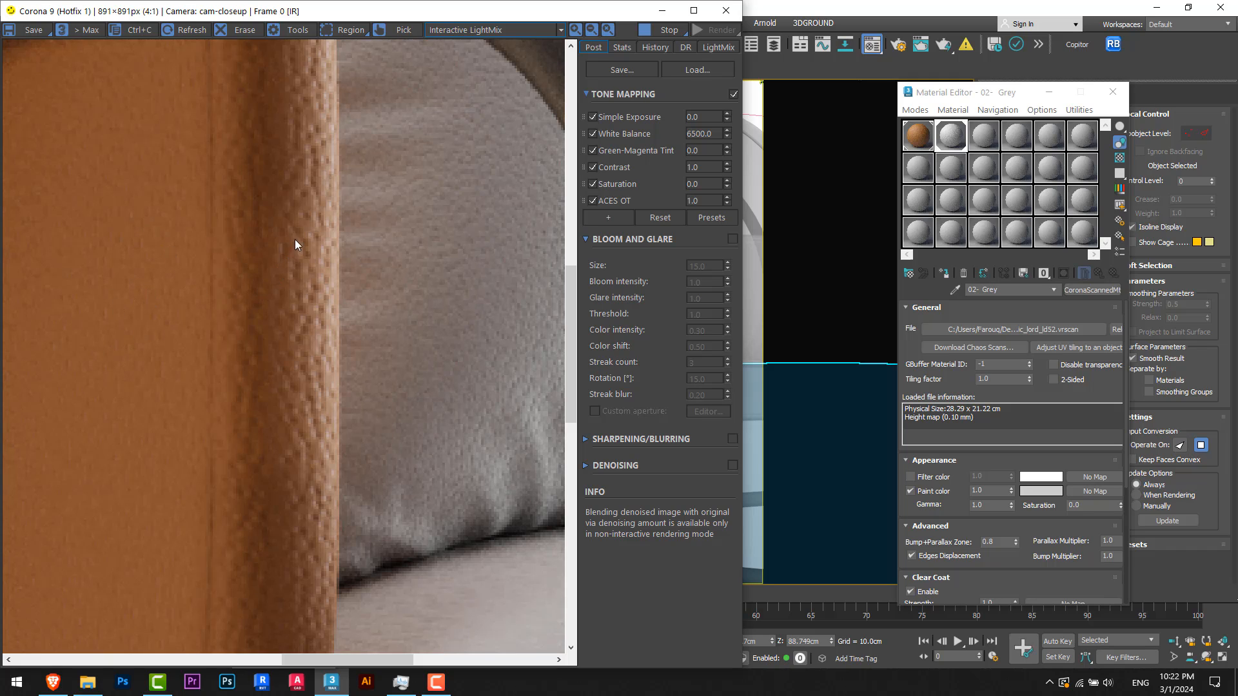
pyautogui.moveTo(485, 342)
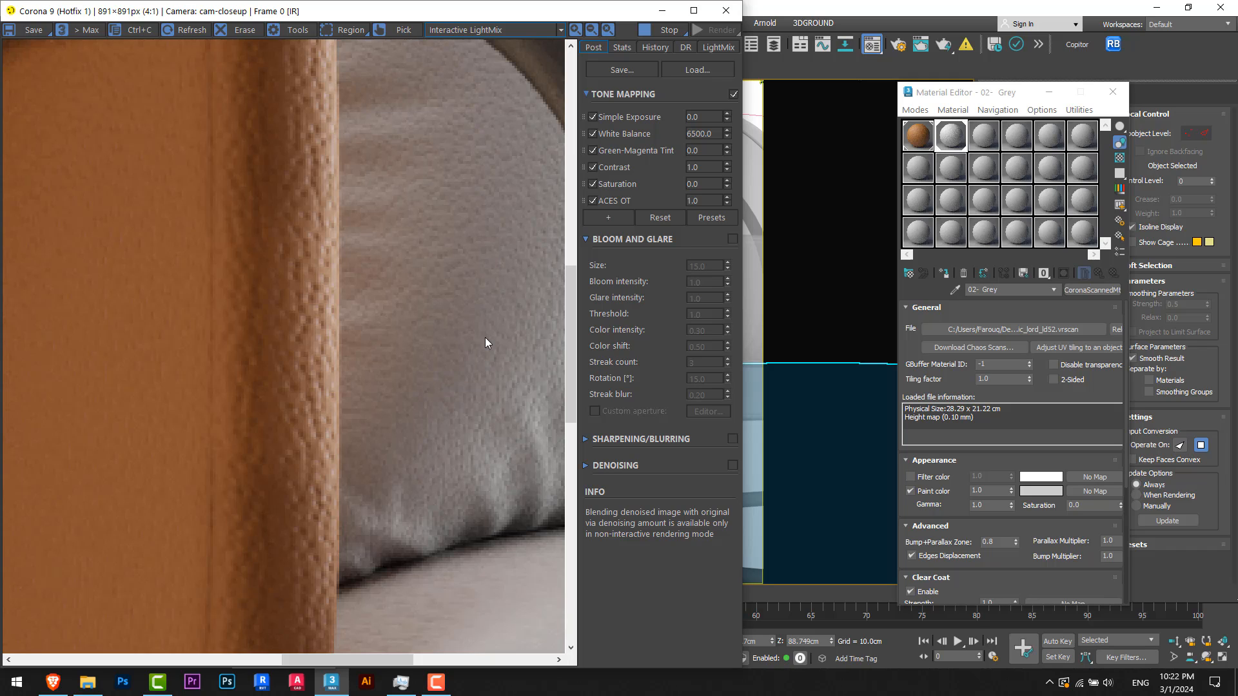
pyautogui.moveTo(898, 218)
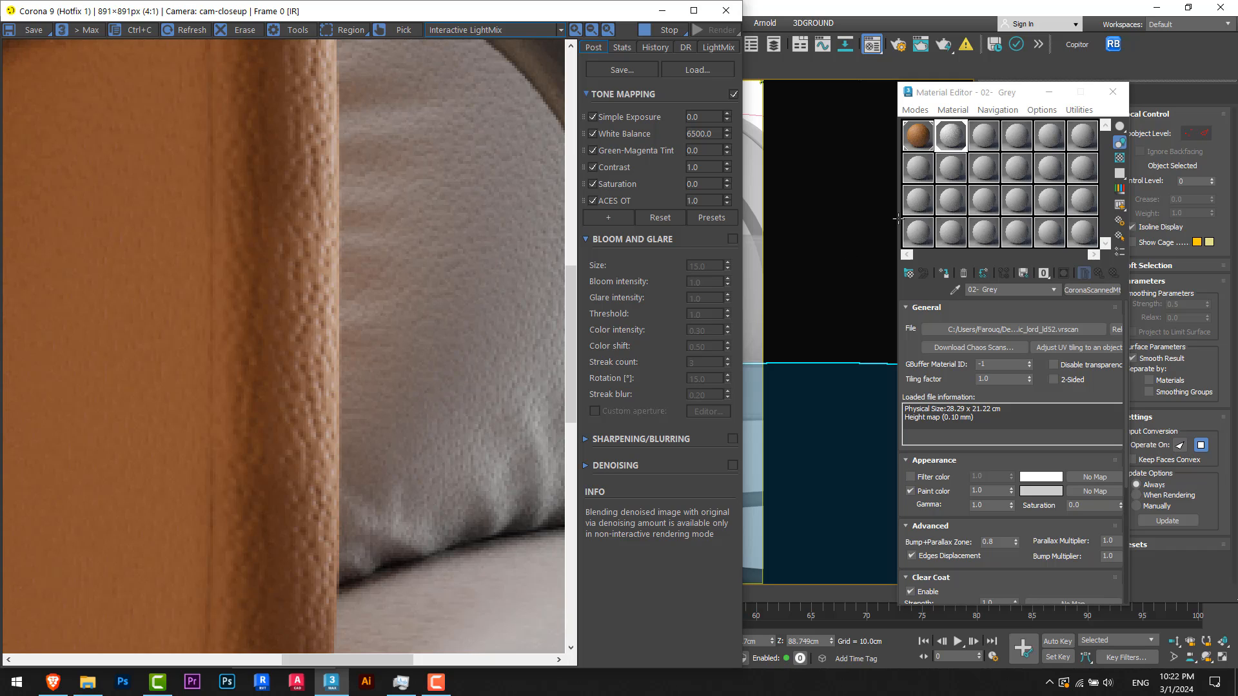
pyautogui.moveTo(918, 135)
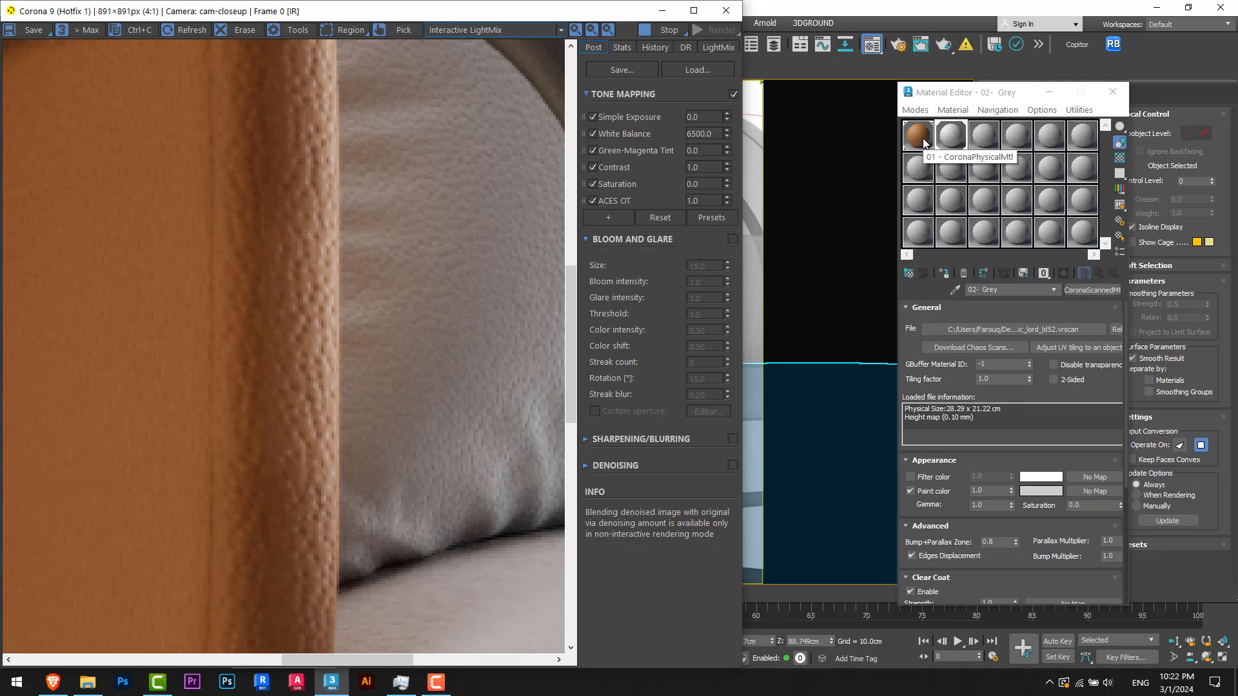
# Step: Reopen the brown leather material and set its coordinate tiling to 2.0 on U and V
pyautogui.click(917, 134)
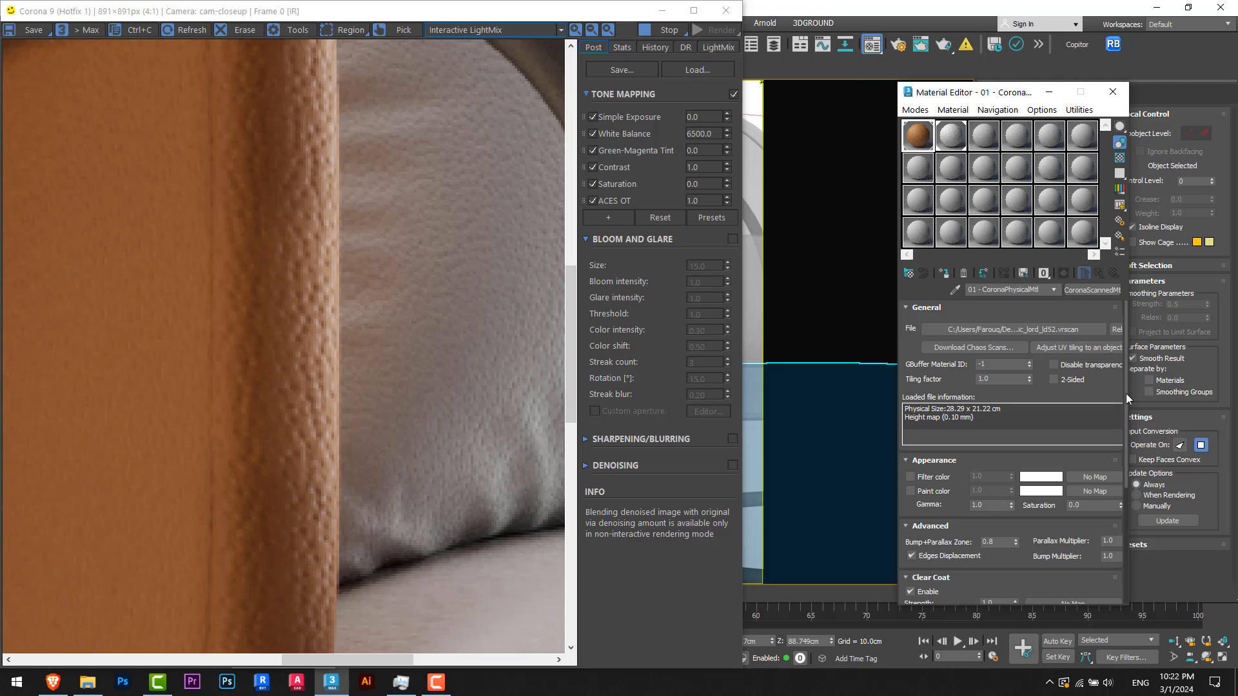
pyautogui.scroll(-3)
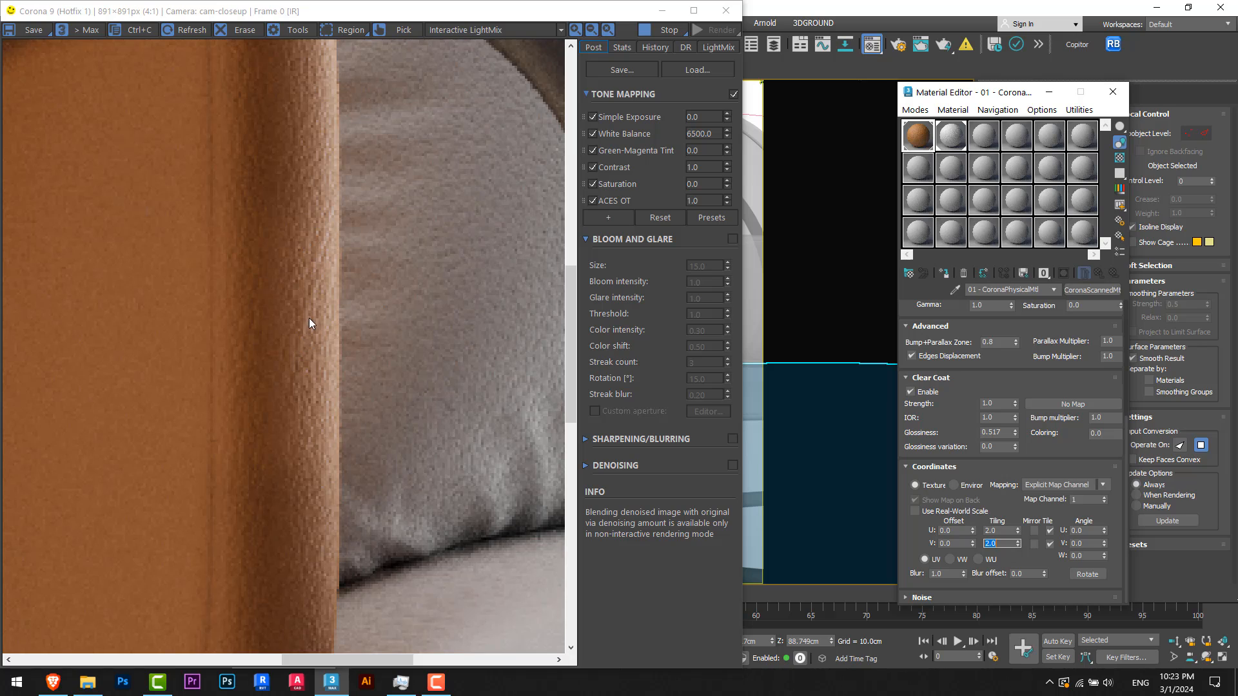
pyautogui.moveTo(302, 360)
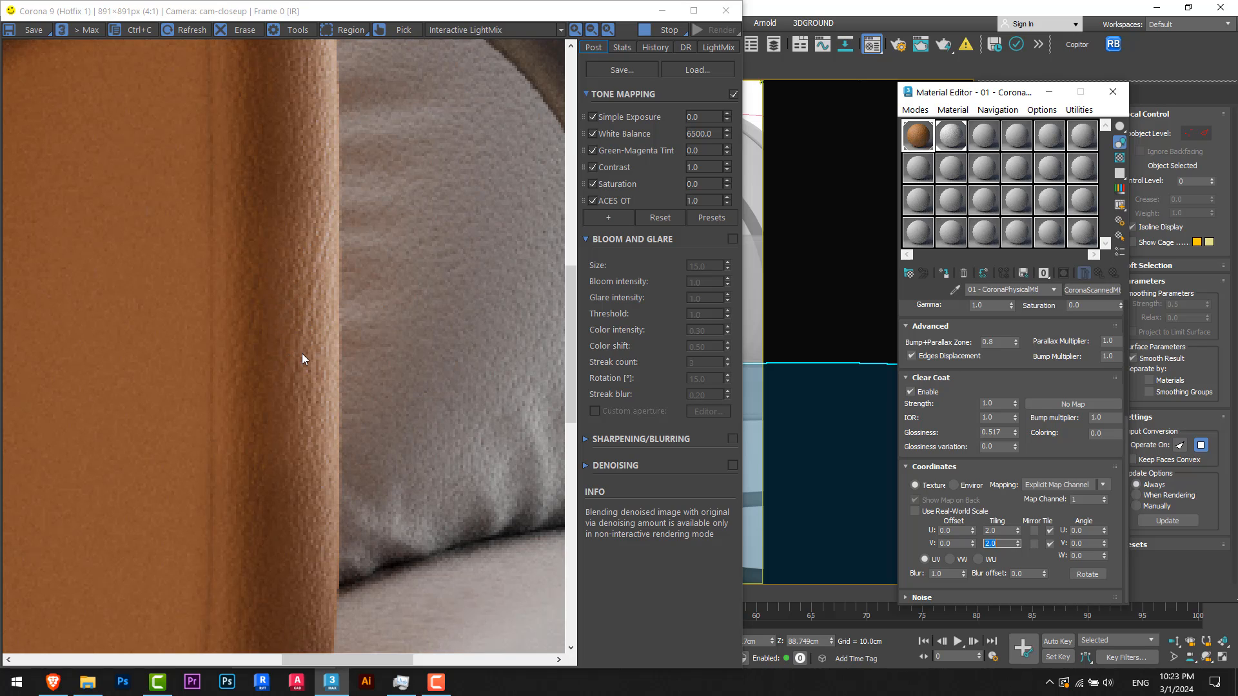
pyautogui.moveTo(458, 331)
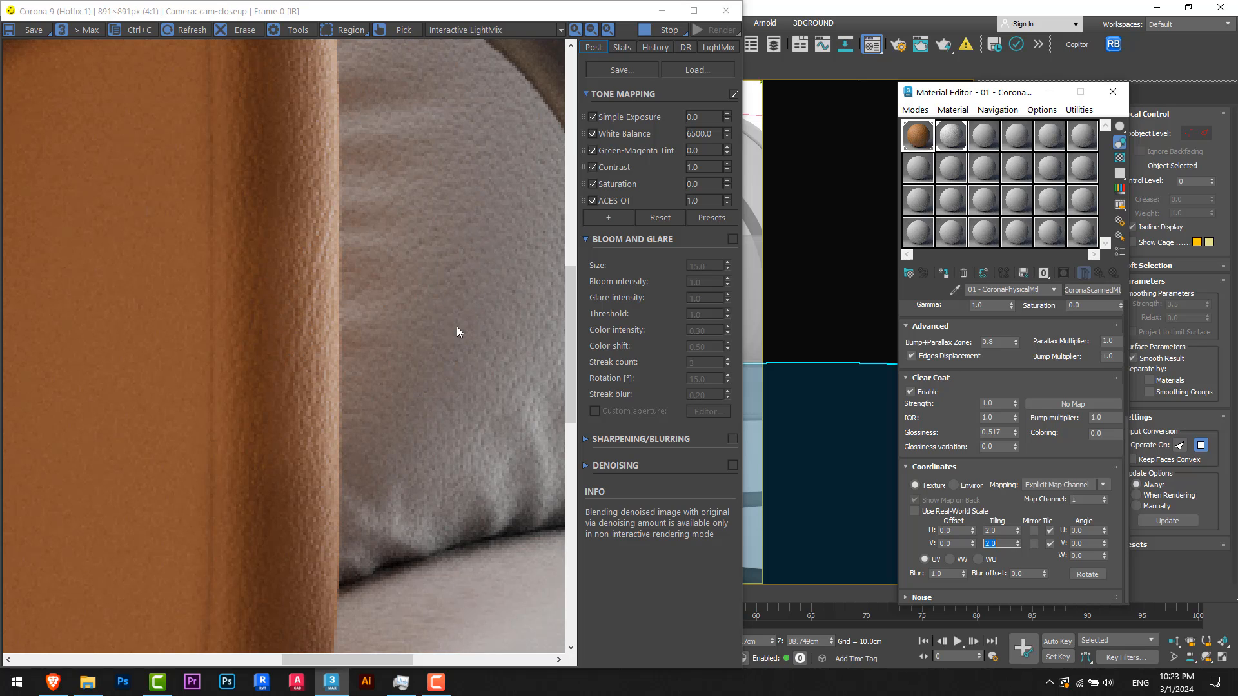
pyautogui.moveTo(450, 391)
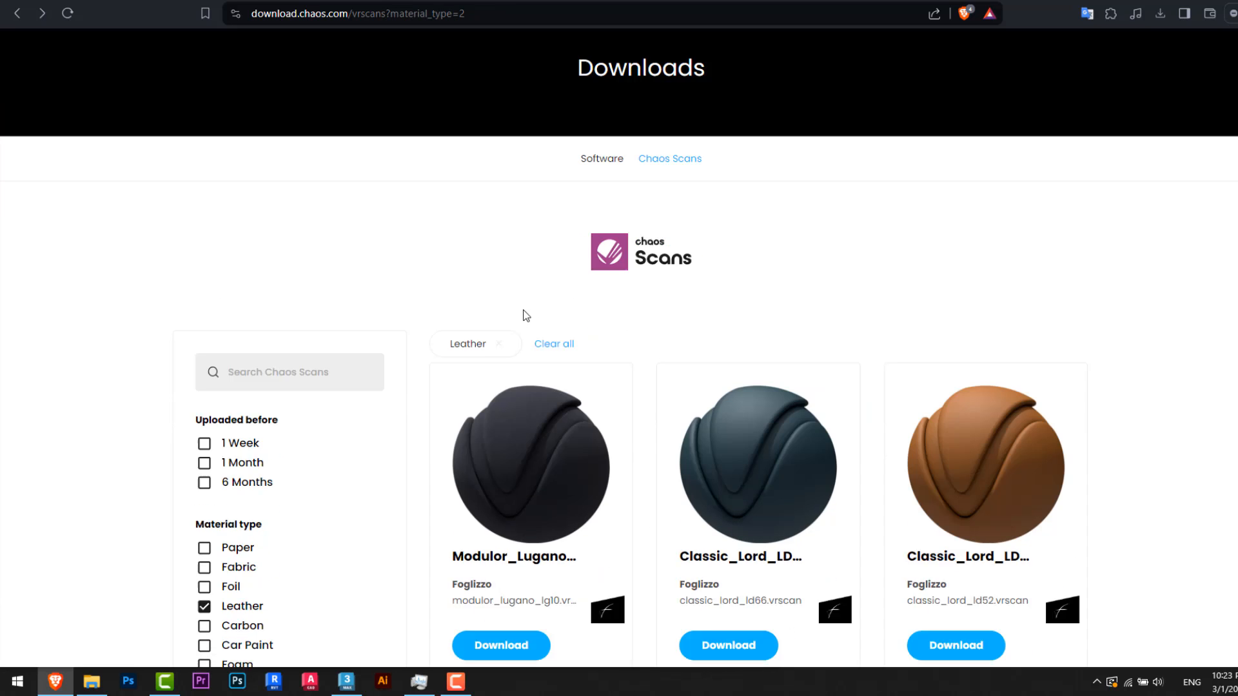
# Step: Switch the Chaos Scans filter from Leather to Metal and preview Metal primer grey matte
pyautogui.click(553, 344)
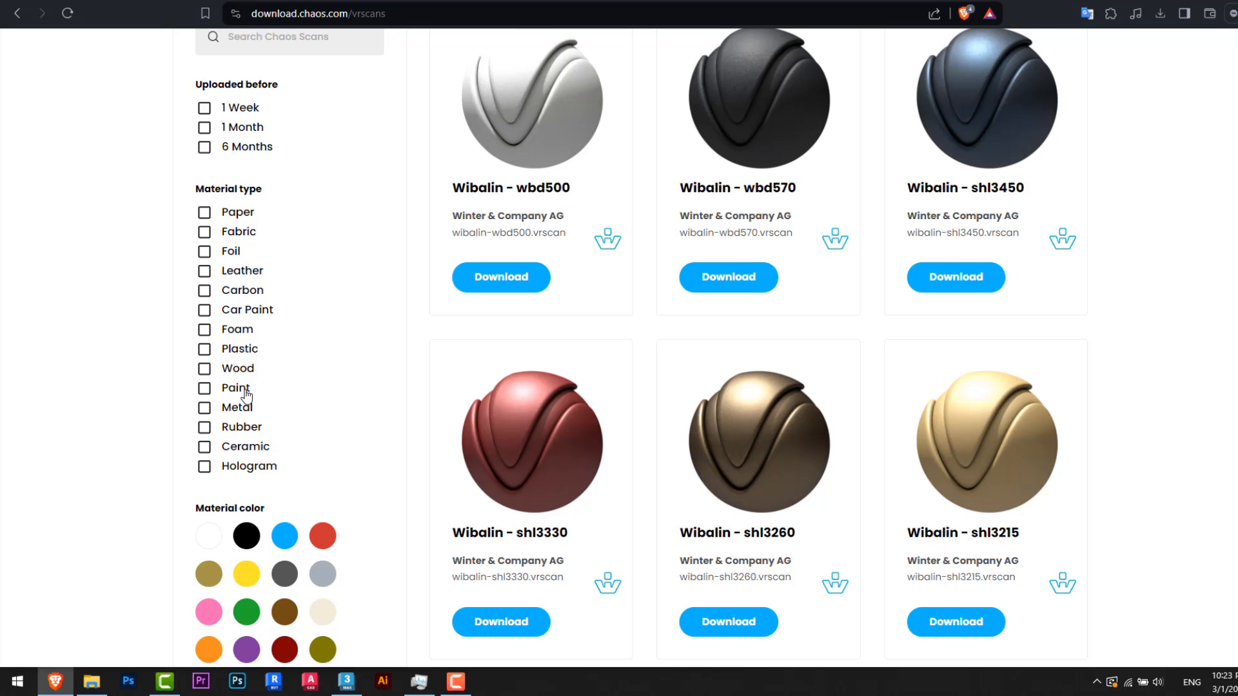
pyautogui.click(204, 407)
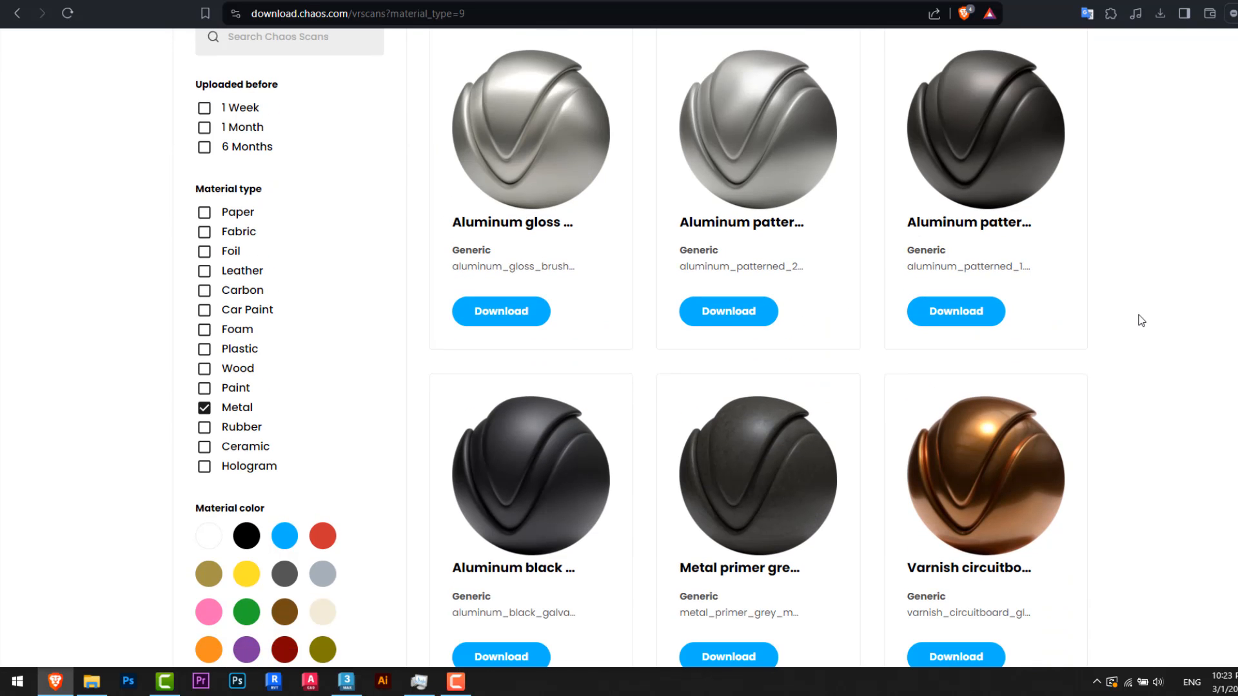
pyautogui.click(757, 474)
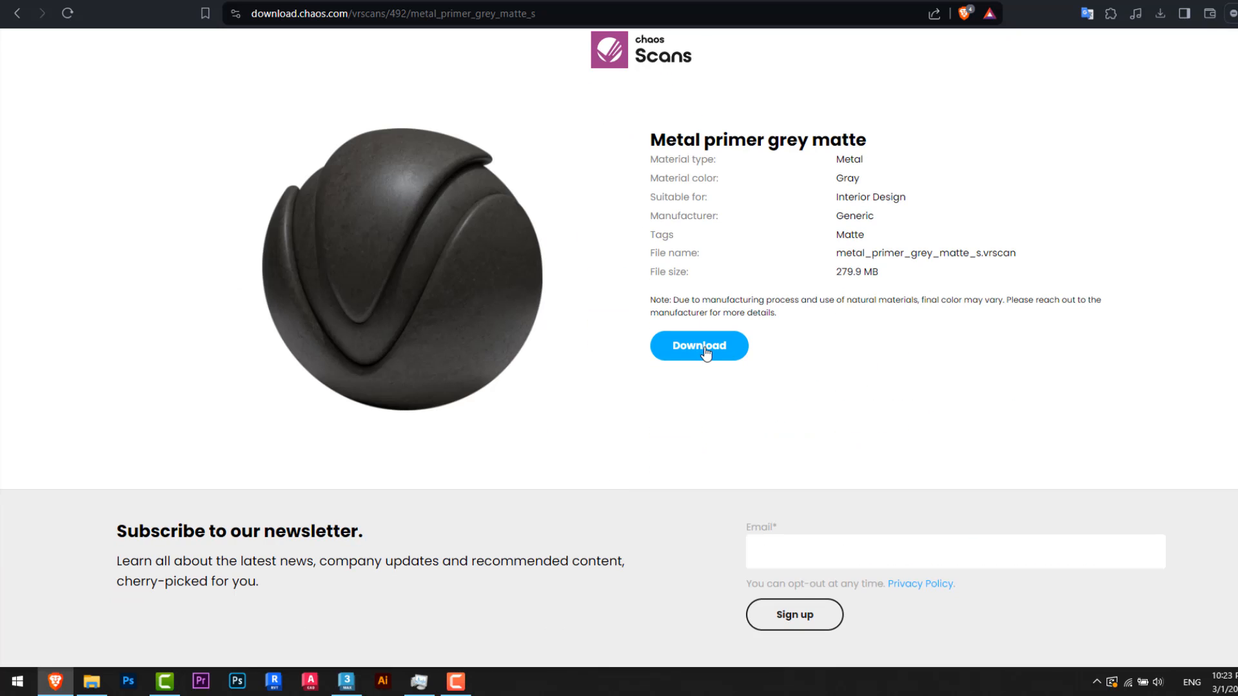
pyautogui.click(698, 345)
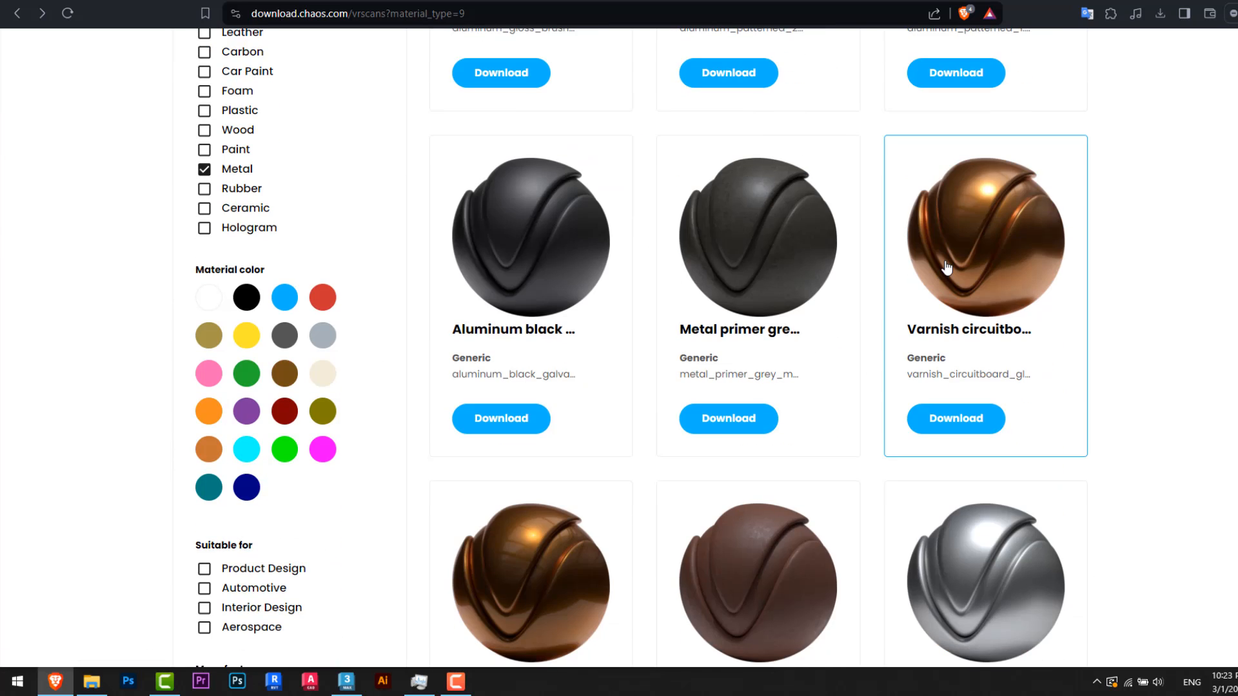
# Step: Download the Varnish circuitboard gloss metal scan
pyautogui.scroll(-3)
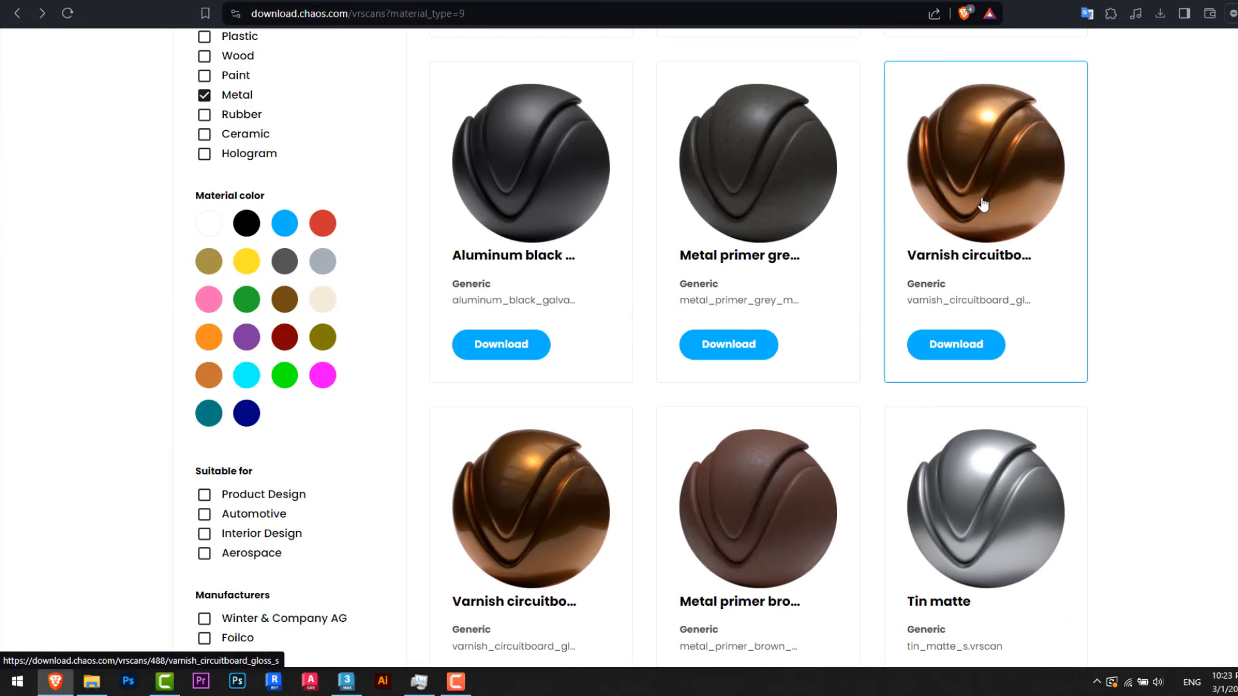
pyautogui.click(985, 161)
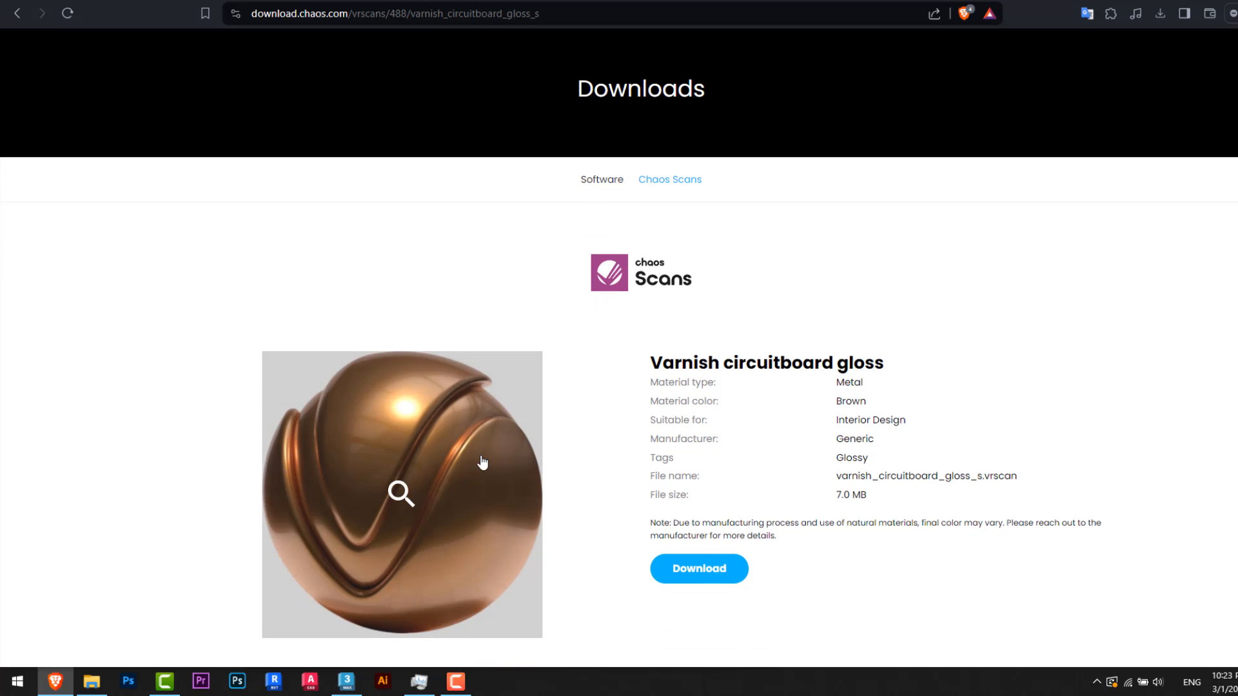
pyautogui.click(401, 493)
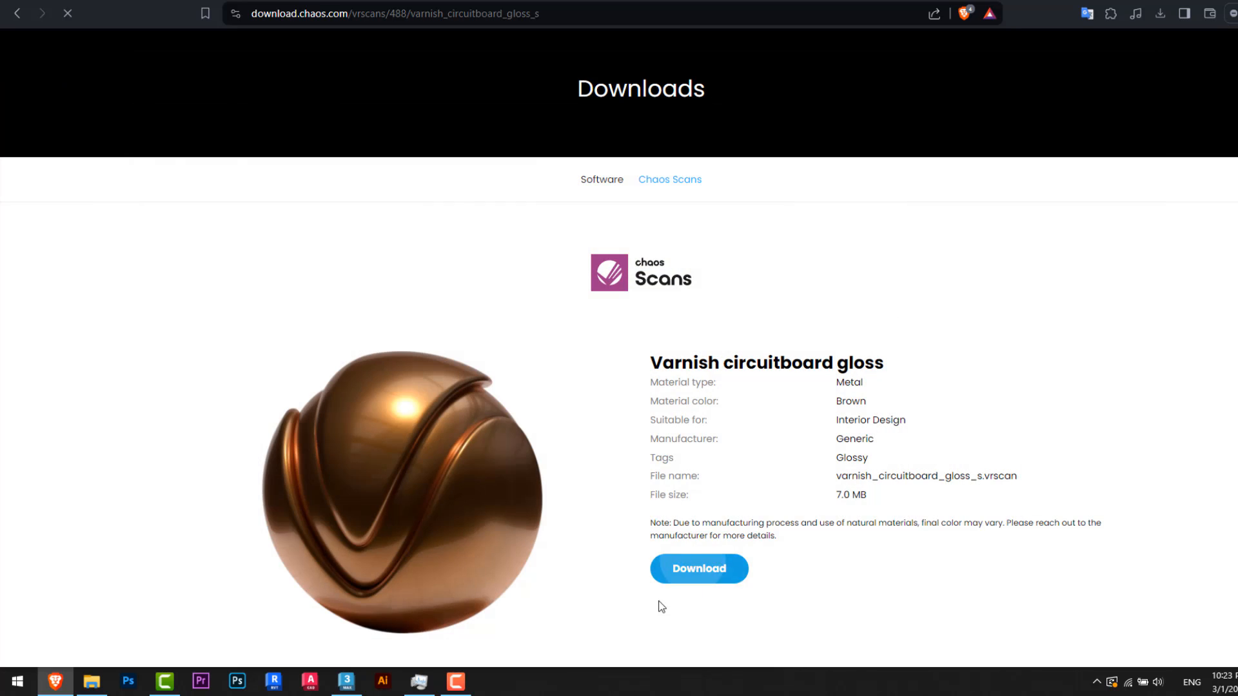
pyautogui.click(91, 681)
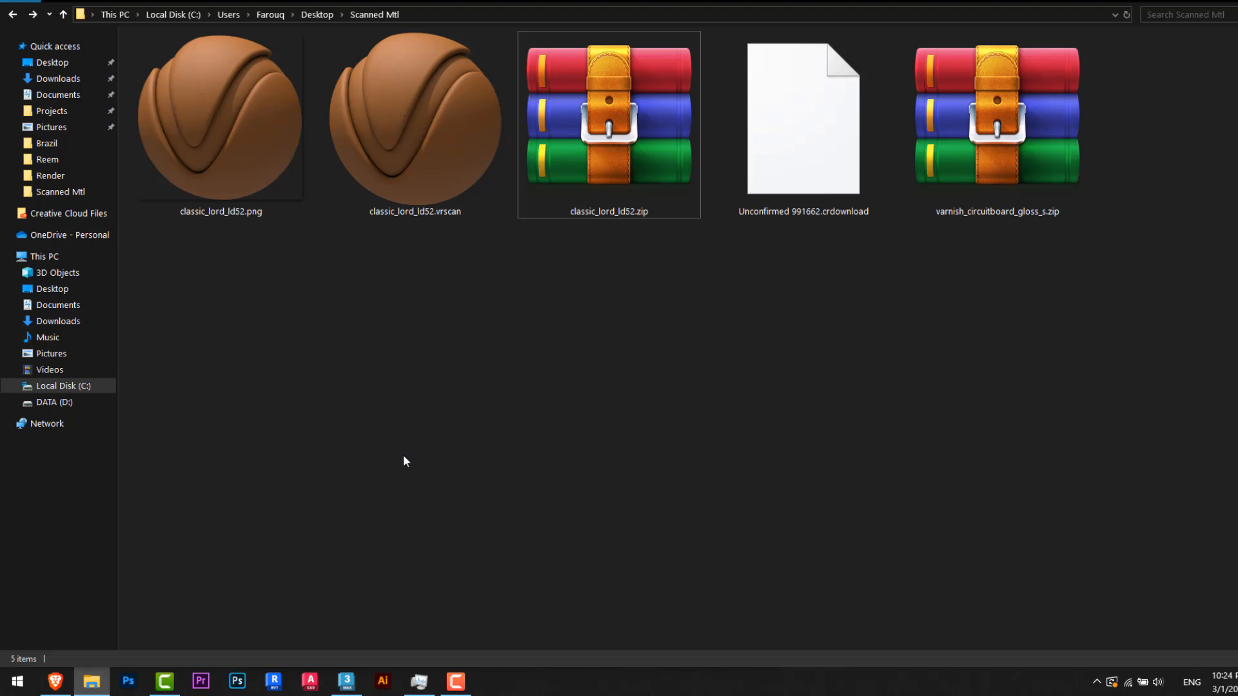
# Step: Extract varnish_circuitboard_gloss_s.zip in place within the Scanned Mtl folder
pyautogui.rightClick(996, 119)
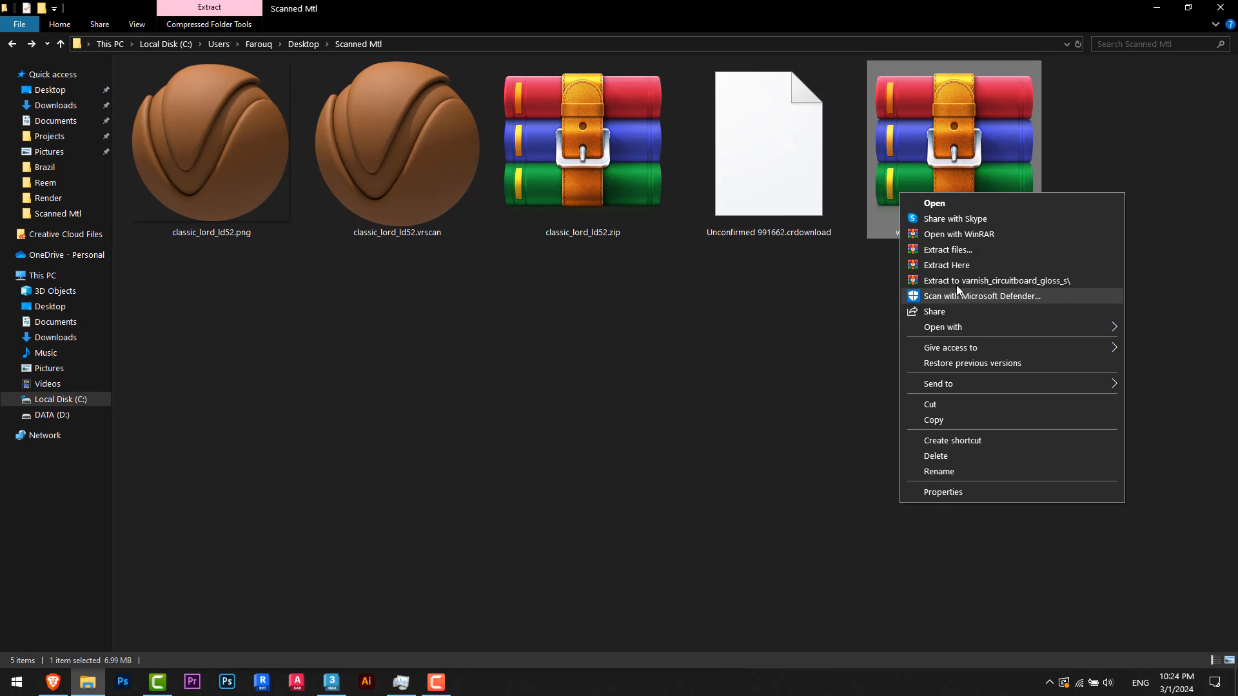
pyautogui.click(946, 265)
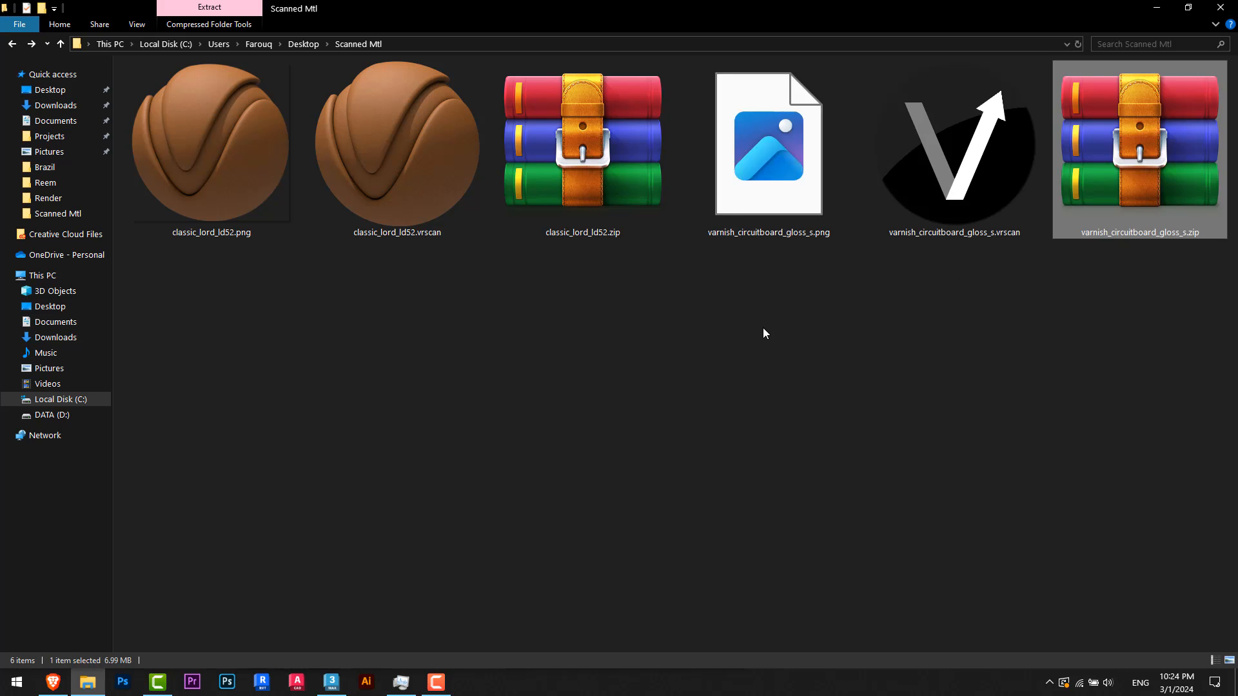
pyautogui.click(953, 141)
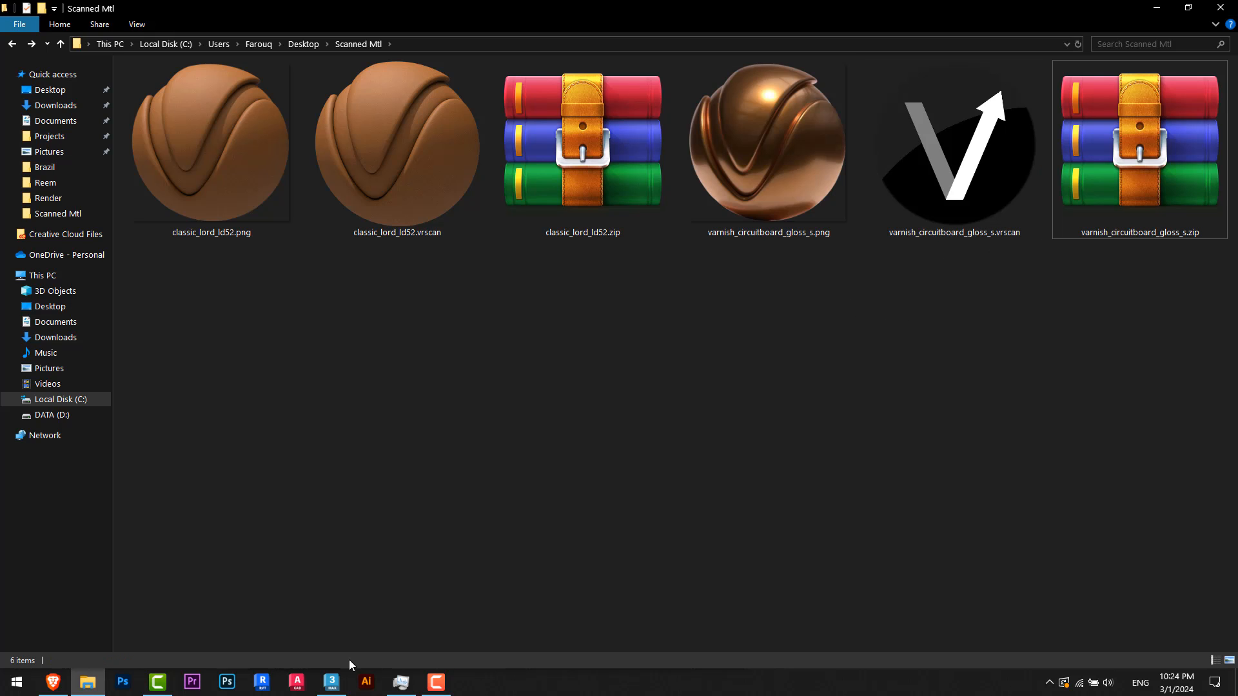
# Step: Make slot 03 a CoronaScannedMtl loaded with varnish_circuitboard_gloss_s.vrscan
pyautogui.click(331, 681)
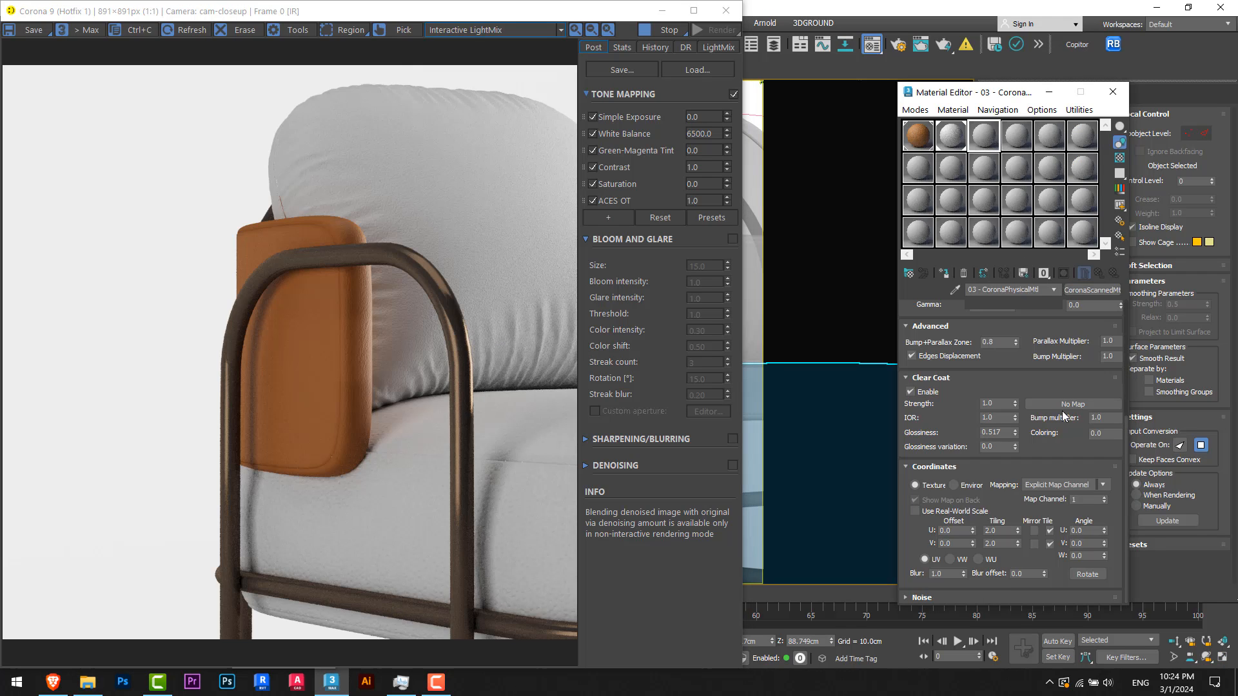
pyautogui.click(1091, 289)
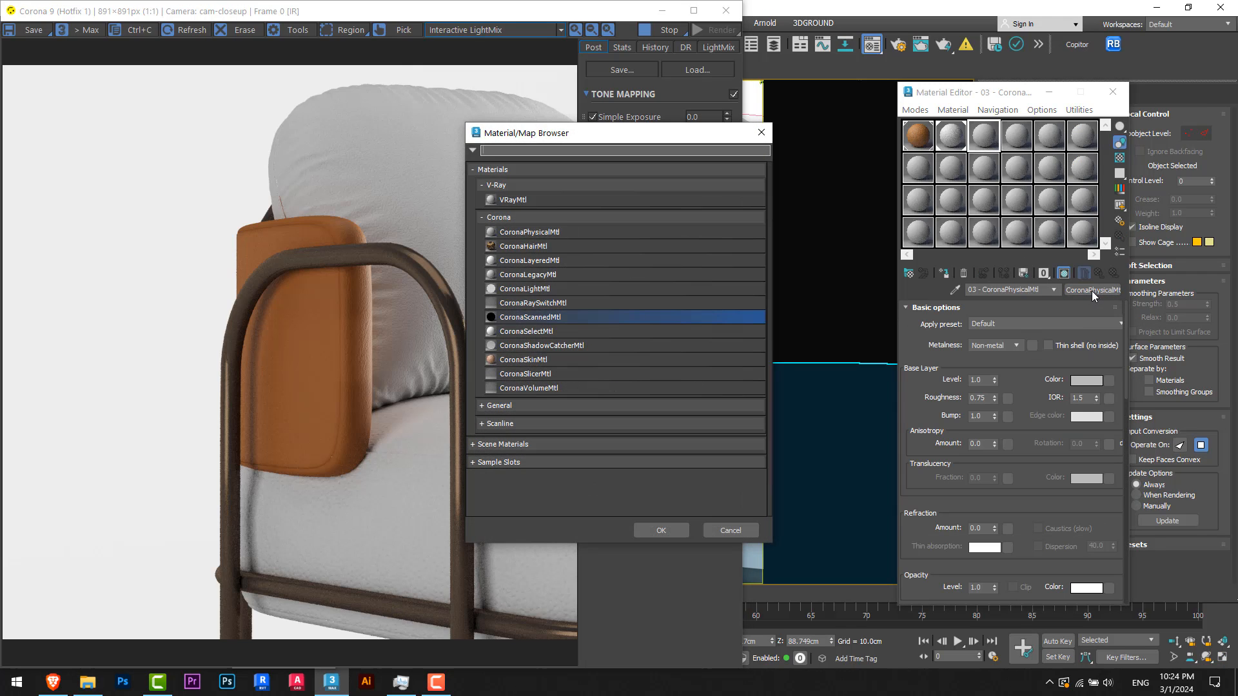
pyautogui.click(729, 530)
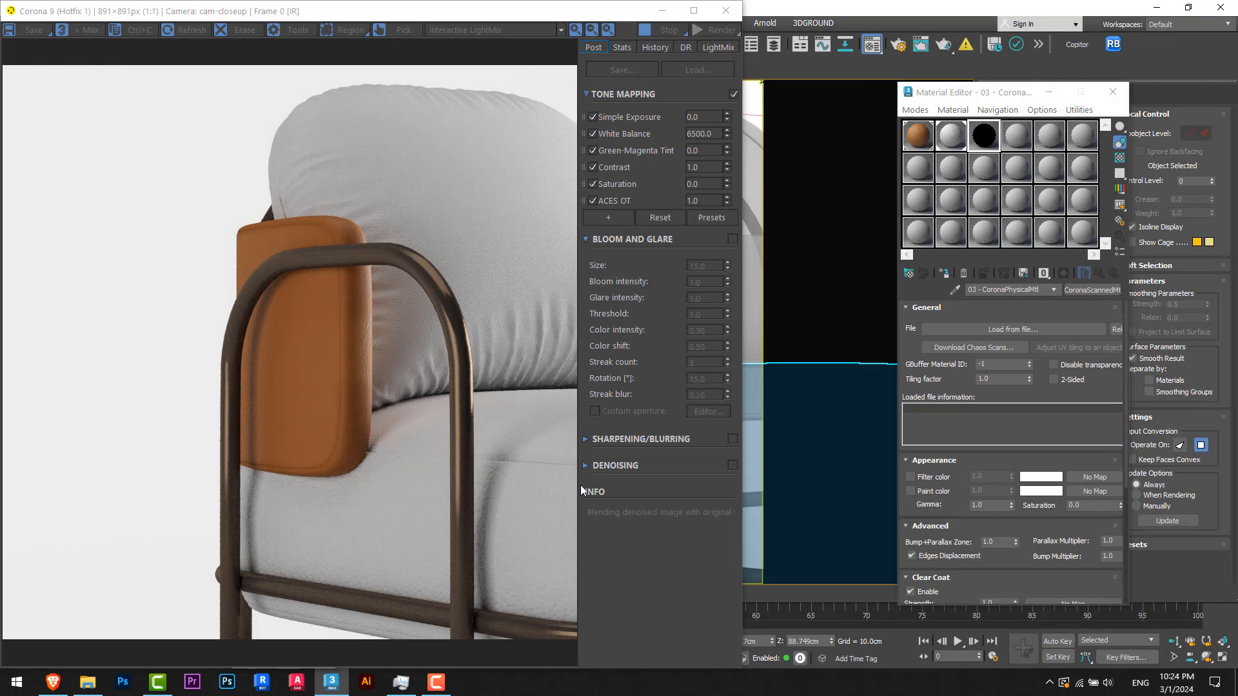
pyautogui.click(1012, 329)
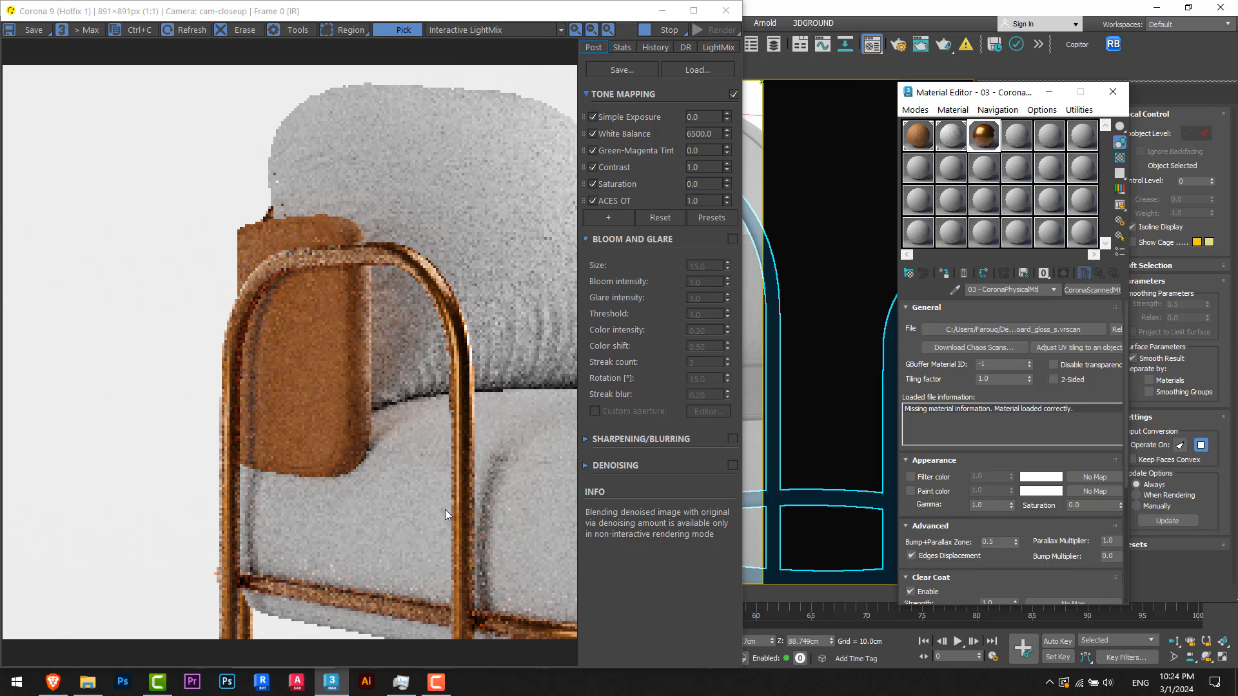
# Step: Set Saturation to -0.25 on the copper frame scan and -0.1 on the leather scan
pyautogui.scroll(-3)
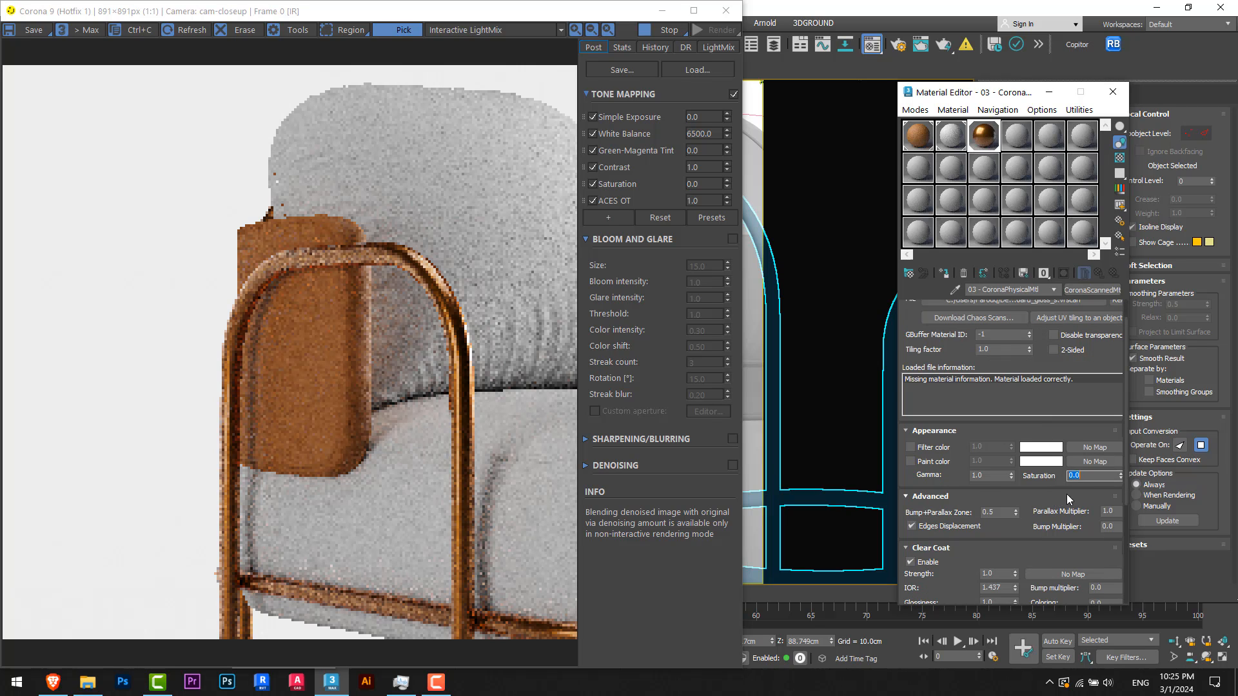
pyautogui.moveTo(1093, 477)
pyautogui.write('-0.25')
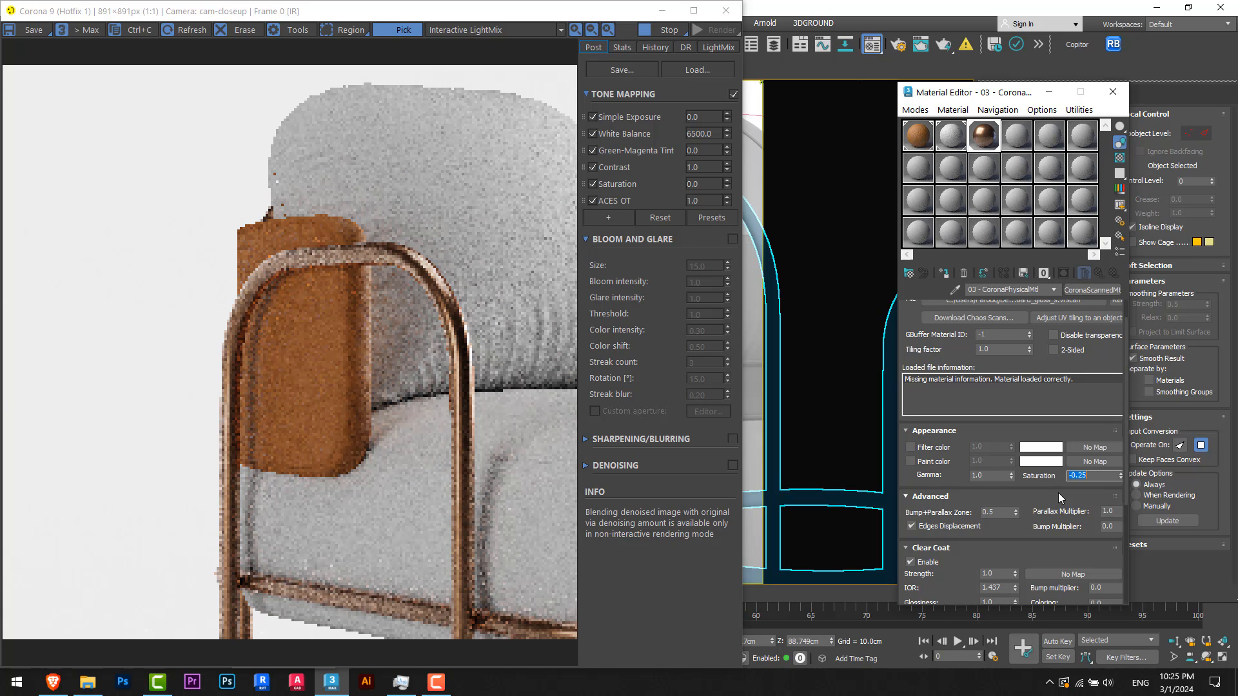
pyautogui.moveTo(265, 285)
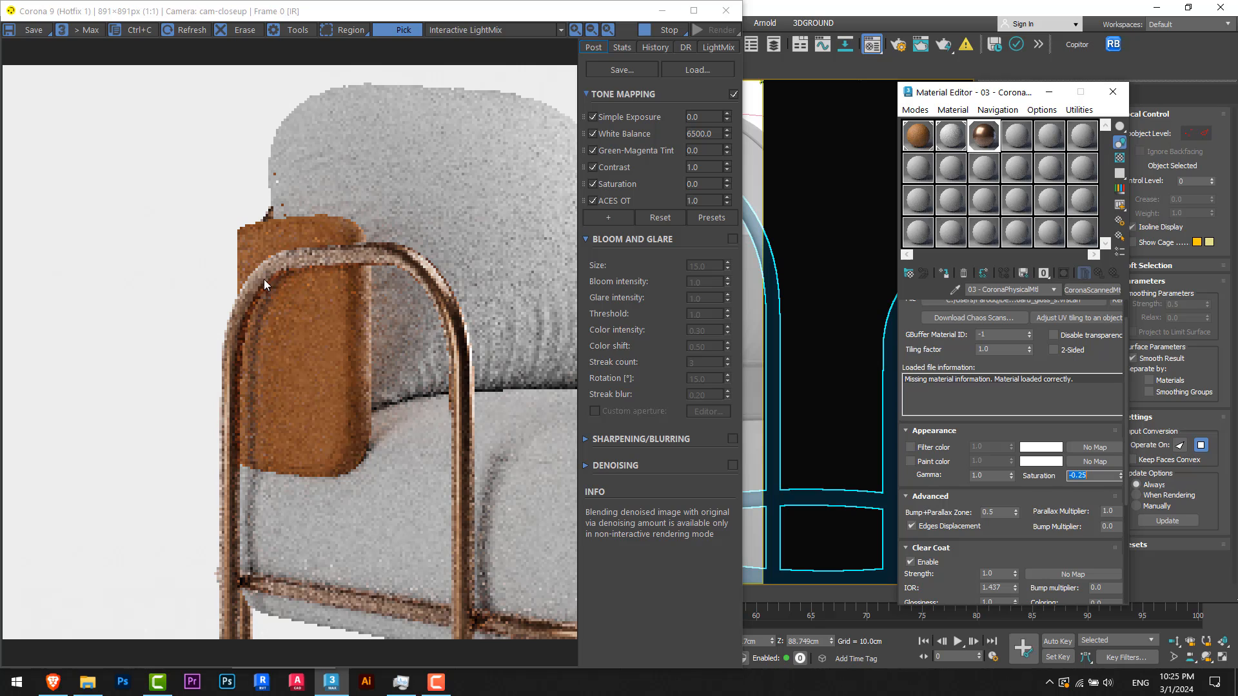
pyautogui.moveTo(503, 619)
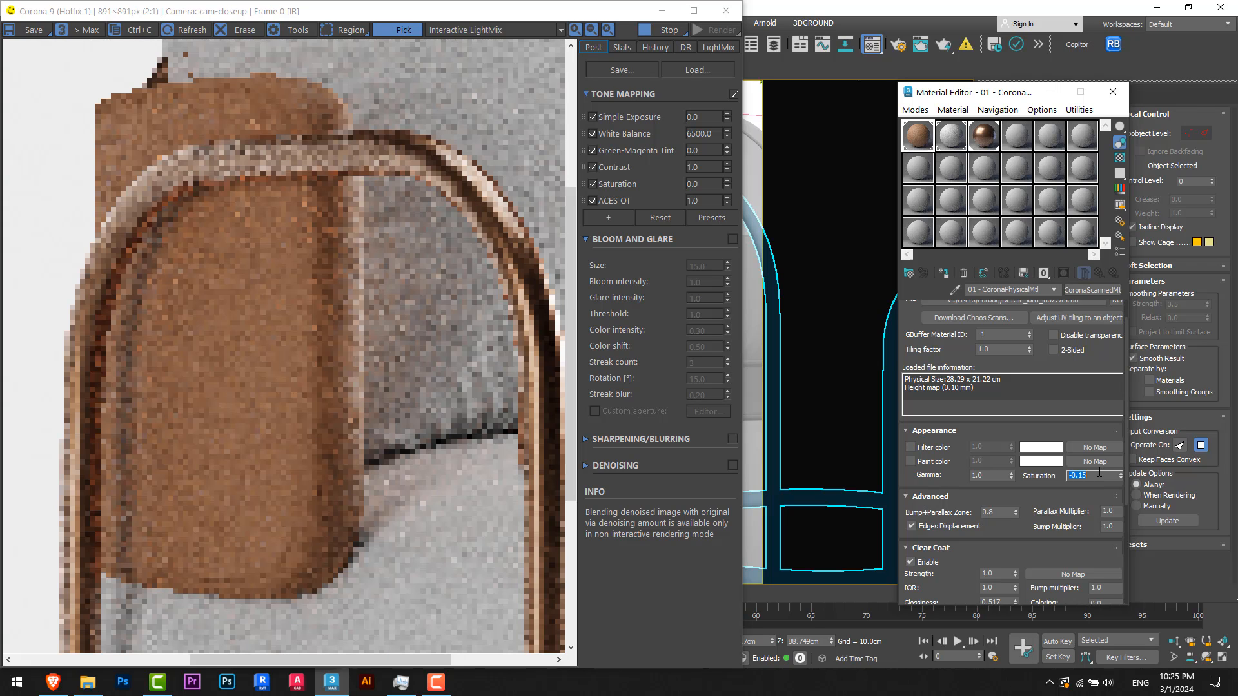
pyautogui.write('-0.1')
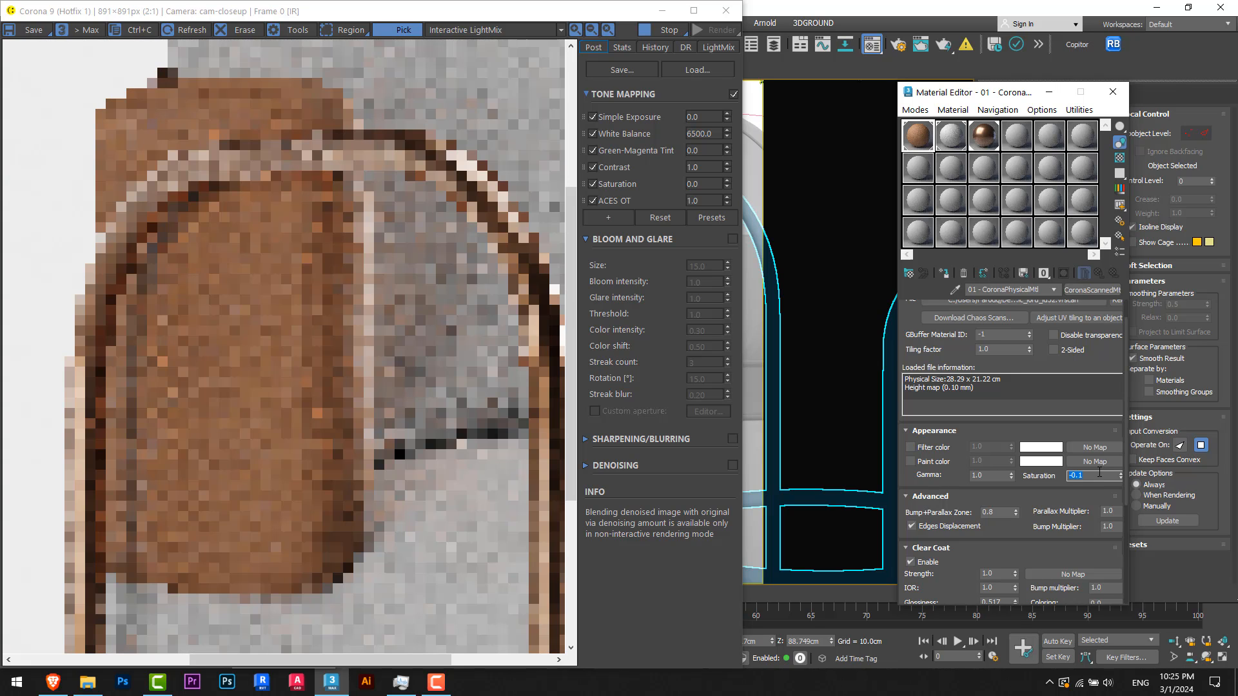